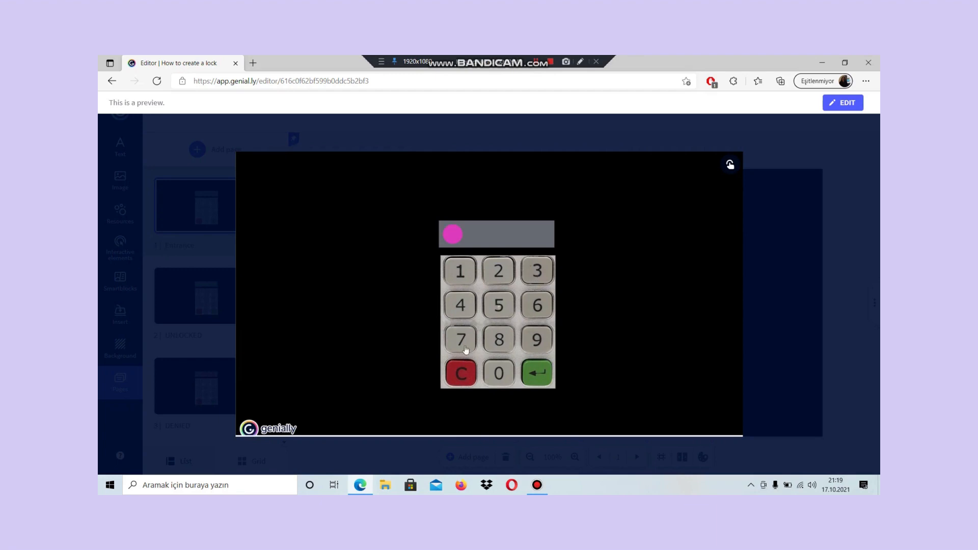
- Enter the code digits and submit with the green enter key to see UNLOCKED, then leave preview
{"action": "left_click", "coordinate": [536, 339]}
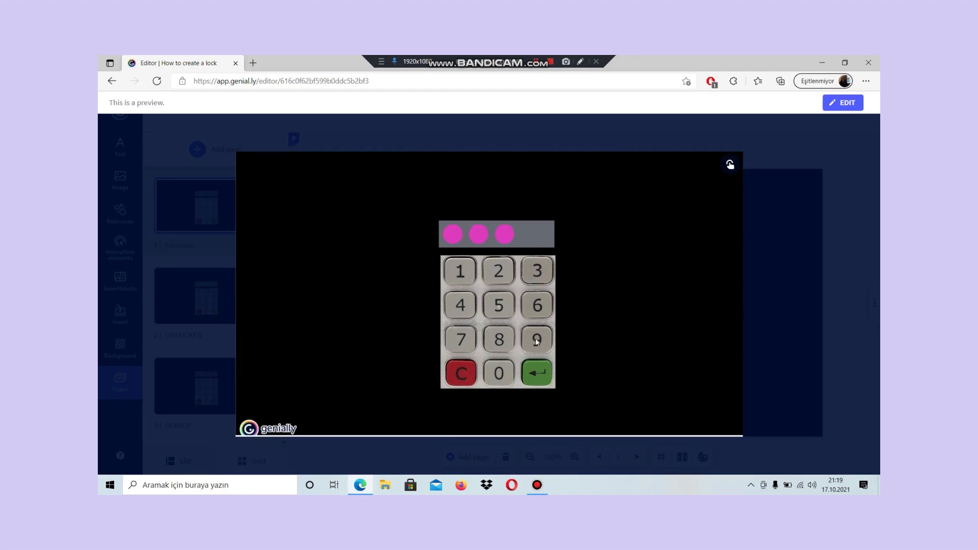
{"action": "left_click", "coordinate": [536, 339]}
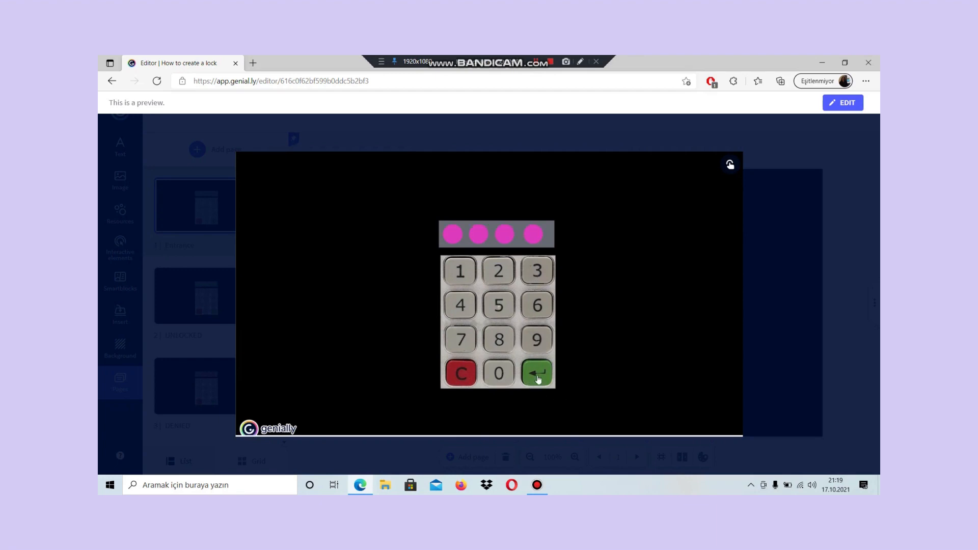
{"action": "left_click", "coordinate": [535, 373]}
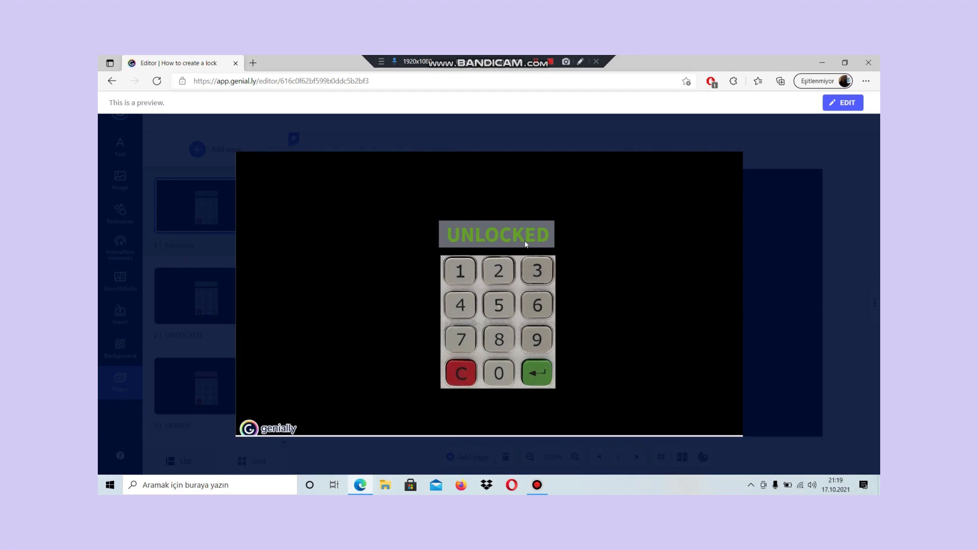
{"action": "left_click", "coordinate": [842, 102]}
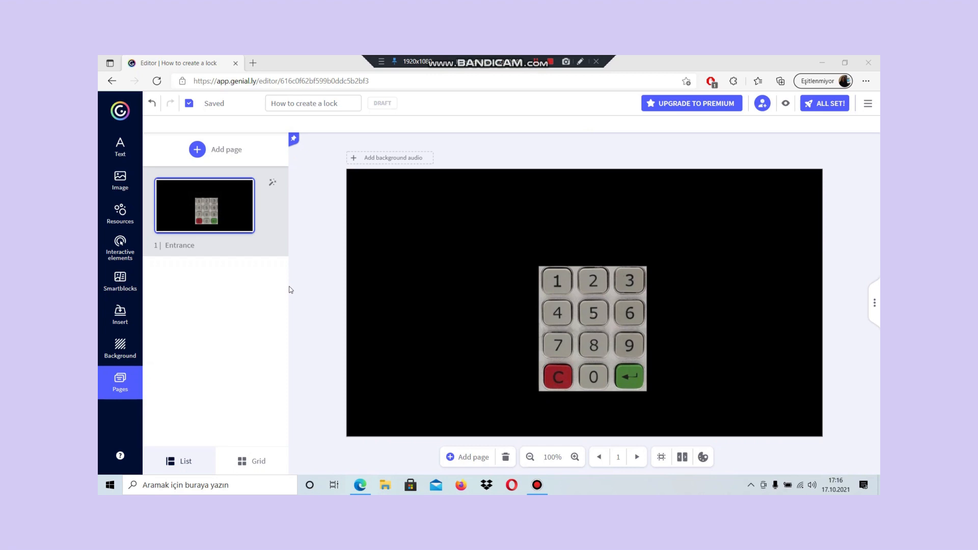
{"action": "left_click", "coordinate": [586, 342]}
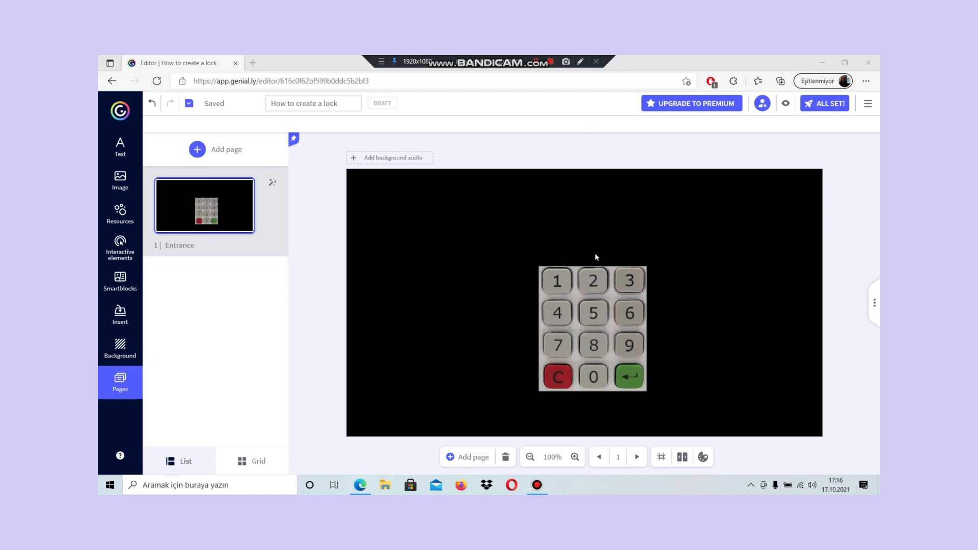
{"action": "mouse_move", "coordinate": [184, 353]}
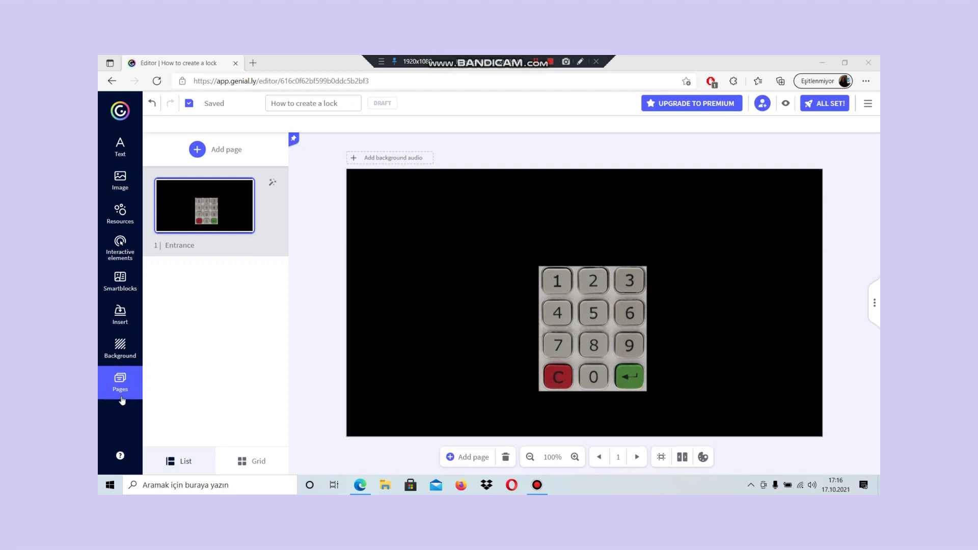
- Add a grey square from Resources above the keypad and stretch it to the keypad's width
{"action": "left_click", "coordinate": [119, 214]}
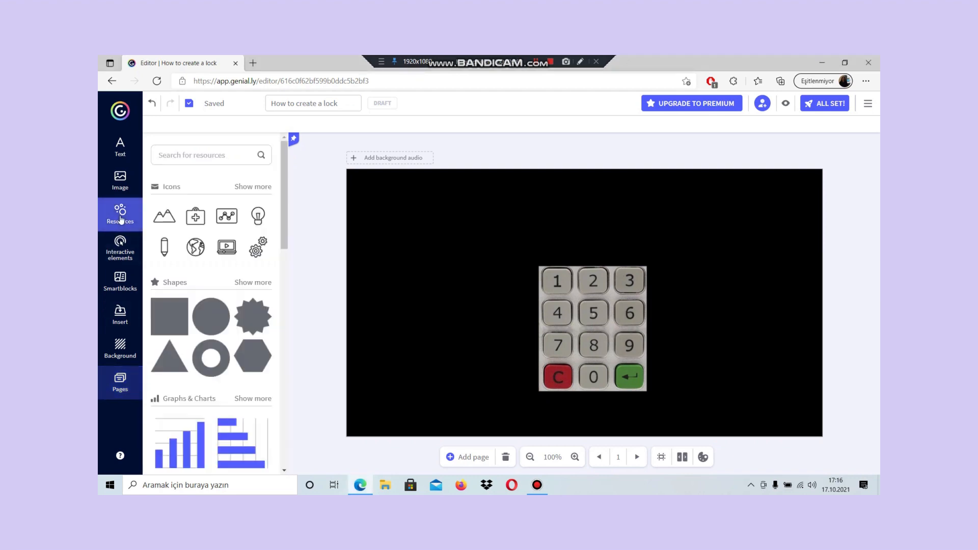
{"action": "left_click", "coordinate": [169, 317]}
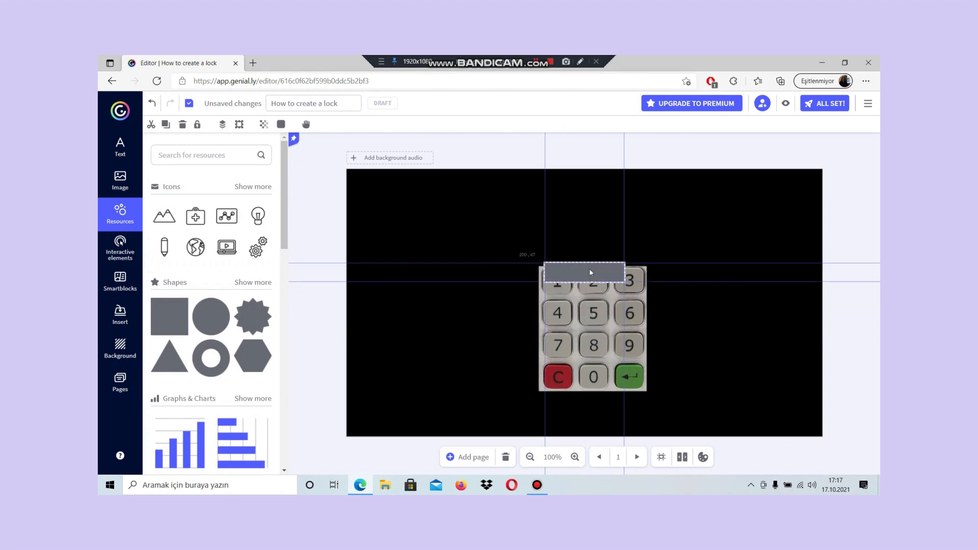
{"action": "left_click_drag", "start_coordinate": [584, 271], "coordinate": [584, 256]}
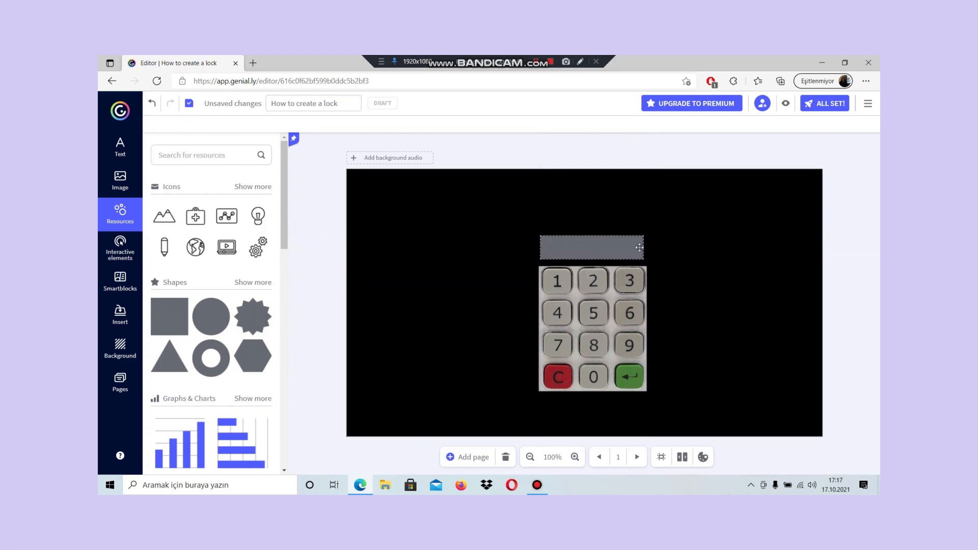
{"action": "left_click", "coordinate": [589, 247]}
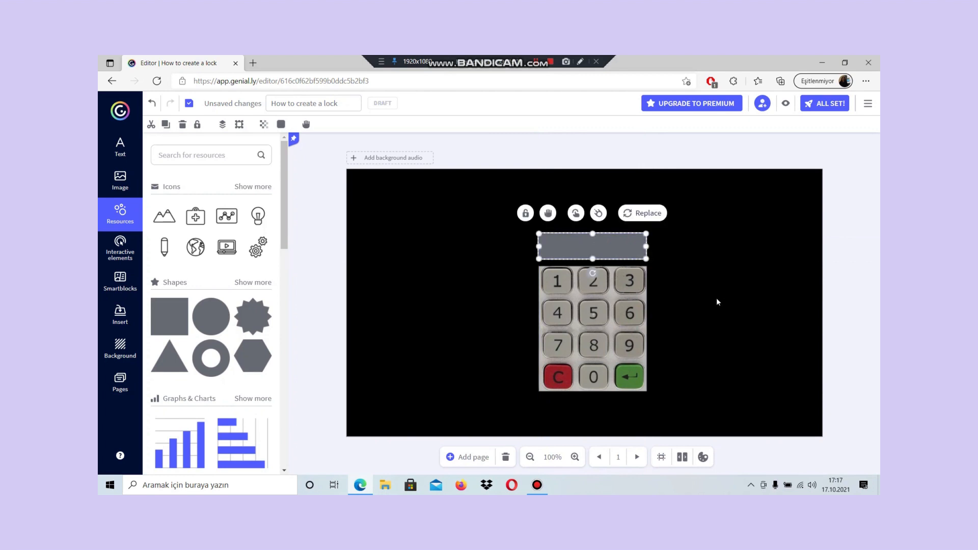
{"action": "left_click", "coordinate": [697, 291]}
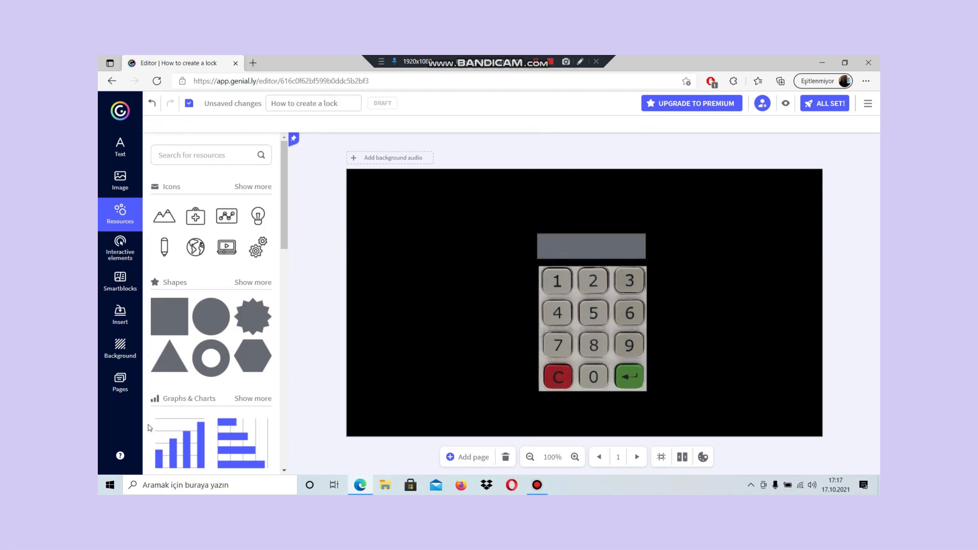
{"action": "left_click", "coordinate": [119, 380]}
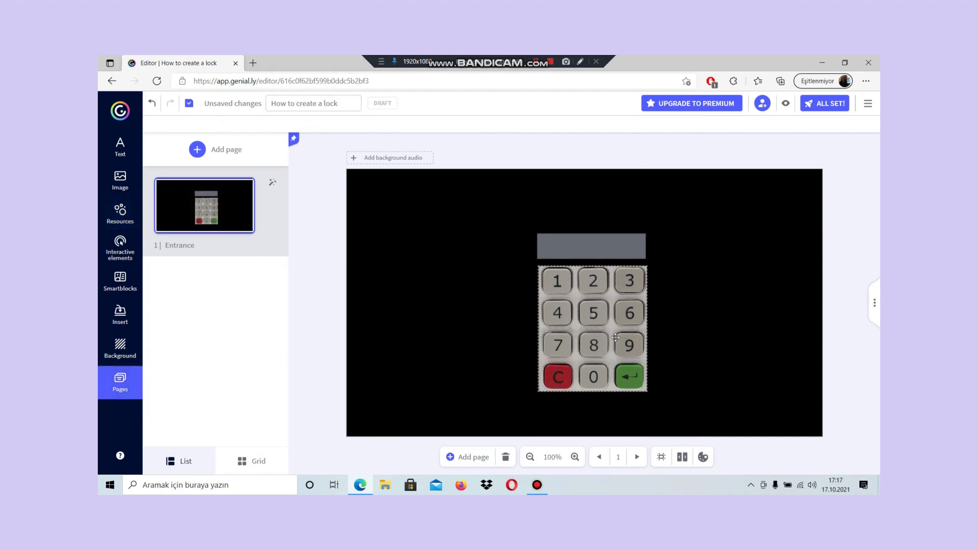
{"action": "mouse_move", "coordinate": [199, 381]}
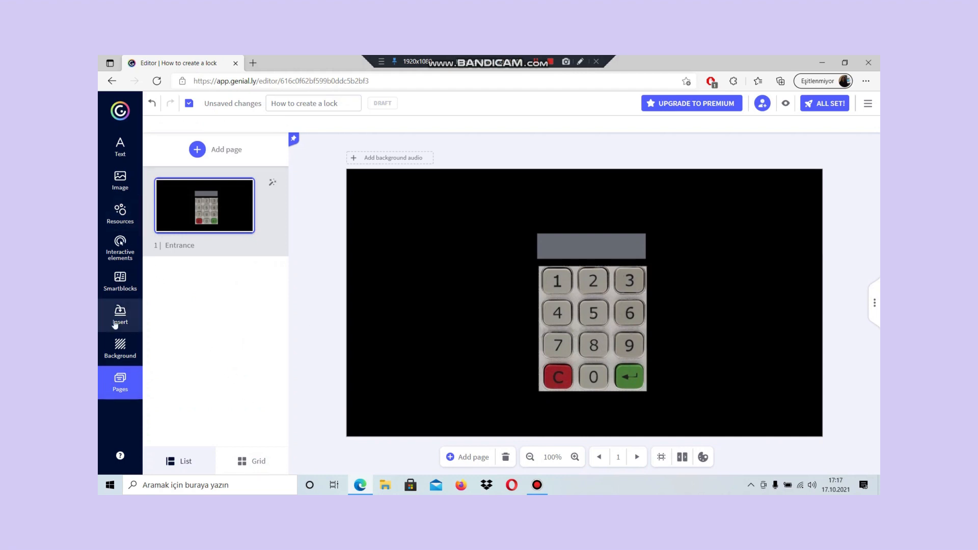
- Add an Invisible area from Interactive elements and fit it over the keypad's 3 key
{"action": "left_click", "coordinate": [119, 248]}
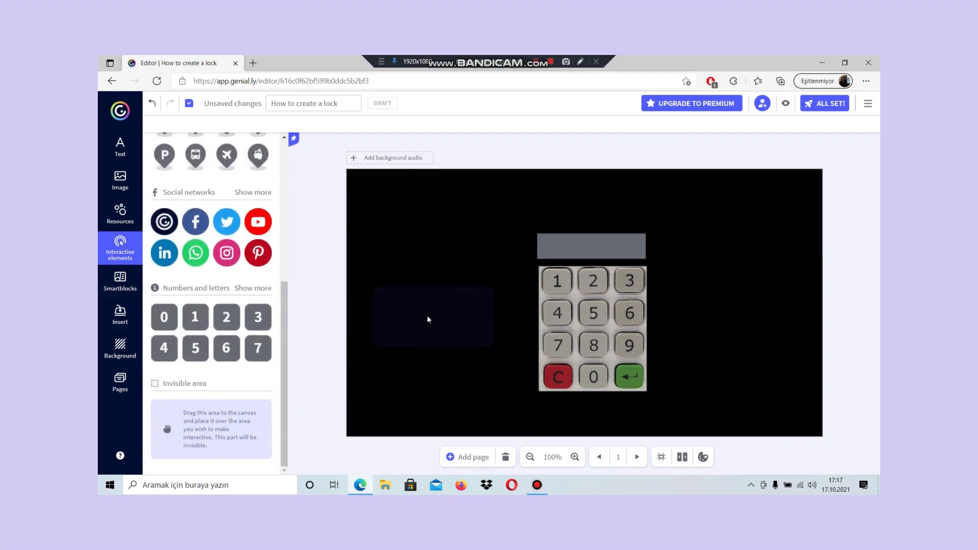
{"action": "left_click", "coordinate": [432, 316]}
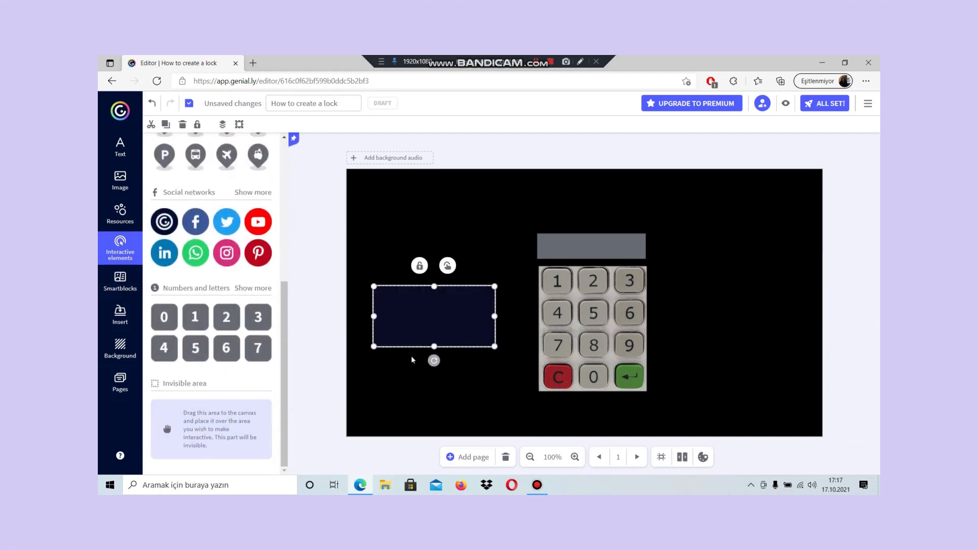
{"action": "left_click_drag", "start_coordinate": [433, 347], "coordinate": [434, 374]}
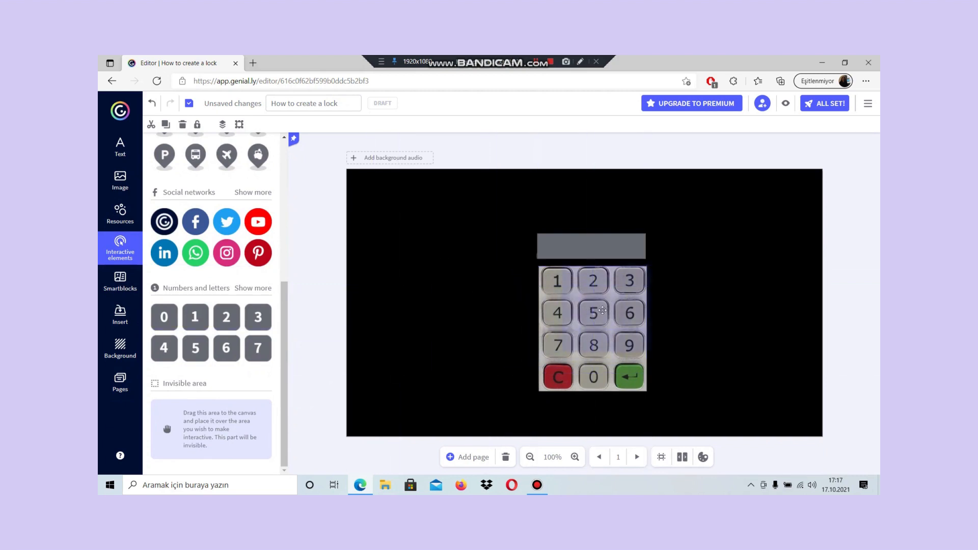
{"action": "left_click", "coordinate": [628, 281]}
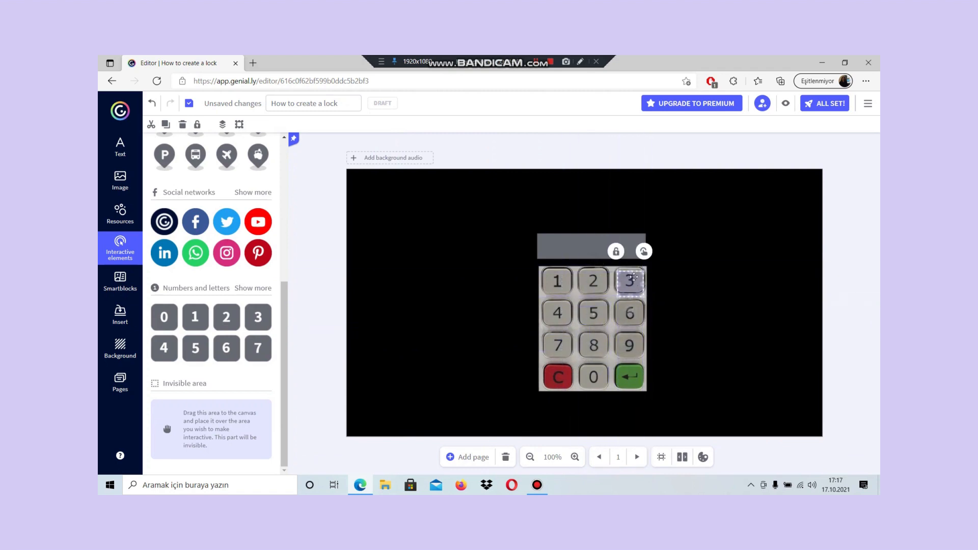
{"action": "left_click", "coordinate": [698, 288]}
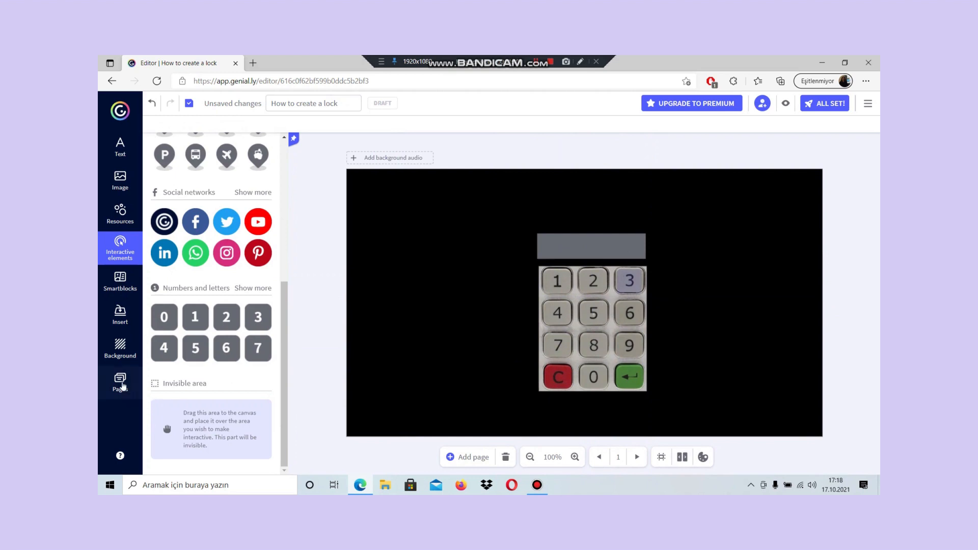
- Duplicate the Entrance page from the Pages list, creating Entrance Copy
{"action": "left_click", "coordinate": [119, 382]}
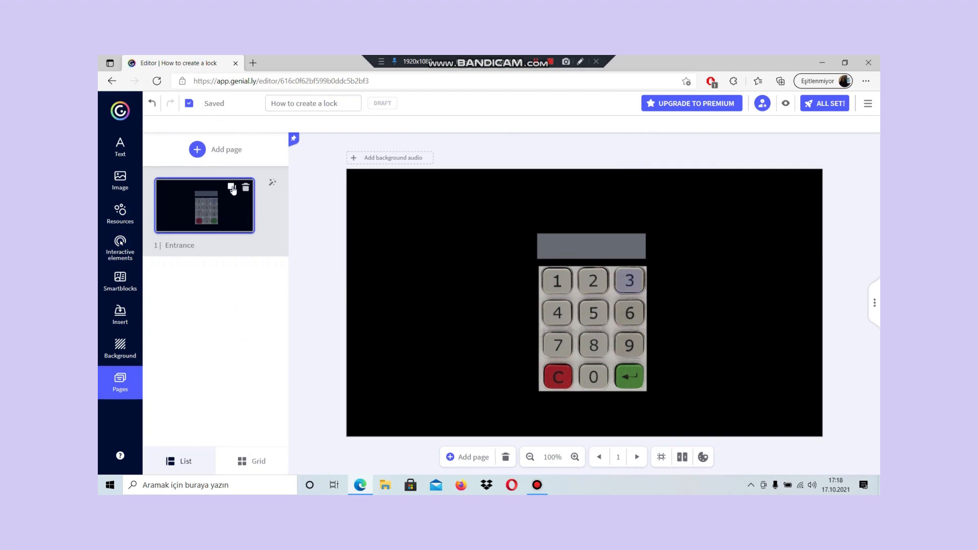
{"action": "left_click", "coordinate": [231, 189]}
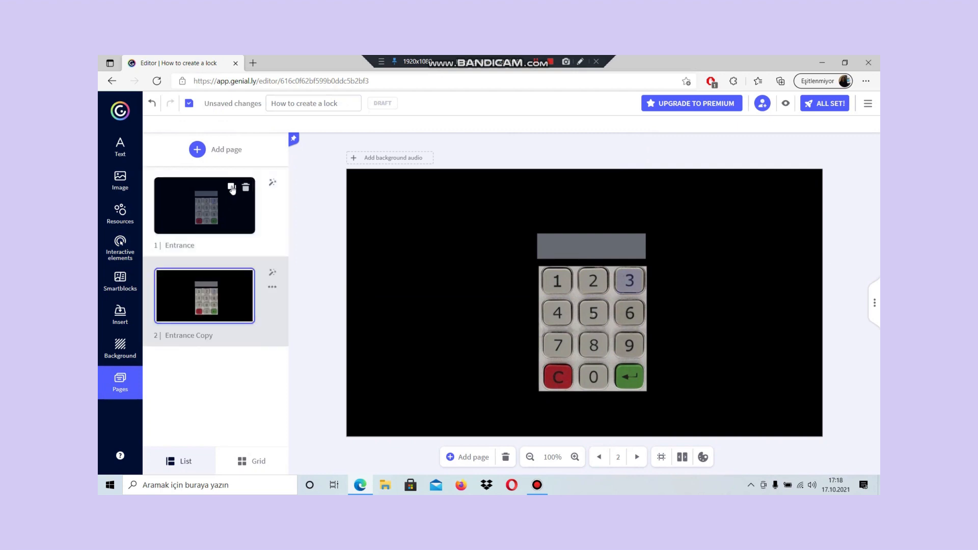
{"action": "mouse_move", "coordinate": [228, 300]}
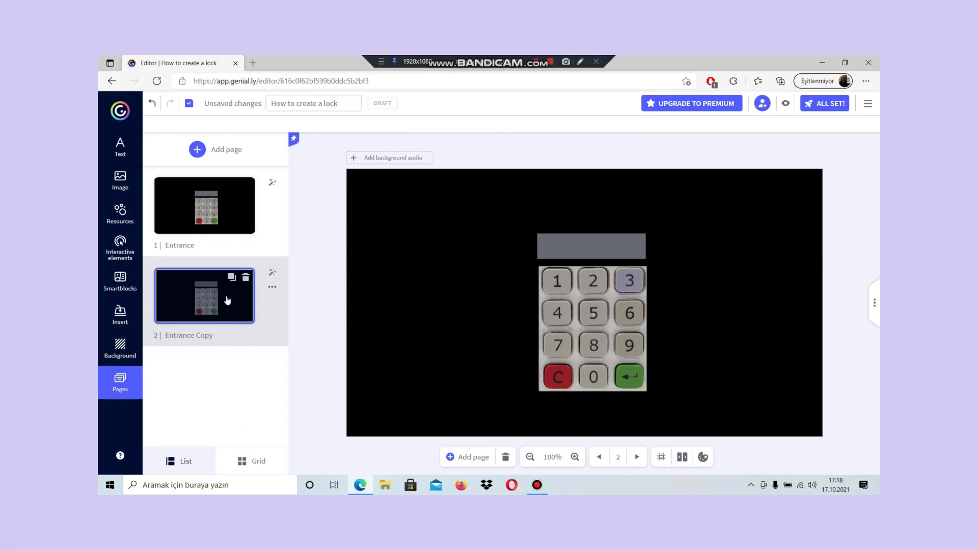
{"action": "mouse_move", "coordinate": [421, 385]}
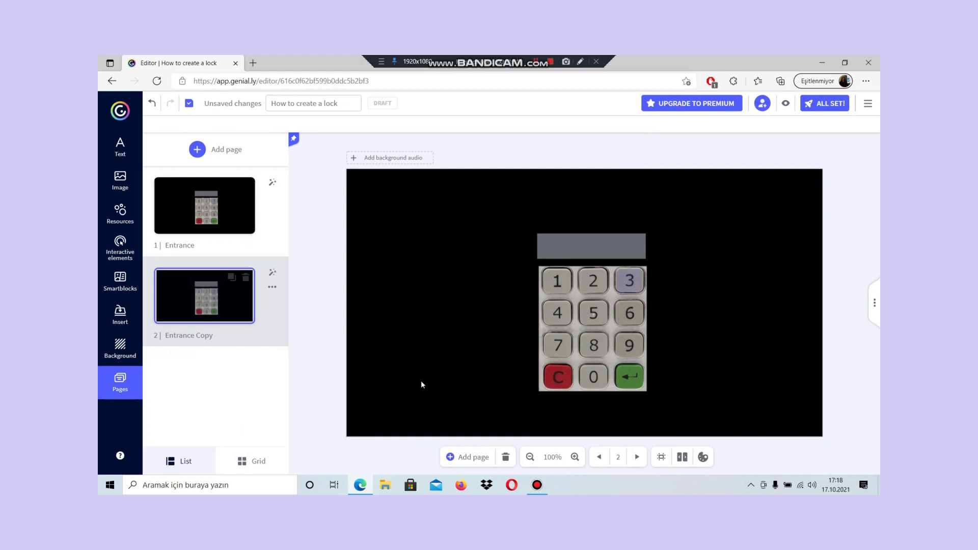
{"action": "left_click", "coordinate": [591, 245]}
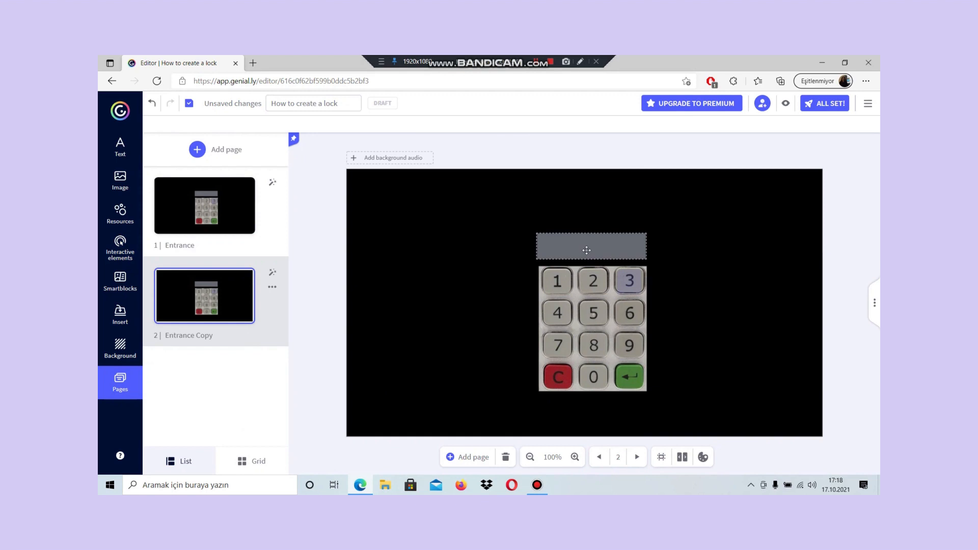
{"action": "mouse_move", "coordinate": [570, 257]}
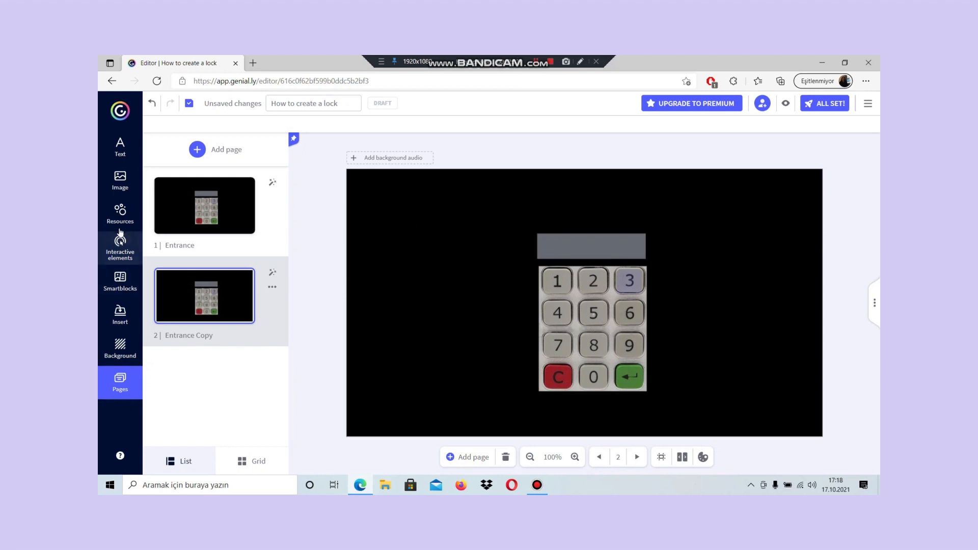
- Add a pink circle shape and drag it to the left end of the grey display bar
{"action": "left_click", "coordinate": [120, 213]}
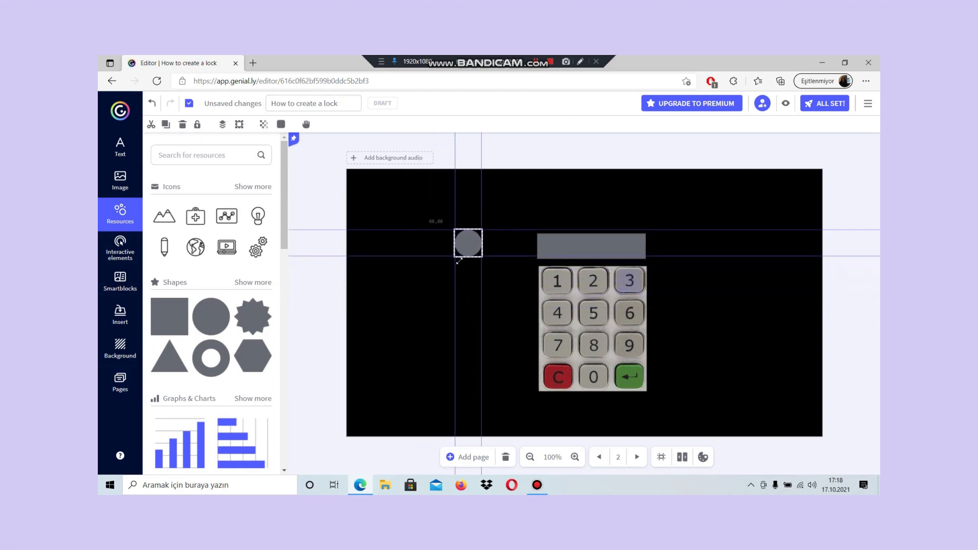
{"action": "left_click", "coordinate": [281, 124]}
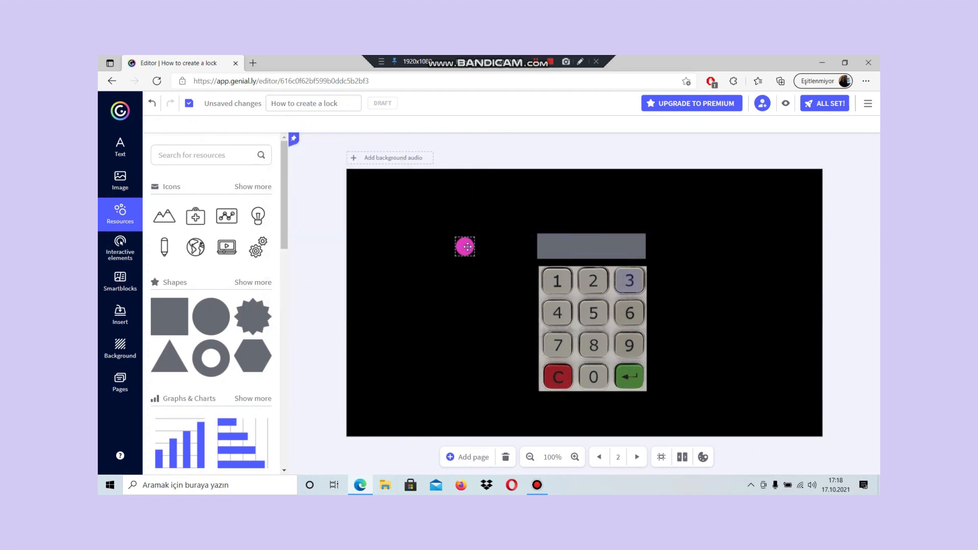
{"action": "left_click_drag", "start_coordinate": [464, 247], "coordinate": [552, 246]}
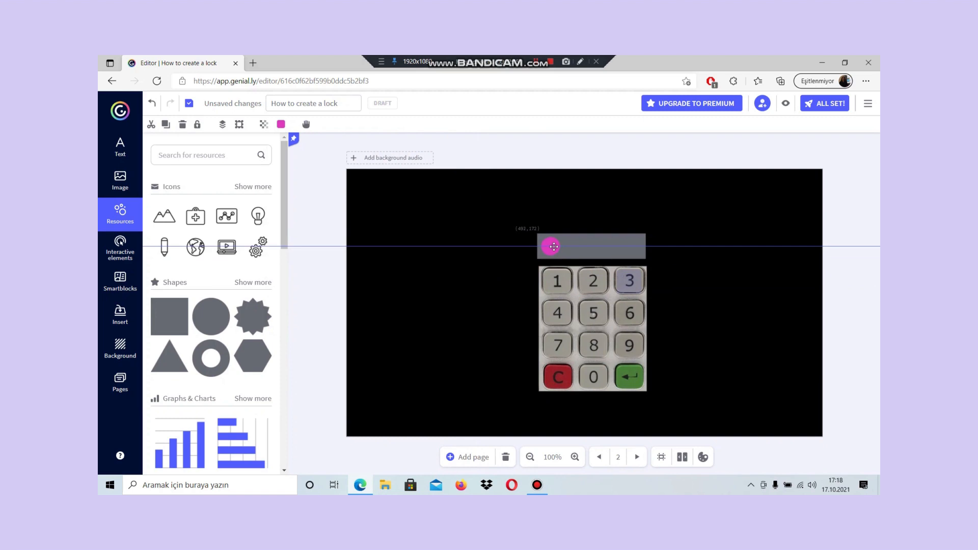
{"action": "left_click", "coordinate": [551, 246]}
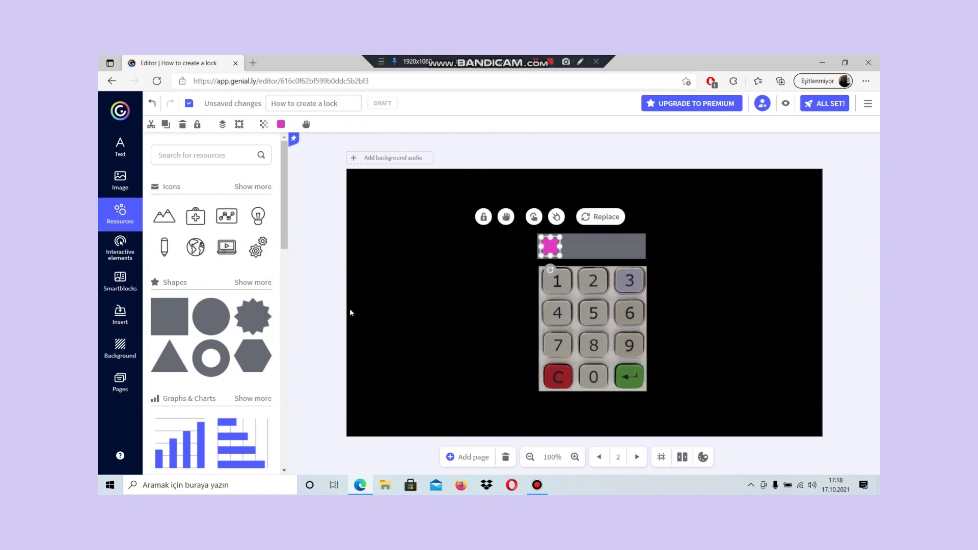
{"action": "left_click", "coordinate": [119, 380]}
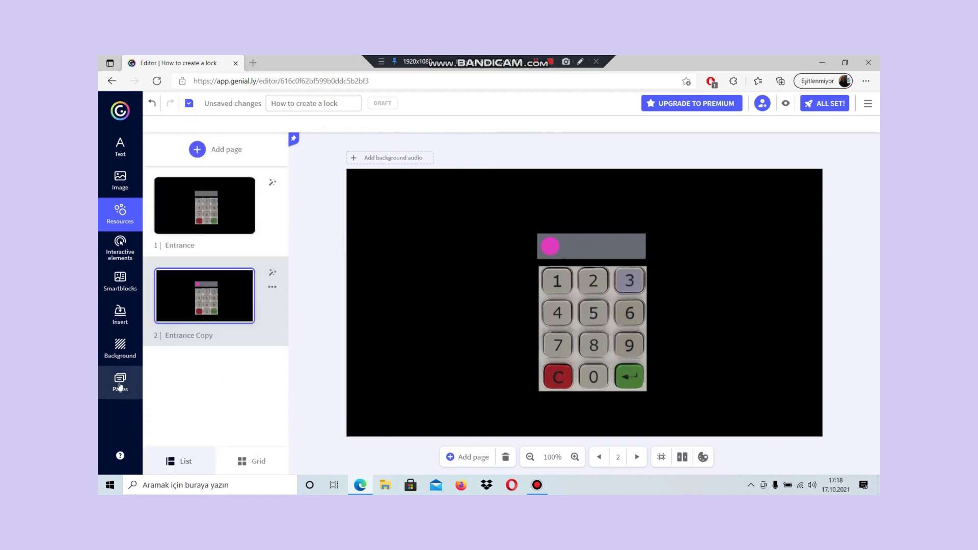
{"action": "left_click", "coordinate": [120, 382]}
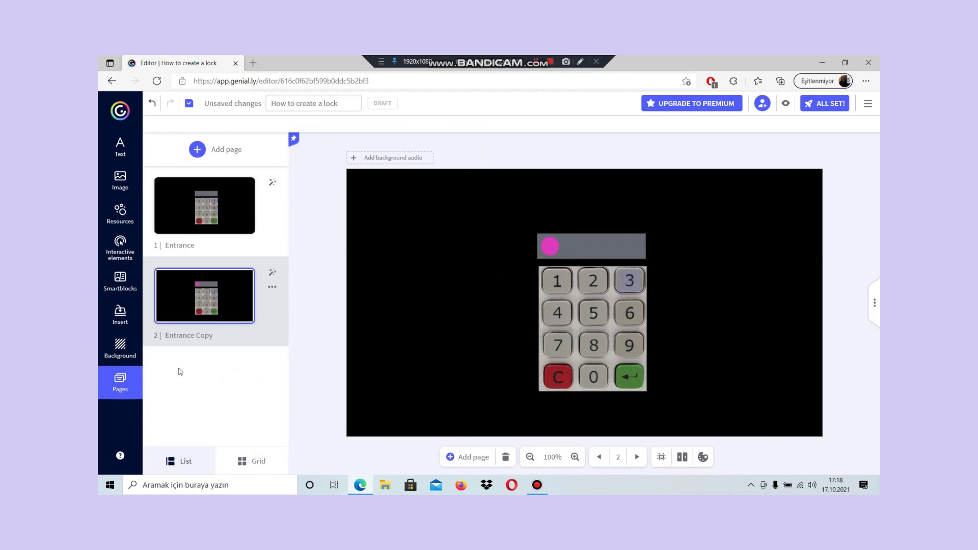
{"action": "mouse_move", "coordinate": [223, 283]}
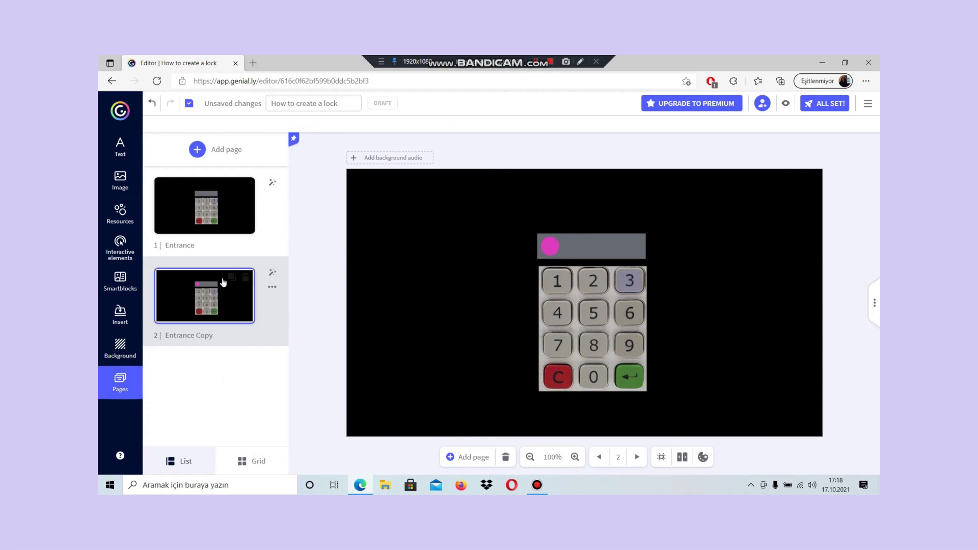
- Duplicate the one-dot page and copy its dot to make a two-dot display
{"action": "left_click", "coordinate": [231, 277]}
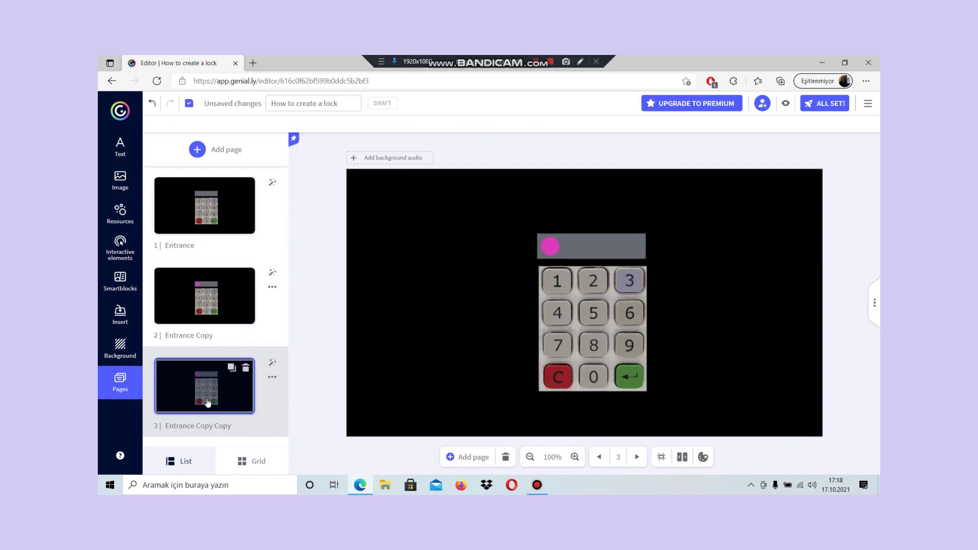
{"action": "right_click", "coordinate": [550, 245]}
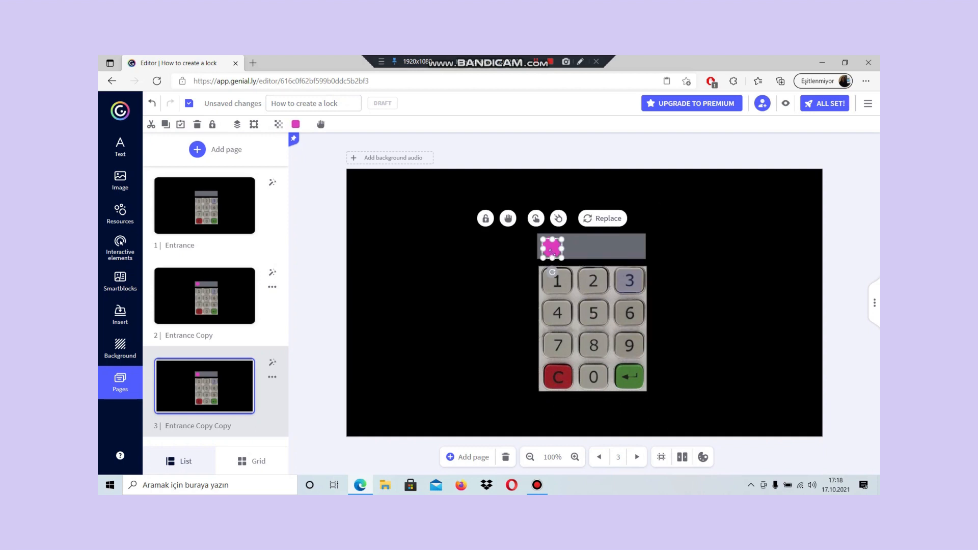
{"action": "left_click_drag", "start_coordinate": [553, 248], "coordinate": [572, 244]}
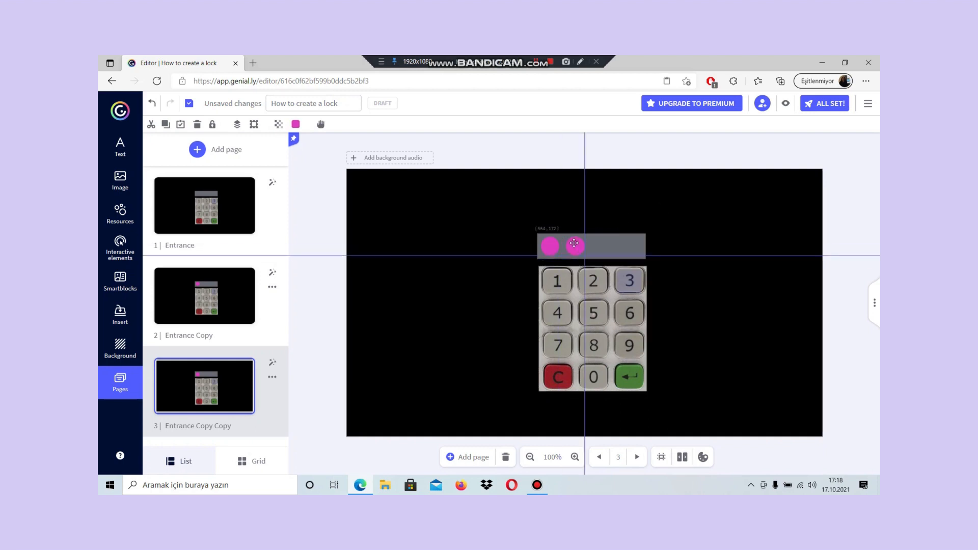
{"action": "left_click_drag", "start_coordinate": [574, 244], "coordinate": [572, 244]}
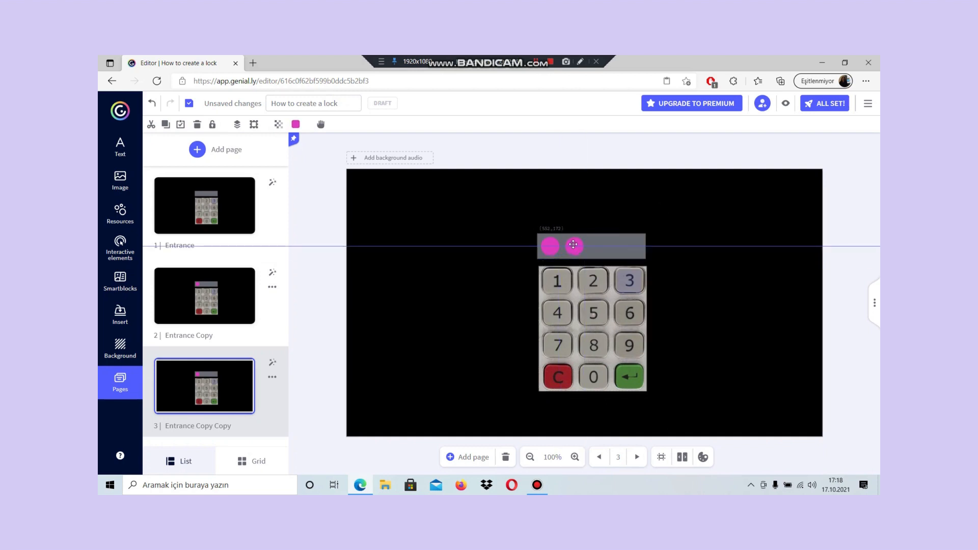
{"action": "left_click", "coordinate": [572, 246]}
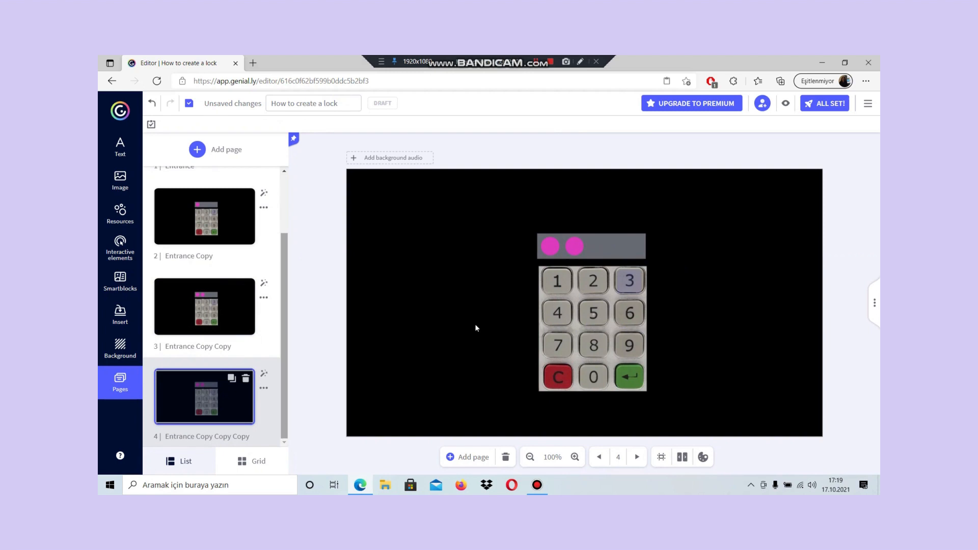
- Repeat the page and dot duplication to make three-dot and four-dot pages
{"action": "right_click", "coordinate": [572, 246]}
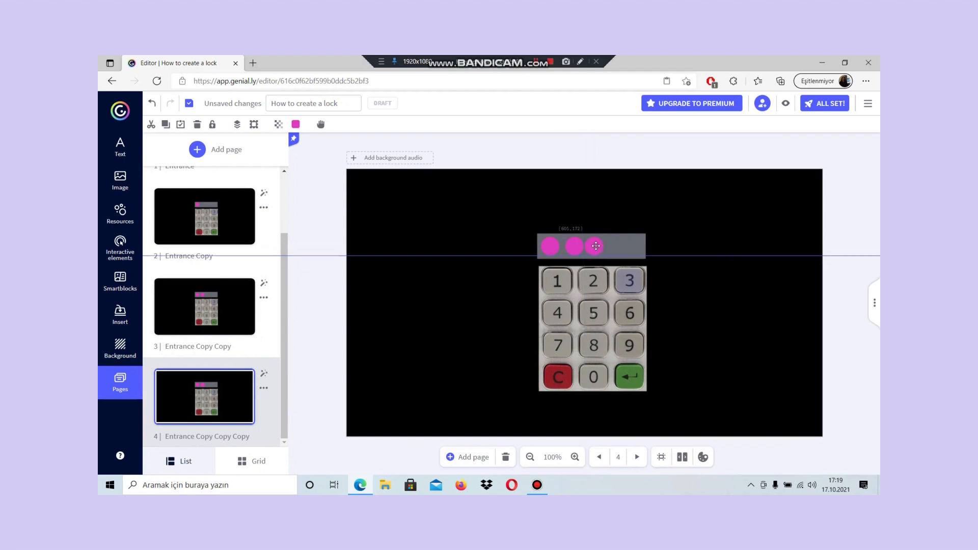
{"action": "left_click", "coordinate": [595, 246]}
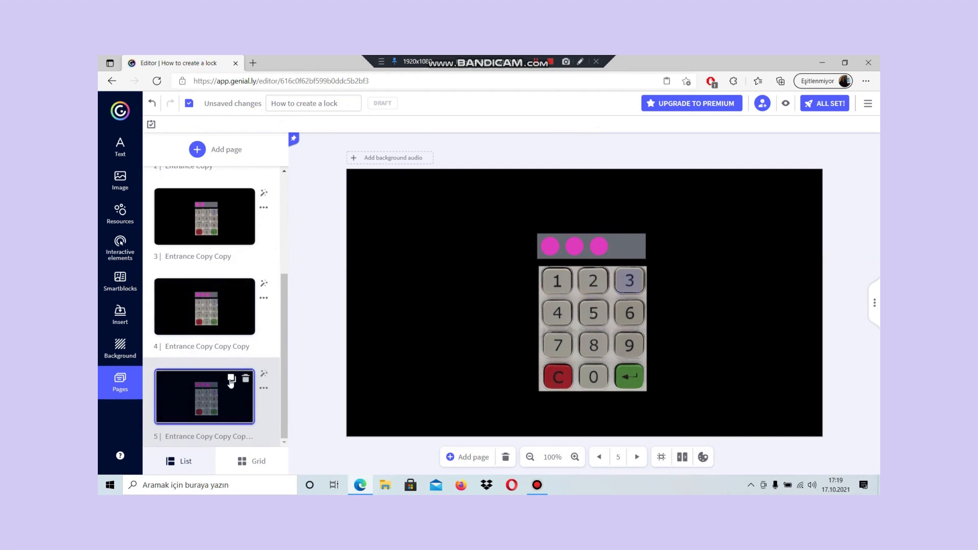
{"action": "left_click", "coordinate": [597, 247]}
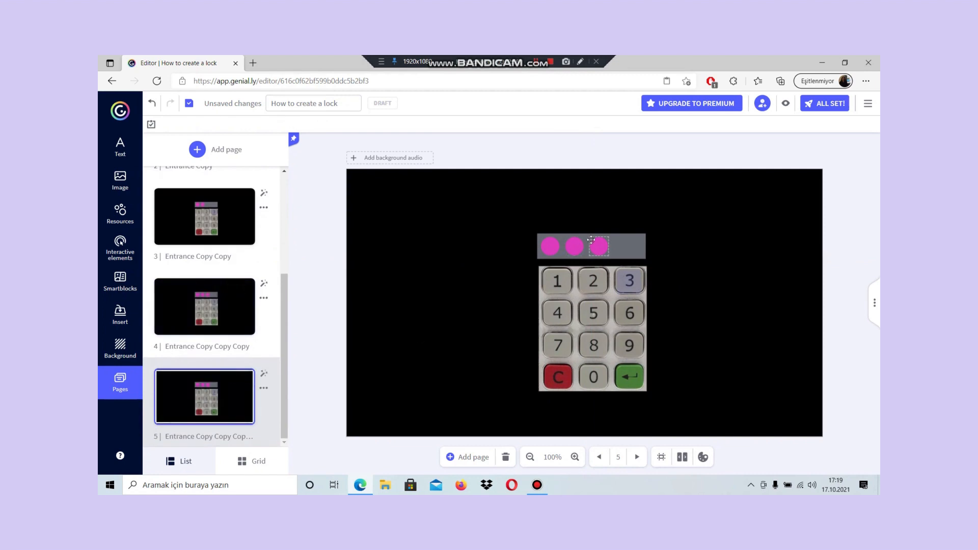
{"action": "left_click", "coordinate": [598, 246]}
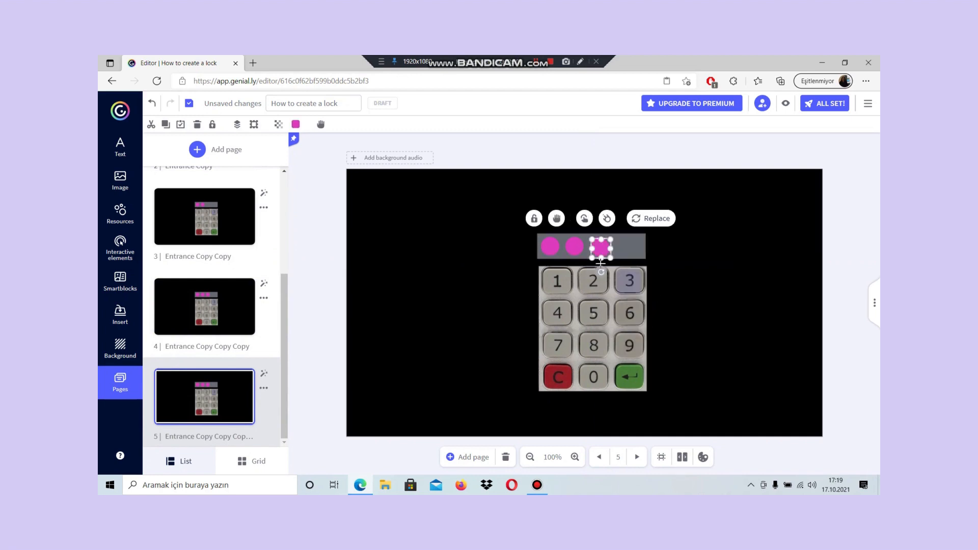
{"action": "left_click_drag", "start_coordinate": [601, 245], "coordinate": [620, 247]}
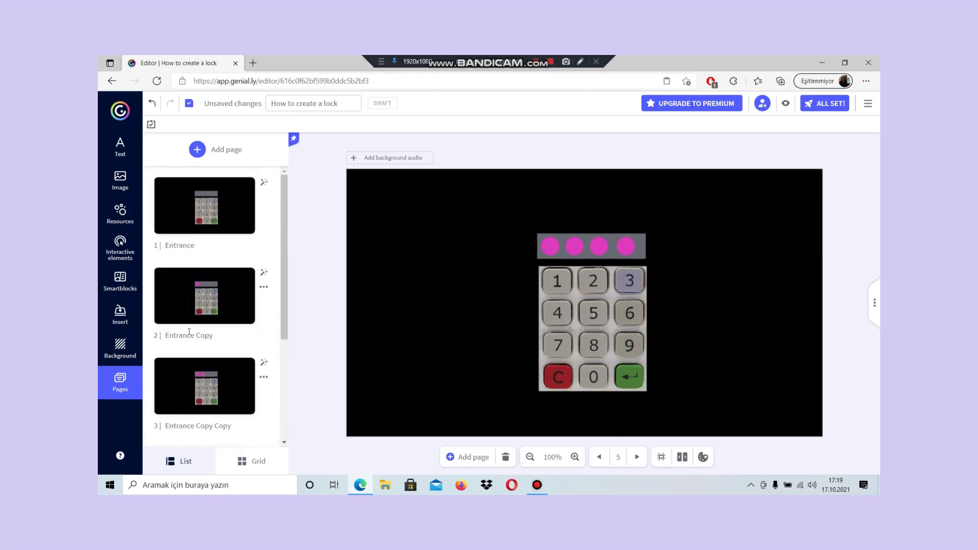
{"action": "double_click", "coordinate": [189, 335]}
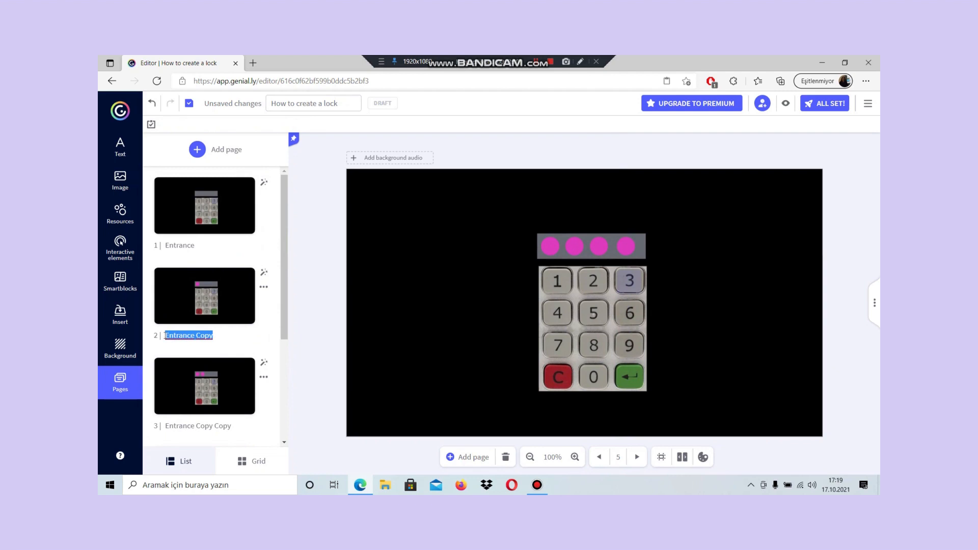
- Rename pages 2 to 5 as C1, C2, C3 and C4 in the Pages list
{"action": "key", "text": "Delete"}
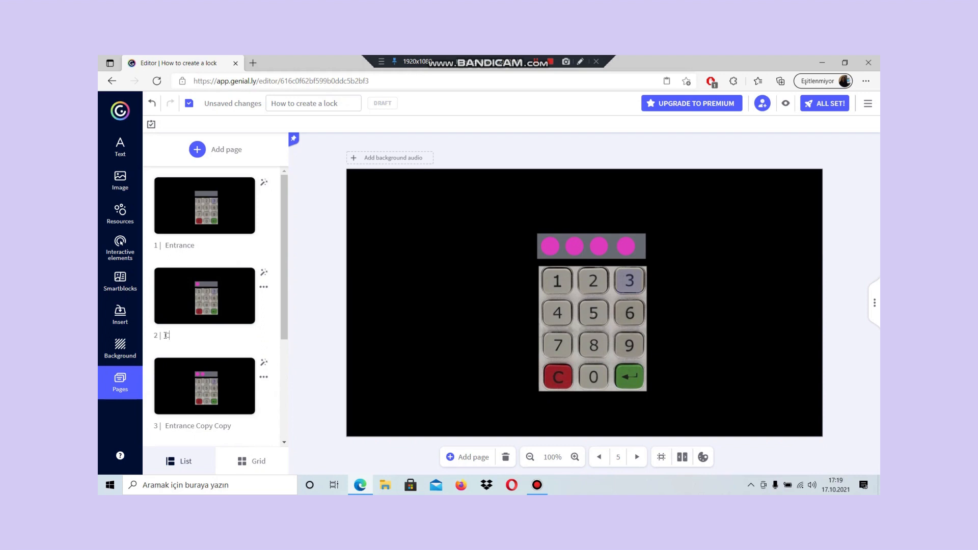
{"action": "type", "text": "C1"}
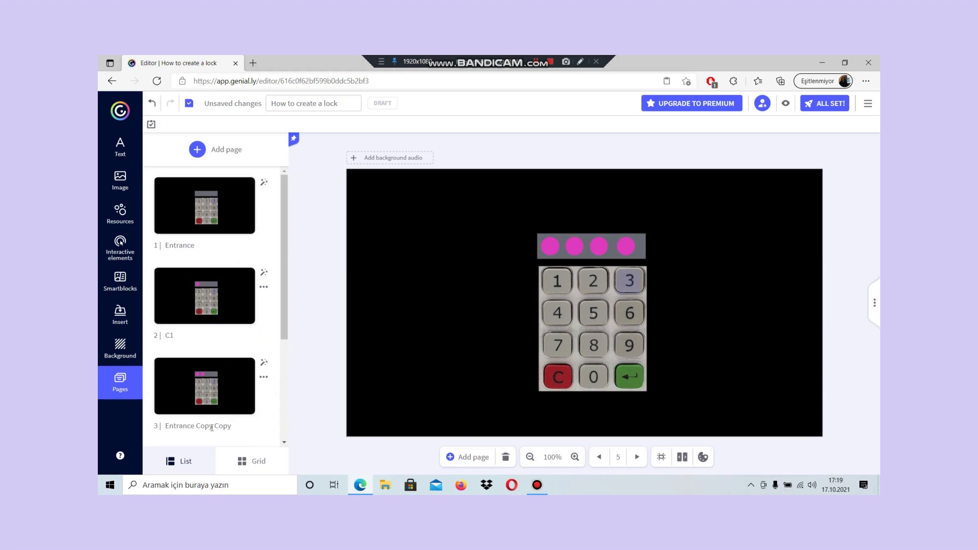
{"action": "double_click", "coordinate": [200, 426]}
{"action": "type", "text": "C2"}
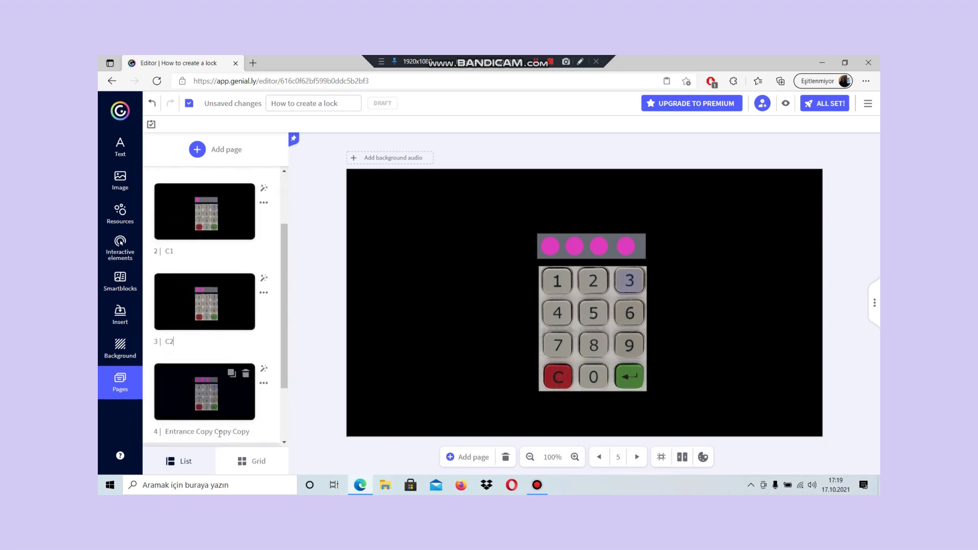
{"action": "double_click", "coordinate": [206, 431]}
{"action": "type", "text": "C3"}
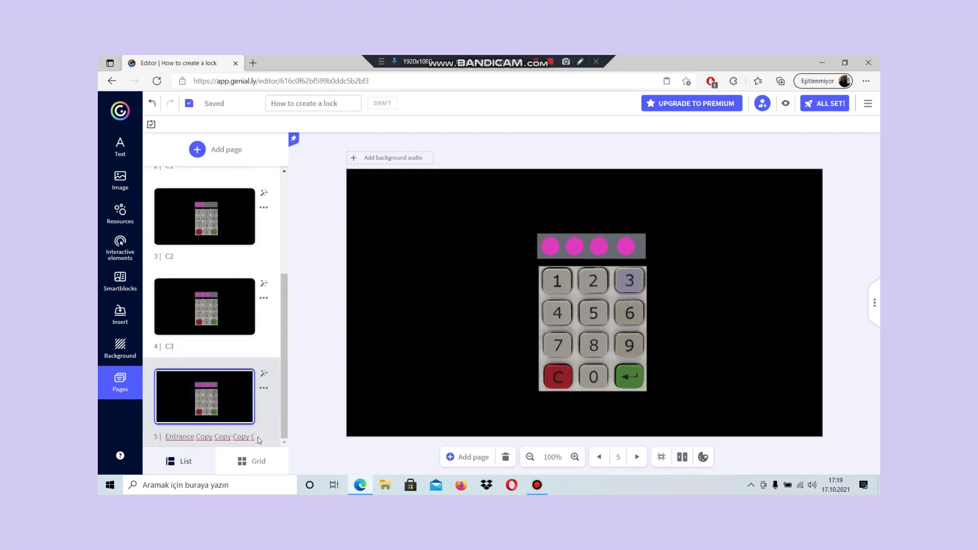
{"action": "double_click", "coordinate": [209, 436]}
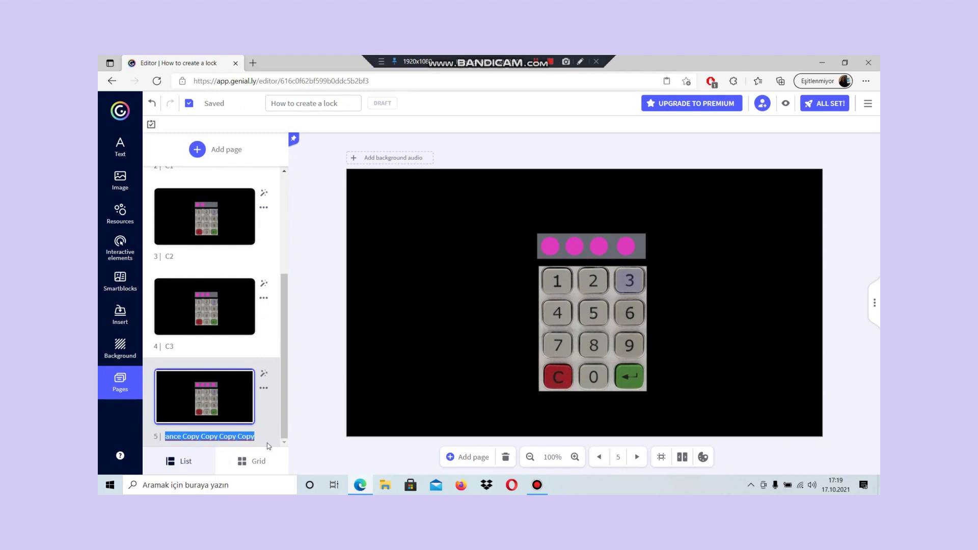
{"action": "type", "text": "C4"}
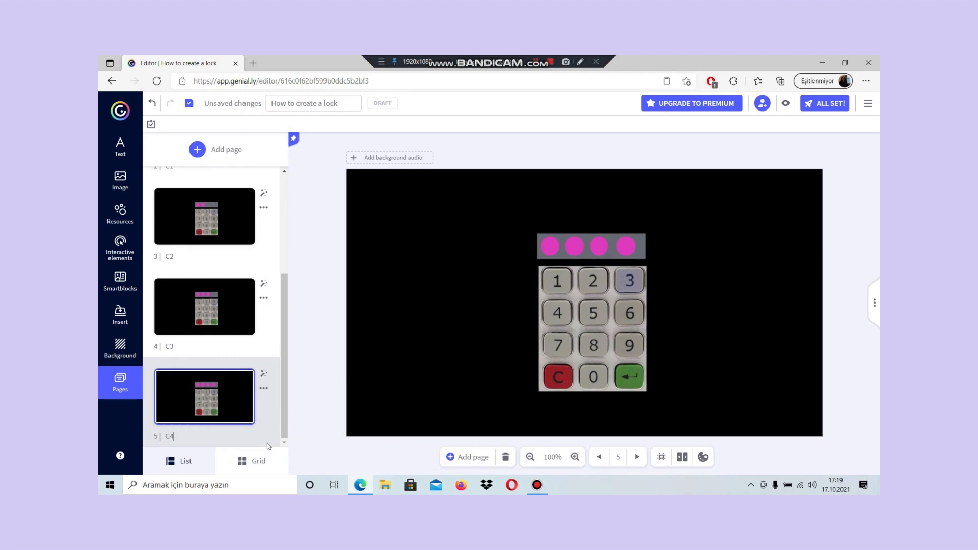
{"action": "mouse_move", "coordinate": [290, 387]}
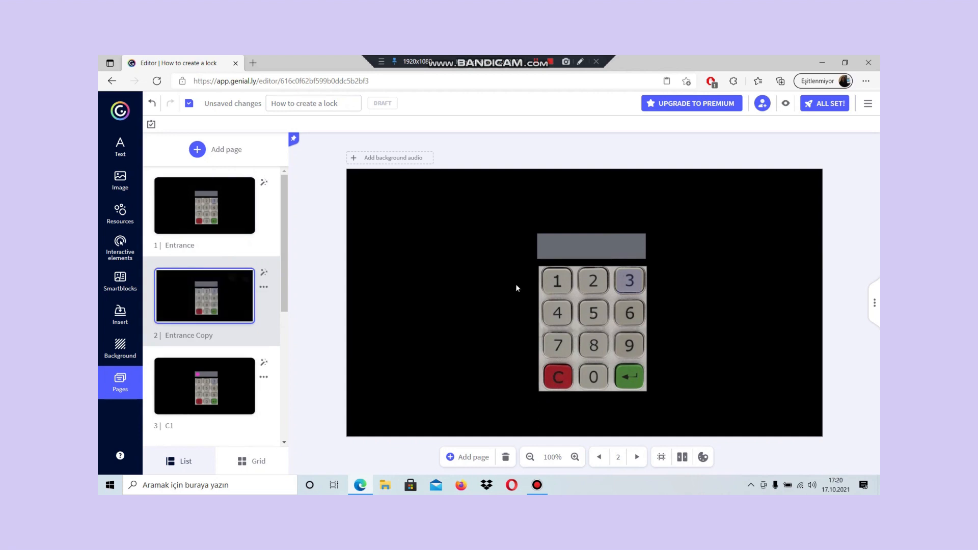
- Replace the placeholder title with UNLOCKED and shrink it to size 36
{"action": "left_click", "coordinate": [590, 246]}
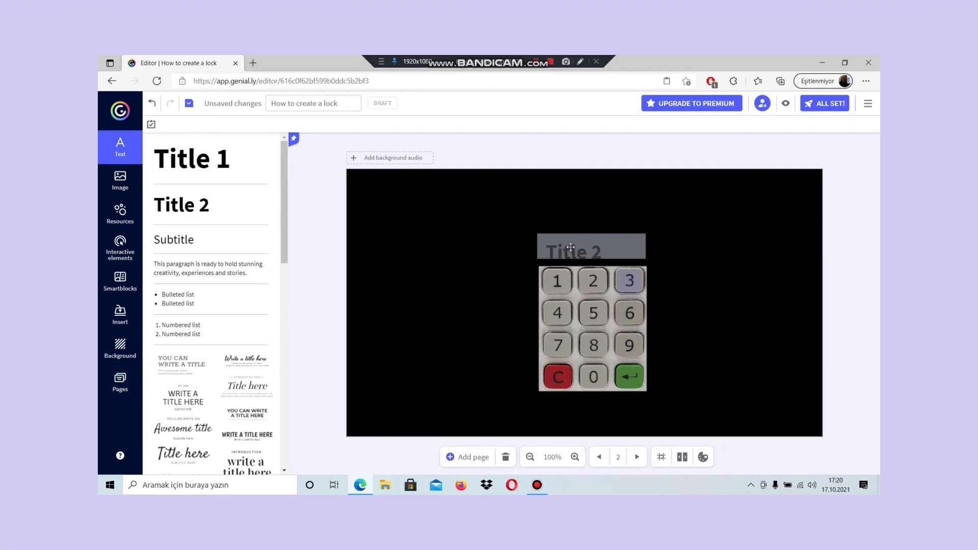
{"action": "double_click", "coordinate": [571, 250]}
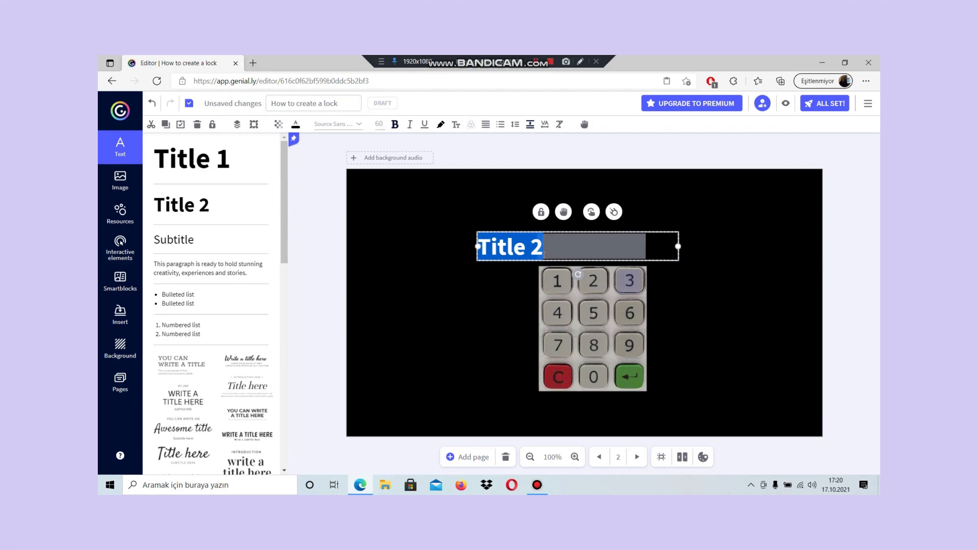
{"action": "key", "text": "Delete"}
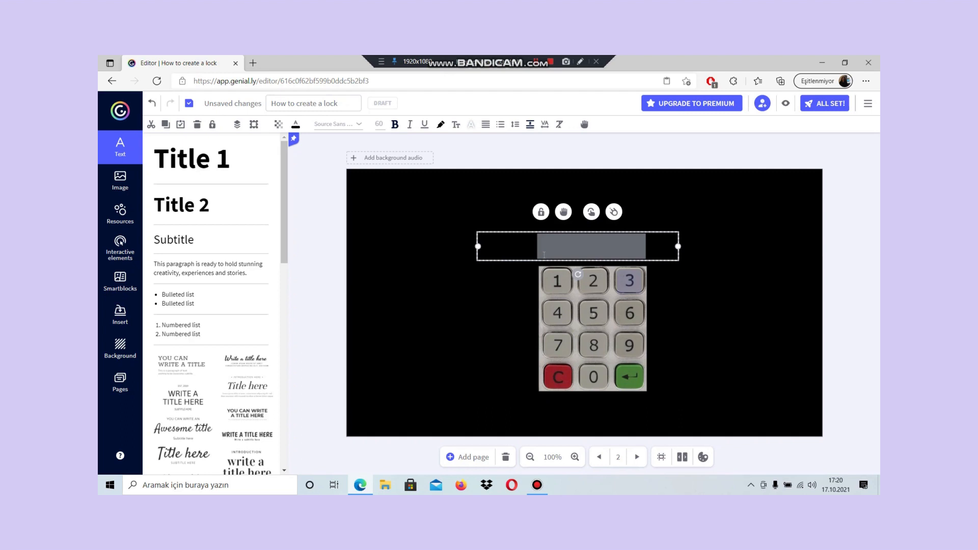
{"action": "type", "text": "CKED"}
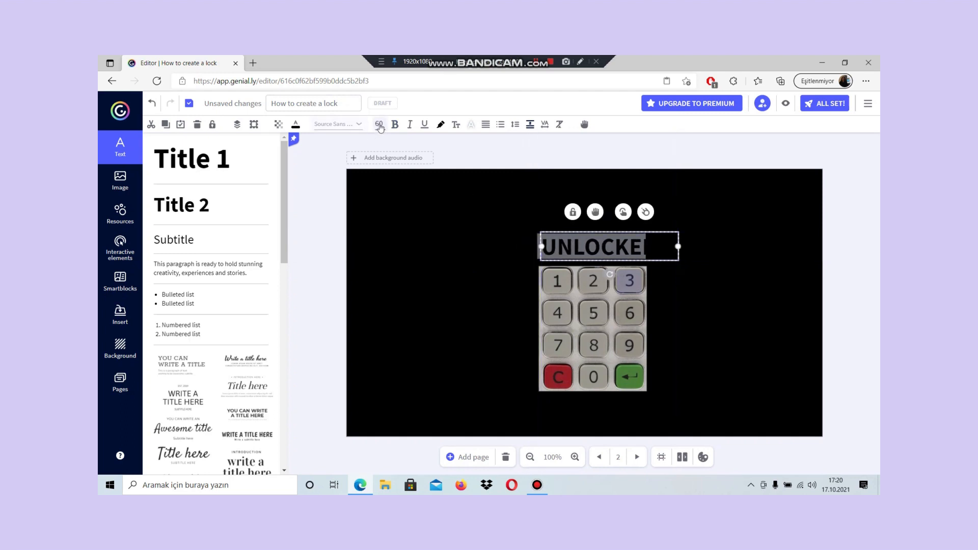
{"action": "left_click", "coordinate": [379, 124]}
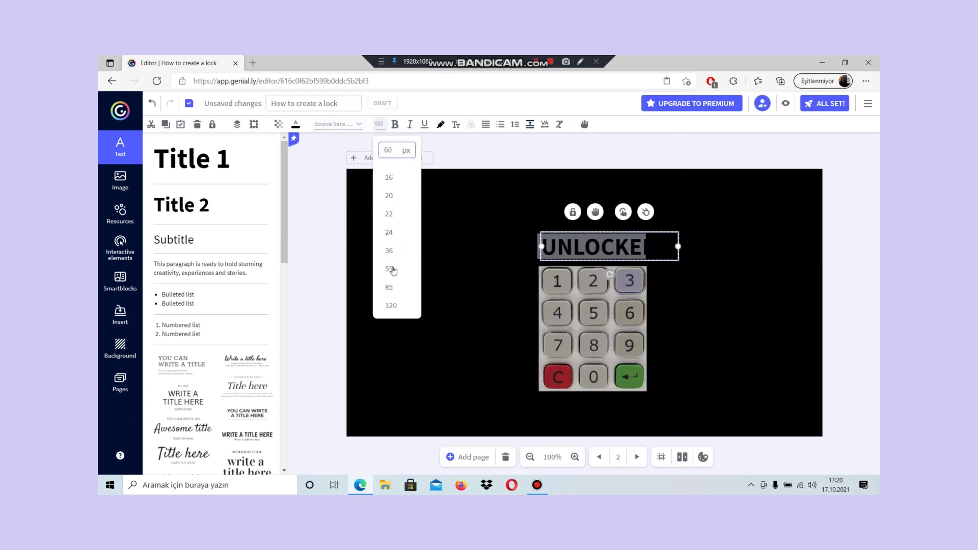
{"action": "left_click", "coordinate": [388, 270]}
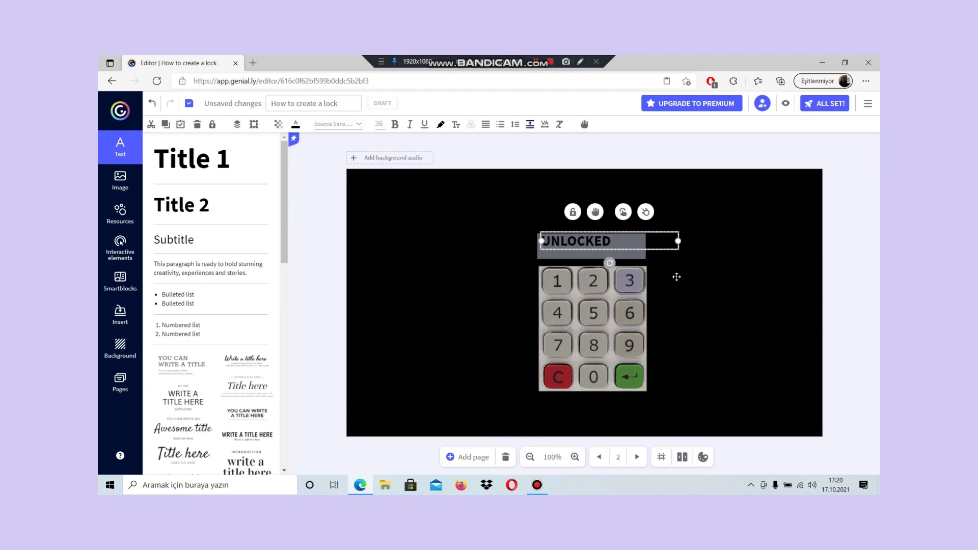
- Move the UNLOCKED text into the display bar and colour it green
{"action": "left_click_drag", "start_coordinate": [608, 241], "coordinate": [590, 246]}
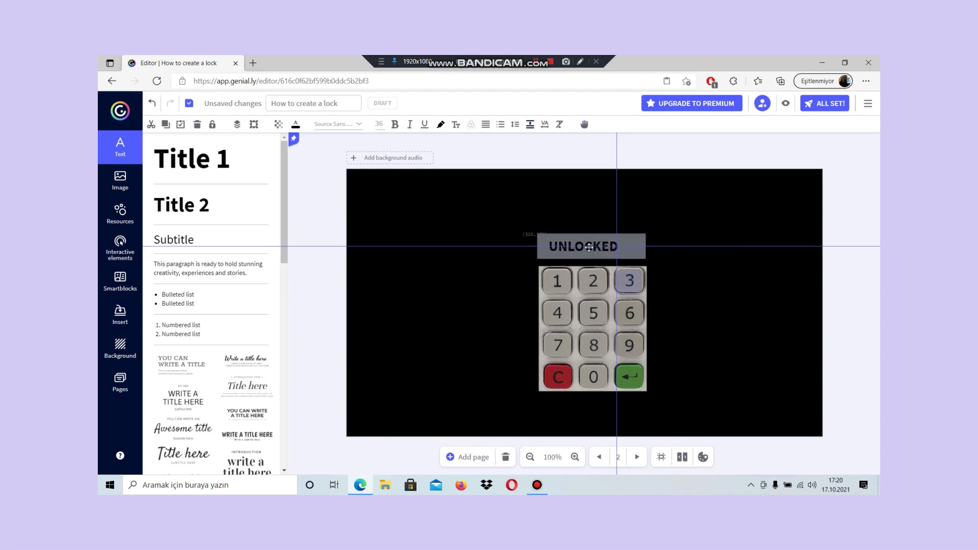
{"action": "left_click", "coordinate": [589, 246]}
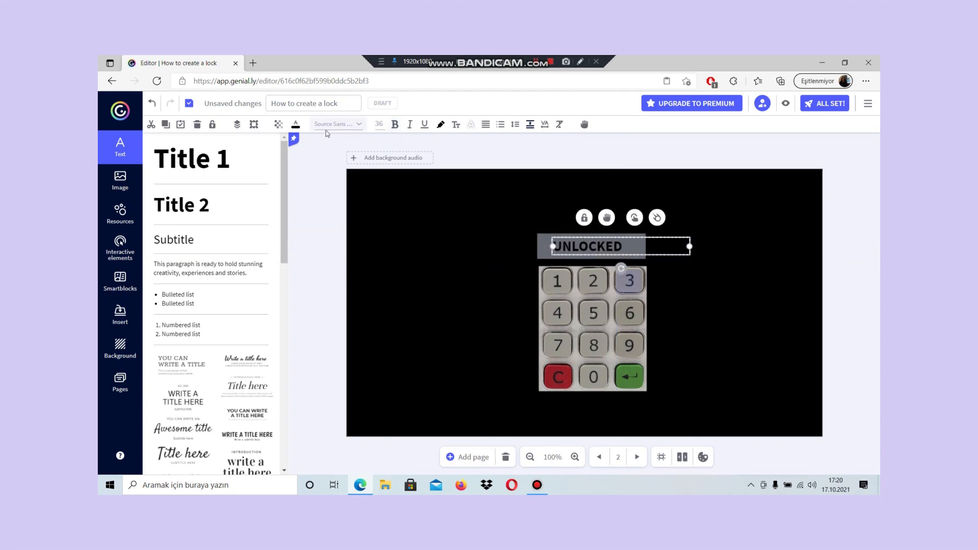
{"action": "left_click", "coordinate": [295, 125]}
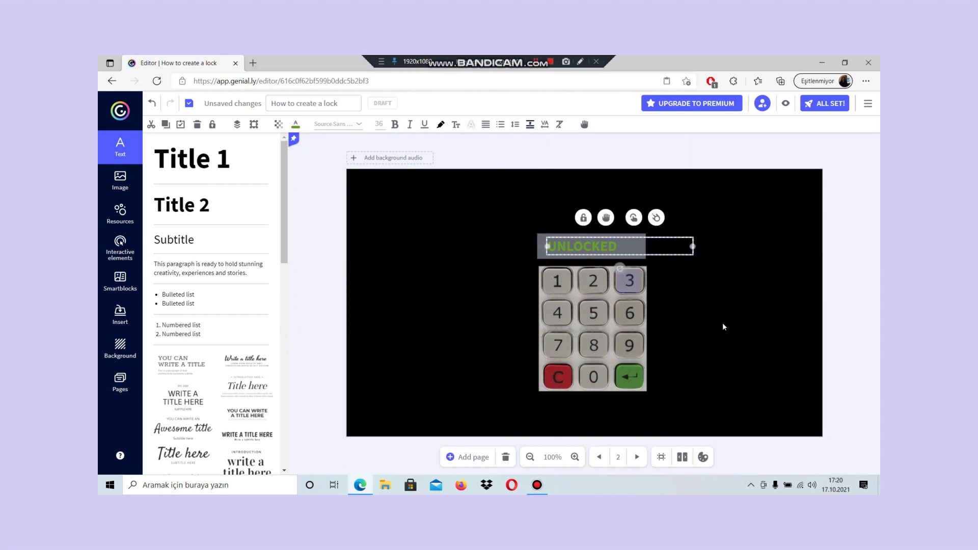
{"action": "left_click", "coordinate": [119, 381]}
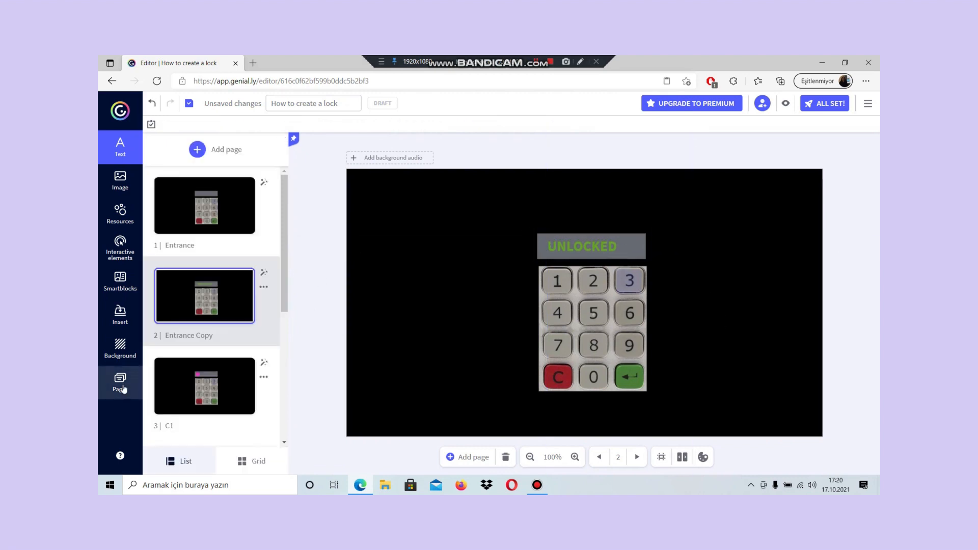
- Link key 3's invisible area on the Entrance page to go to page C1
{"action": "left_click", "coordinate": [119, 383]}
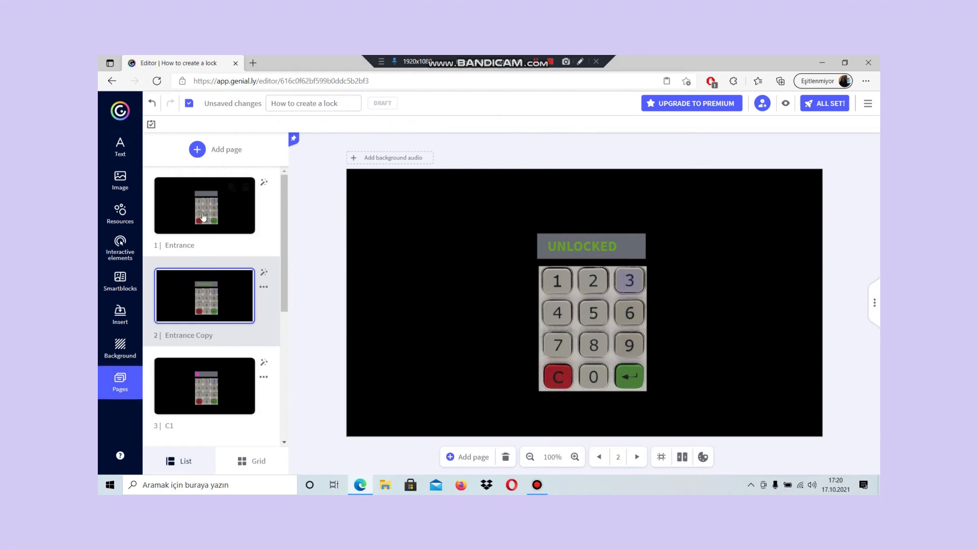
{"action": "left_click", "coordinate": [203, 205]}
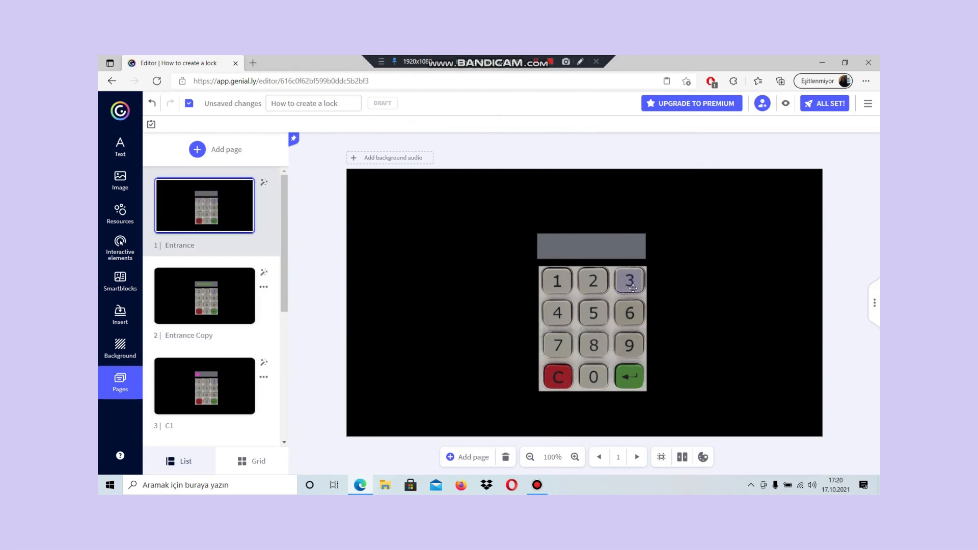
{"action": "left_click", "coordinate": [628, 280]}
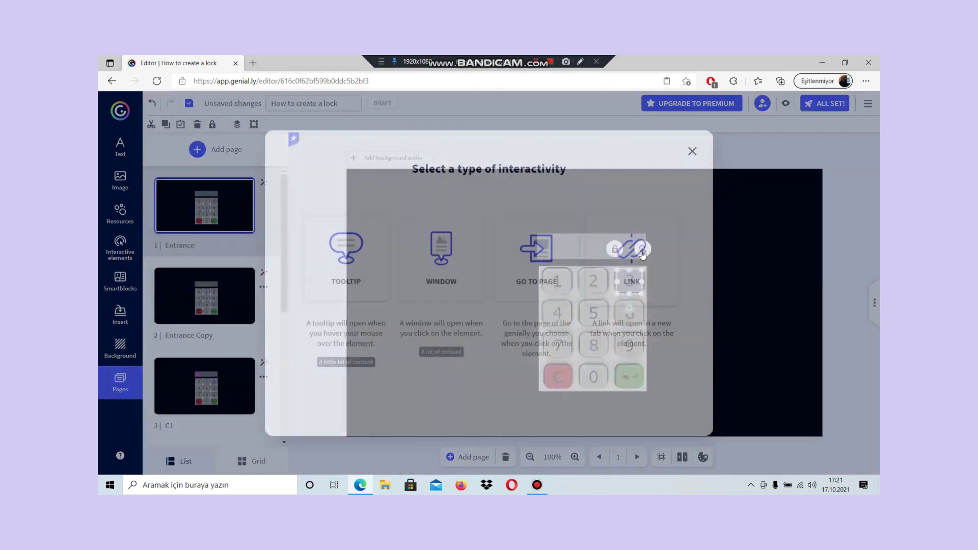
{"action": "left_click", "coordinate": [535, 259]}
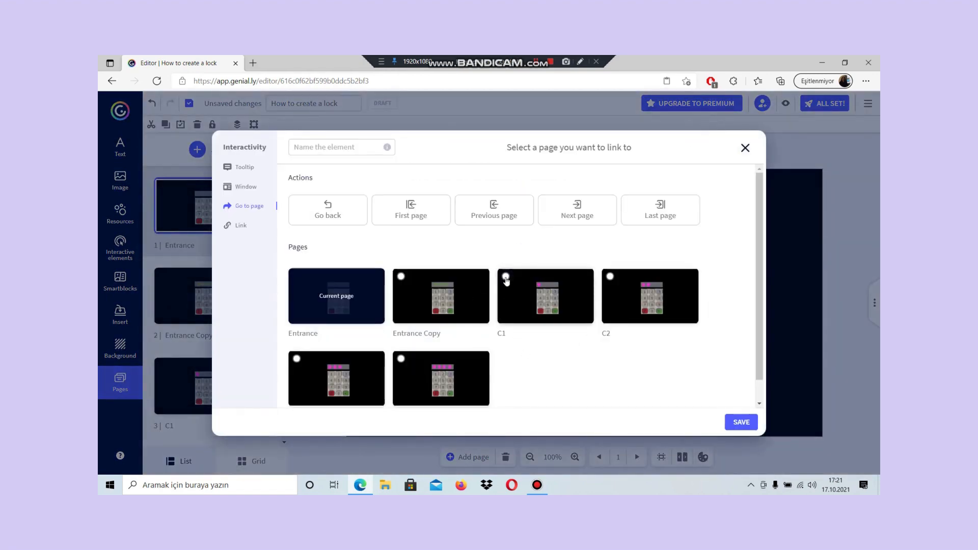
{"action": "left_click", "coordinate": [744, 147]}
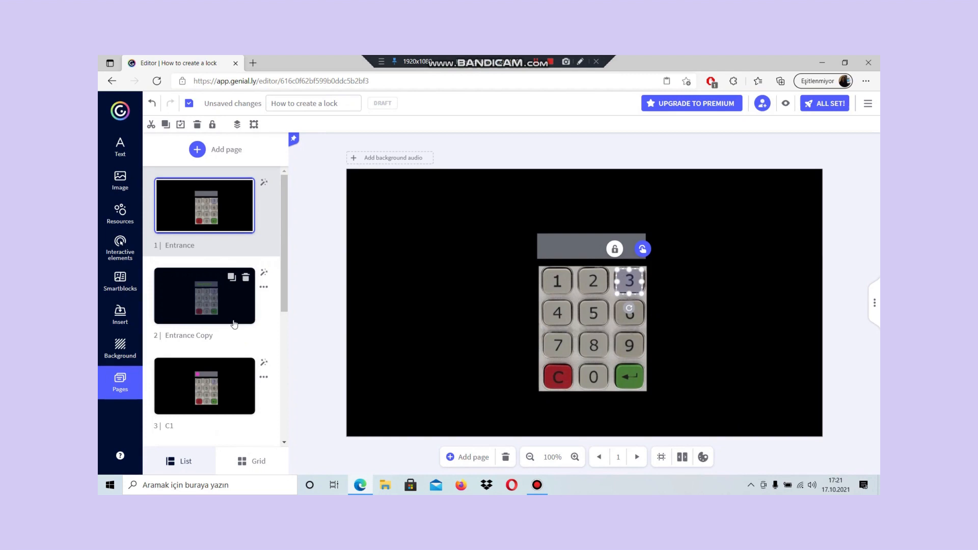
{"action": "left_click", "coordinate": [204, 385]}
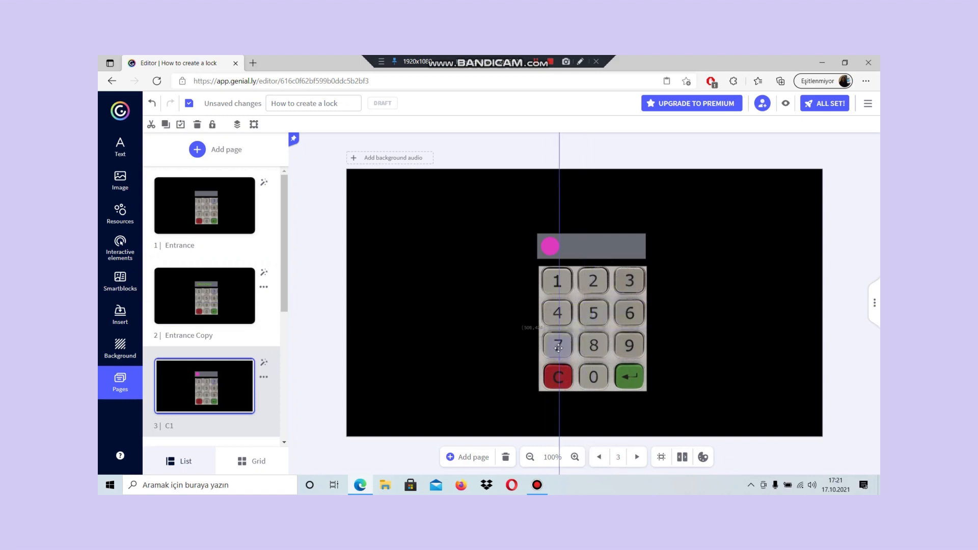
- Link key 7 on page C1 to go to page C2
{"action": "left_click", "coordinate": [558, 345]}
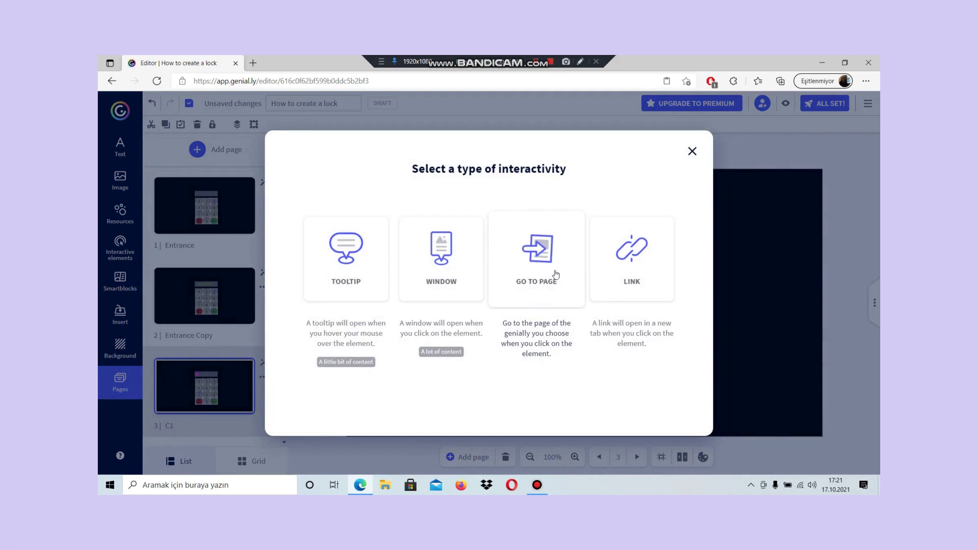
{"action": "left_click", "coordinate": [536, 259]}
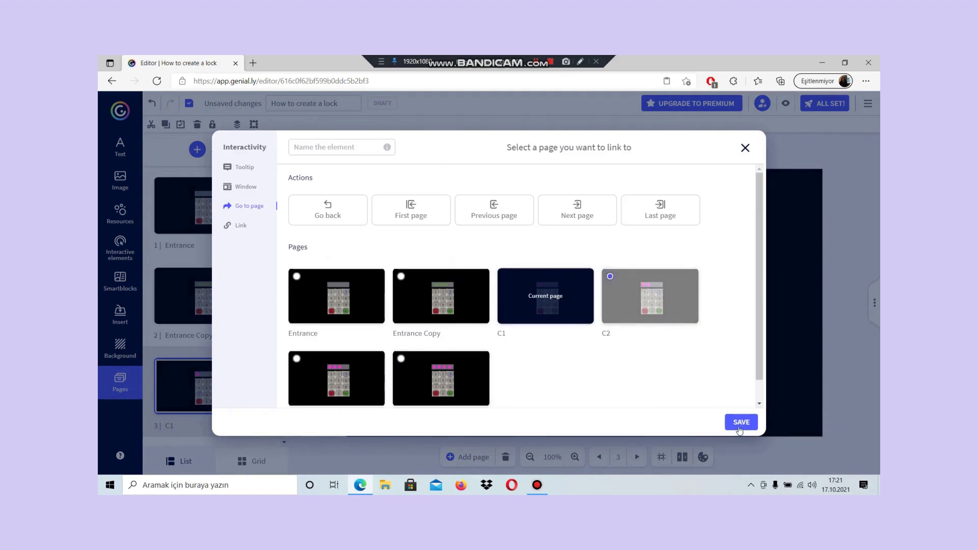
{"action": "left_click", "coordinate": [741, 422]}
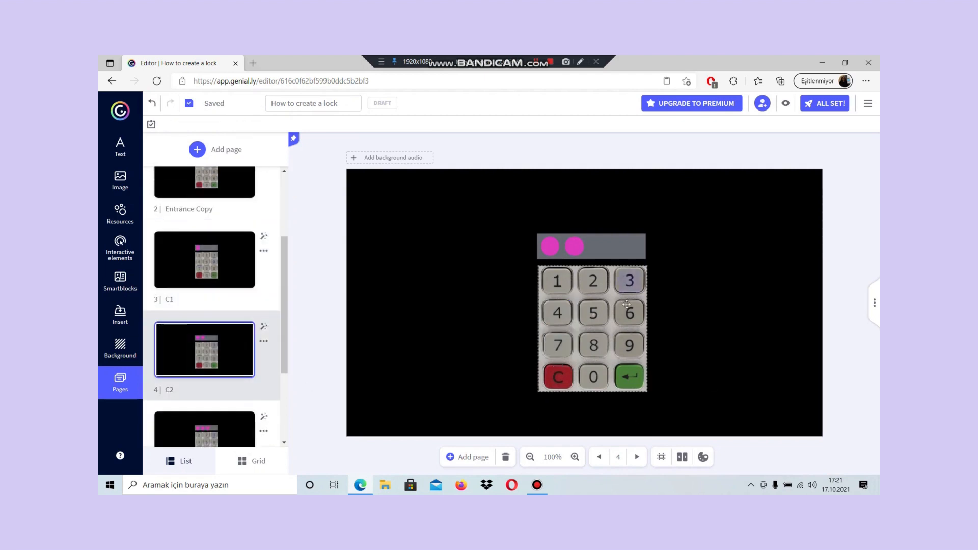
- Link key 9 on page C2 to go to the next page, C3
{"action": "left_click", "coordinate": [628, 345]}
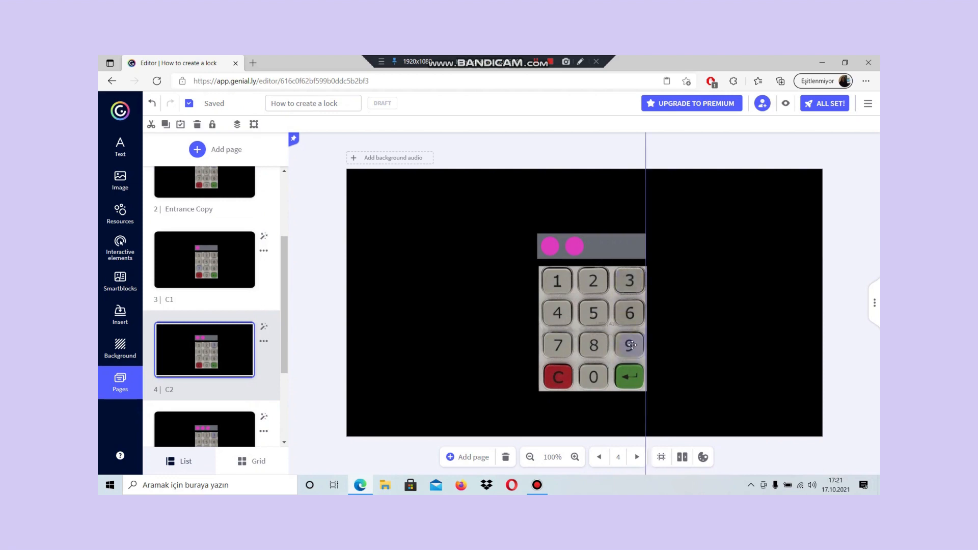
{"action": "left_click", "coordinate": [629, 344]}
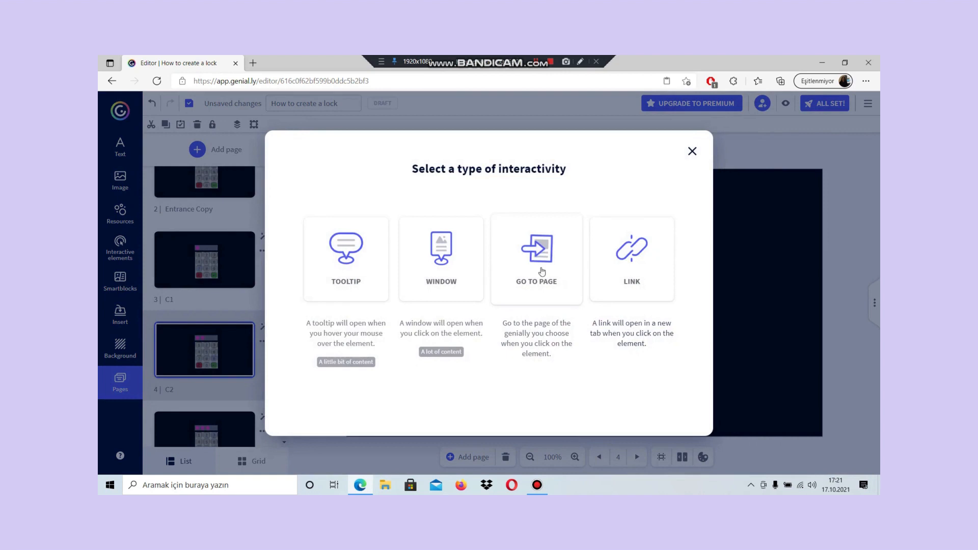
{"action": "left_click", "coordinate": [536, 259]}
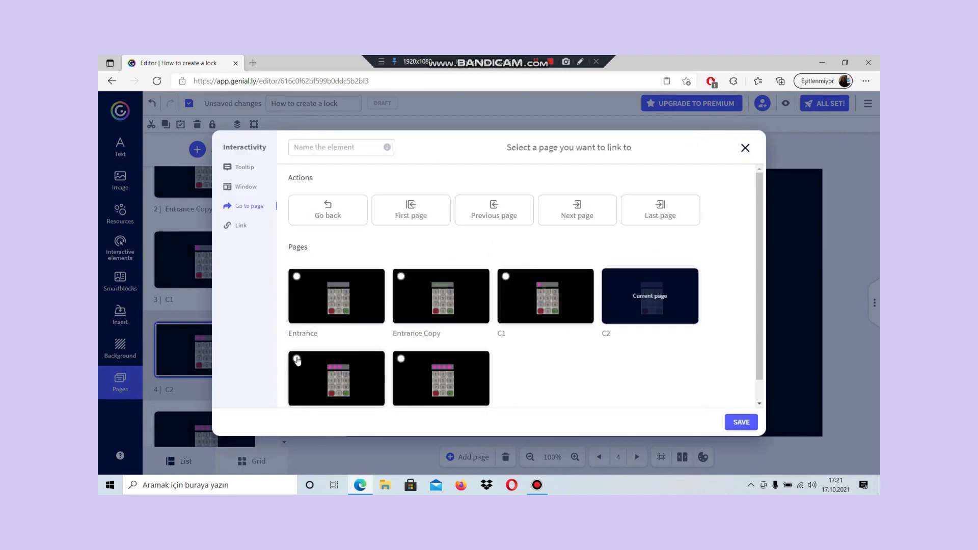
{"action": "left_click", "coordinate": [297, 359]}
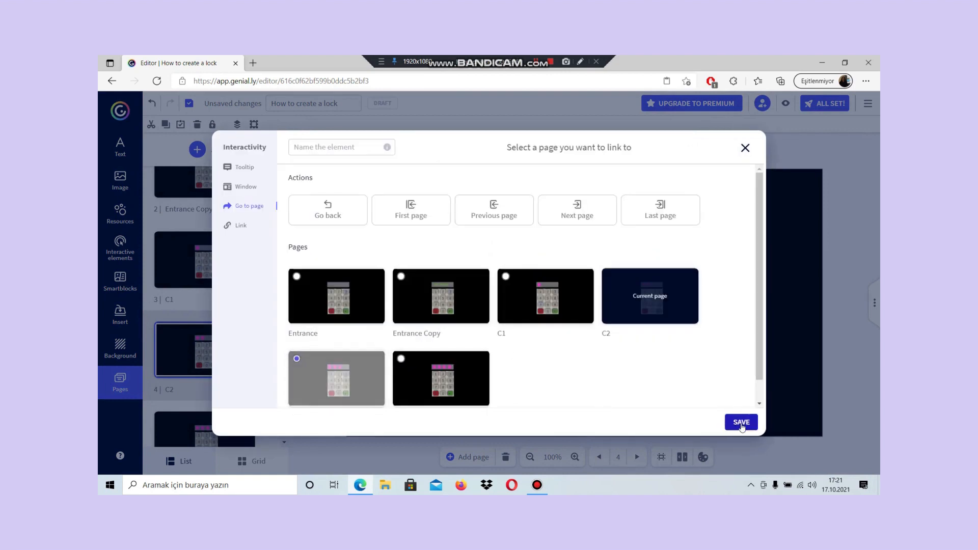
{"action": "left_click", "coordinate": [741, 423]}
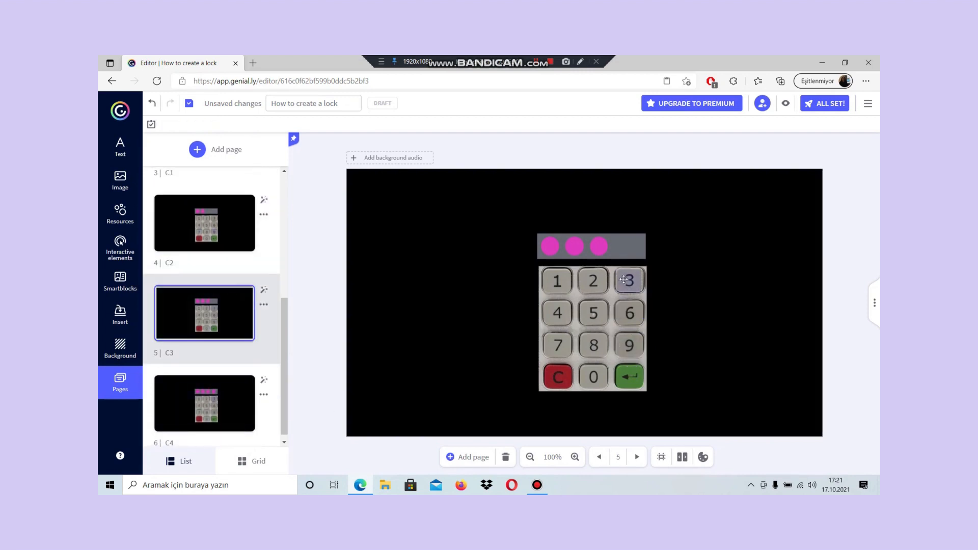
- Give key 0 on the C3 keypad its page link
{"action": "left_click", "coordinate": [593, 376]}
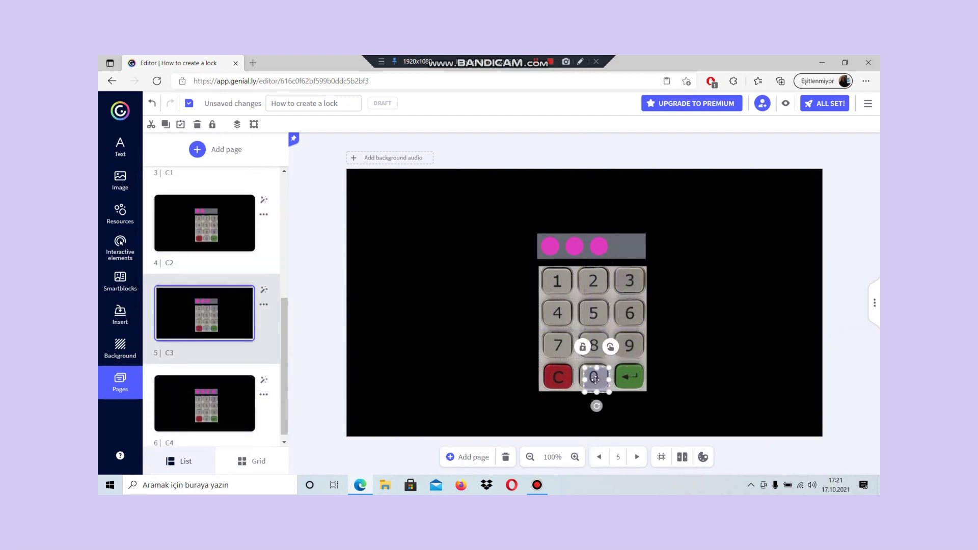
{"action": "mouse_move", "coordinate": [609, 347]}
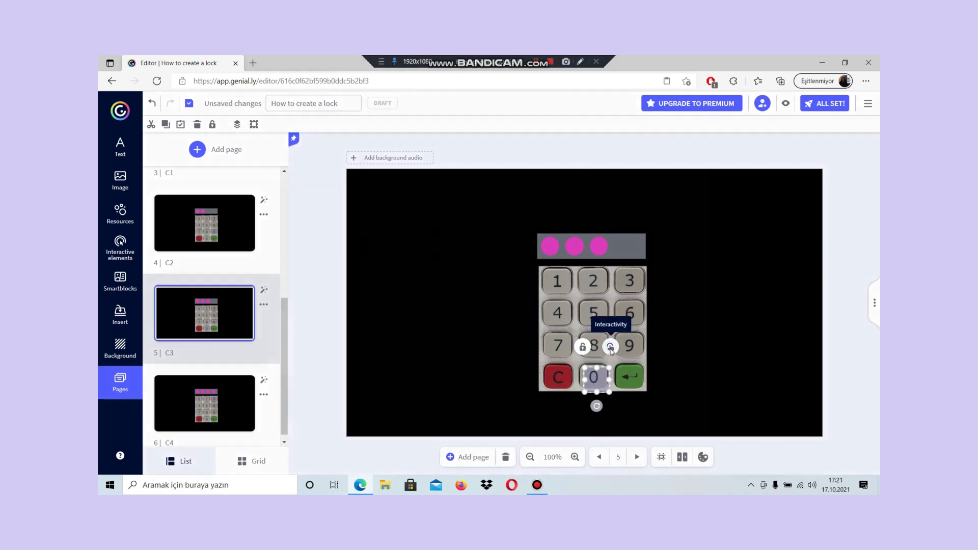
{"action": "left_click", "coordinate": [610, 347]}
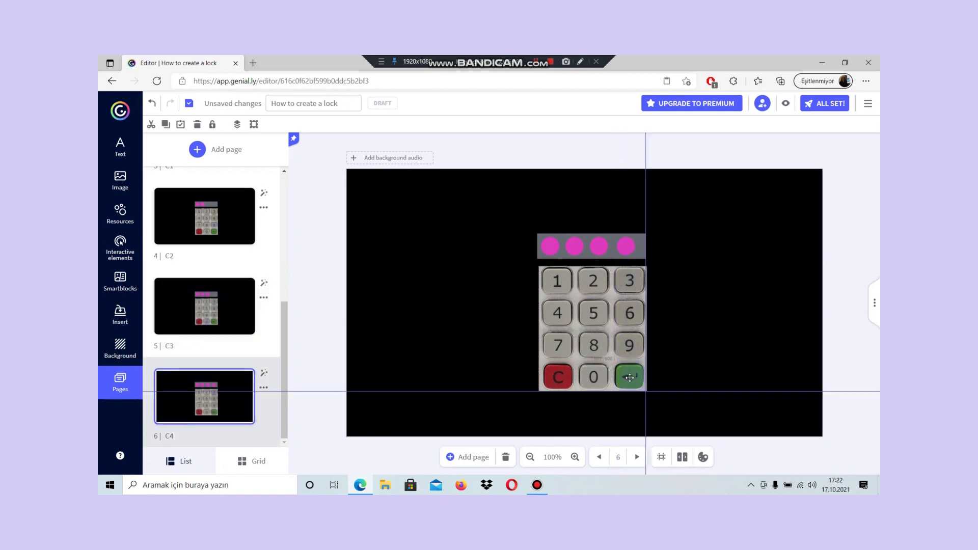
{"action": "left_click", "coordinate": [629, 377]}
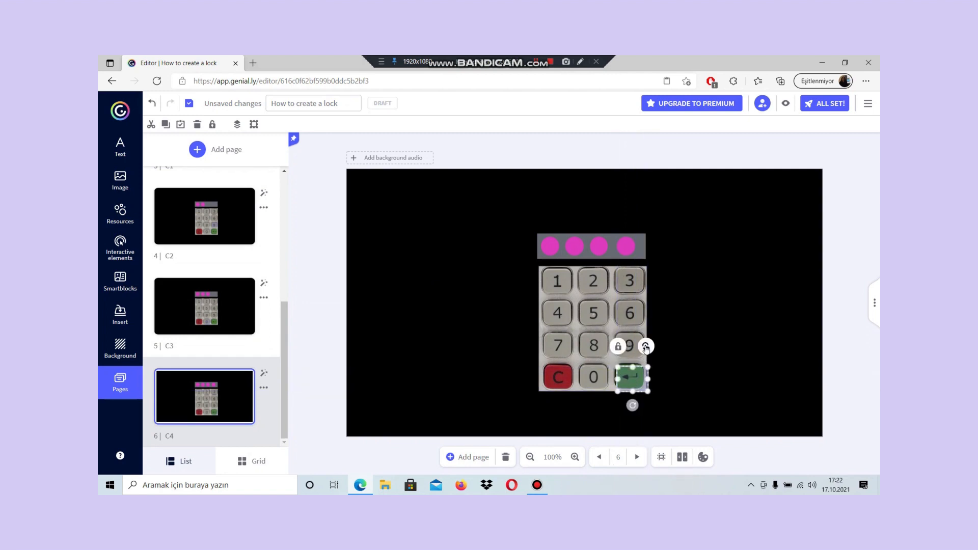
- Link the green enter key on C4 to the Entrance Copy page and return to Entrance
{"action": "left_click", "coordinate": [645, 347]}
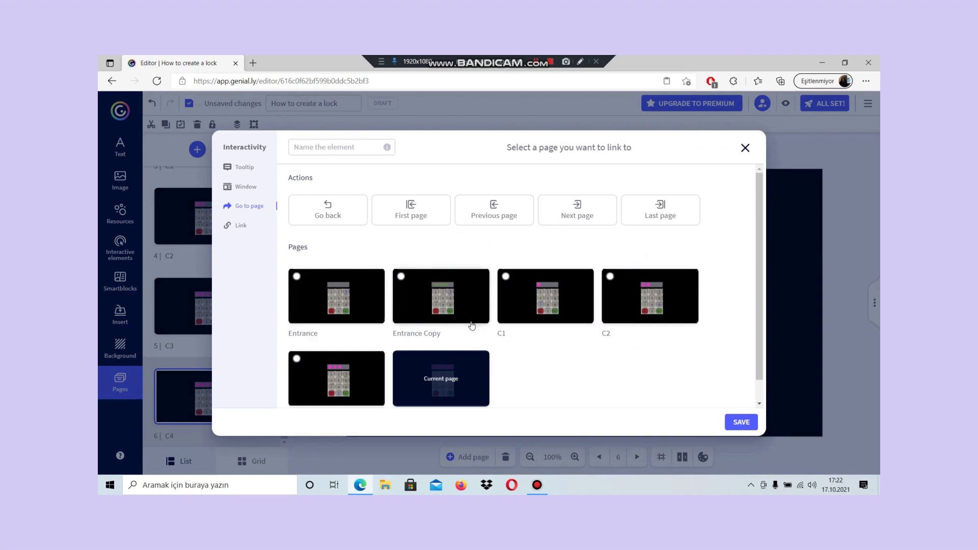
{"action": "left_click", "coordinate": [441, 296]}
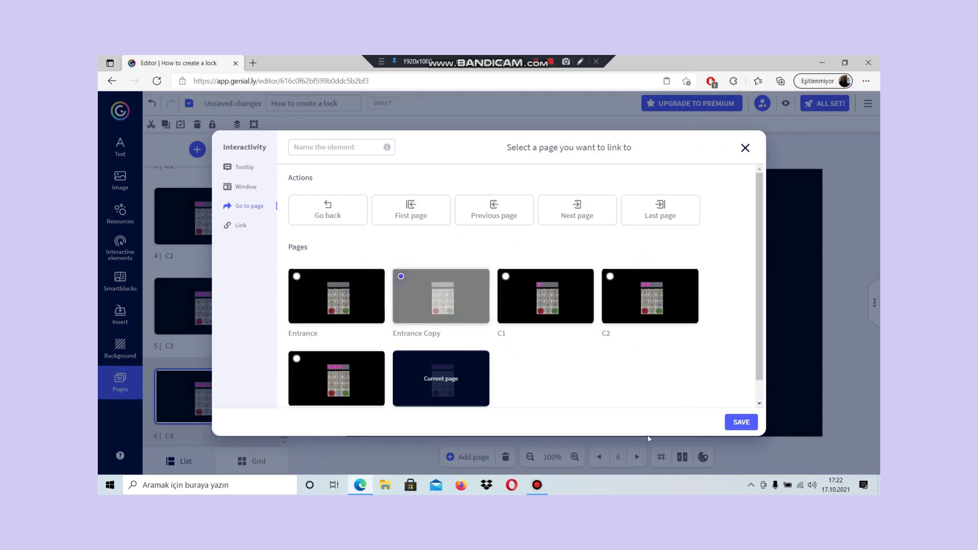
{"action": "left_click", "coordinate": [744, 148]}
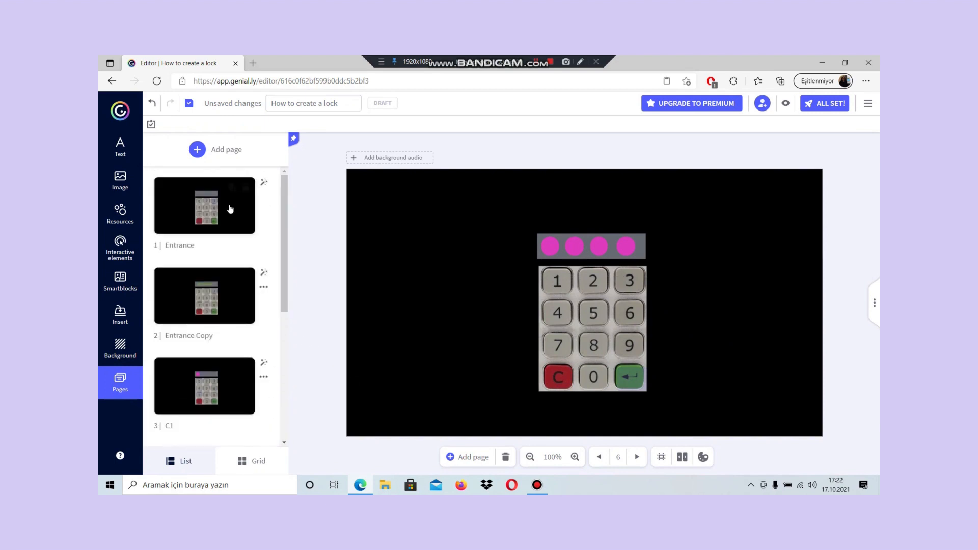
{"action": "left_click", "coordinate": [204, 206]}
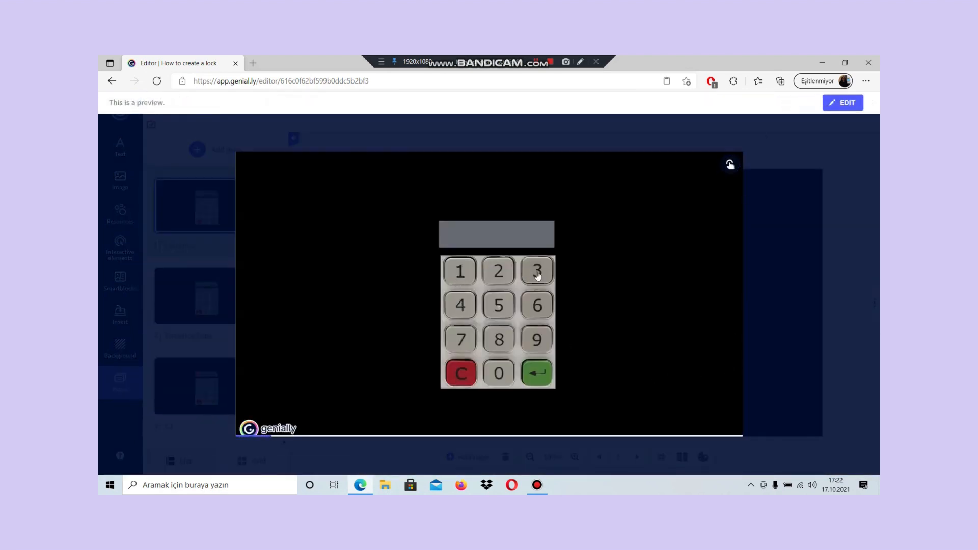
- Enter the full four-digit code in the preview so the display reads UNLOCKED
{"action": "left_click", "coordinate": [536, 270]}
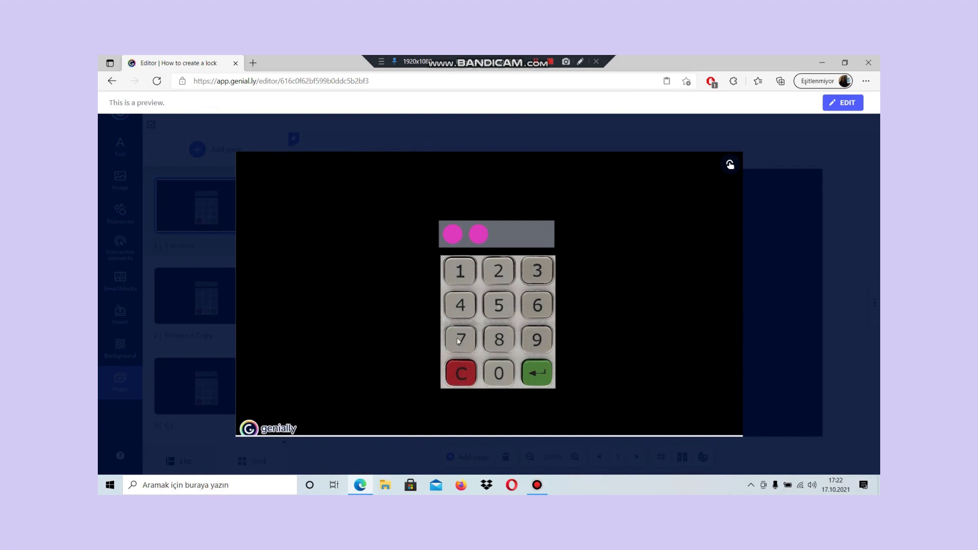
{"action": "left_click", "coordinate": [498, 373]}
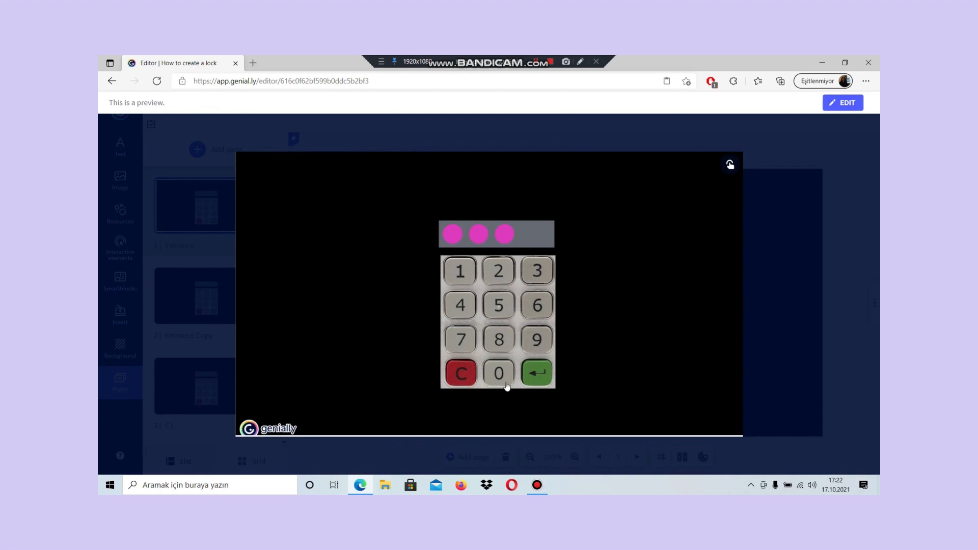
{"action": "left_click", "coordinate": [498, 373]}
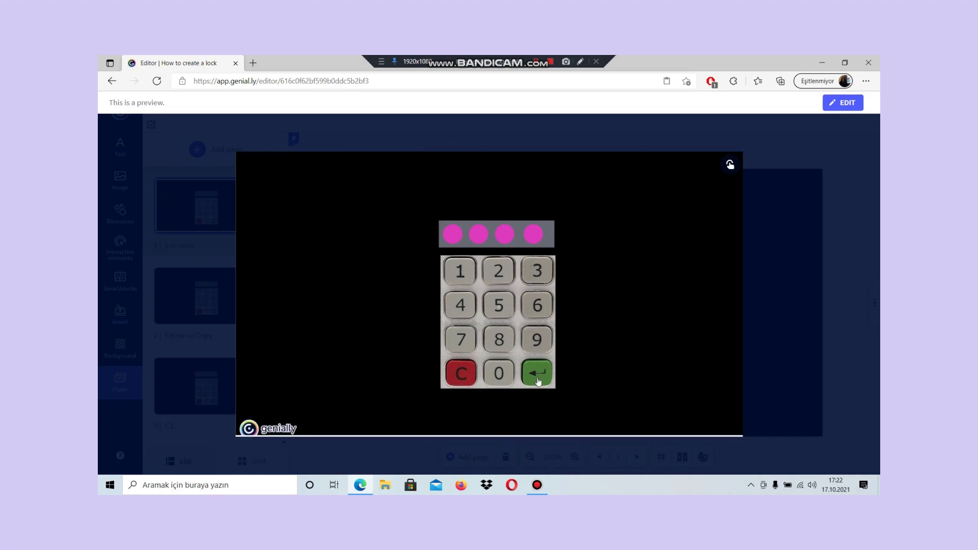
{"action": "left_click", "coordinate": [536, 373]}
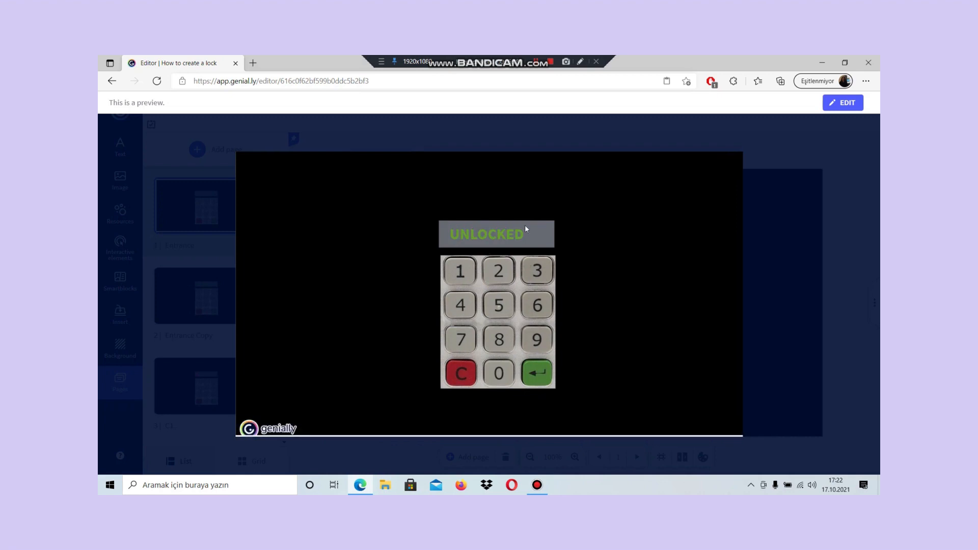
{"action": "mouse_move", "coordinate": [843, 102]}
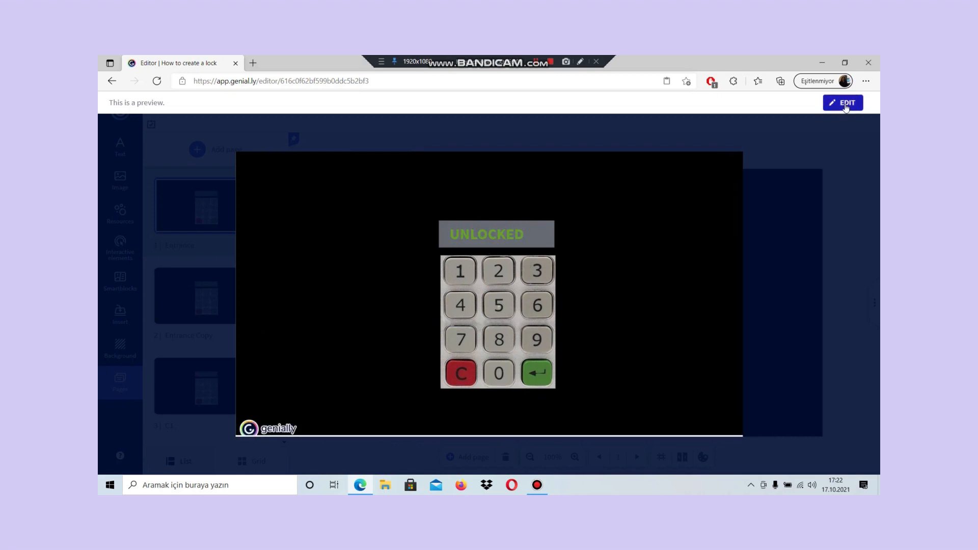
- Duplicate Entrance Copy and name the two pages UNLOCKED and DENIED
{"action": "left_click", "coordinate": [843, 102]}
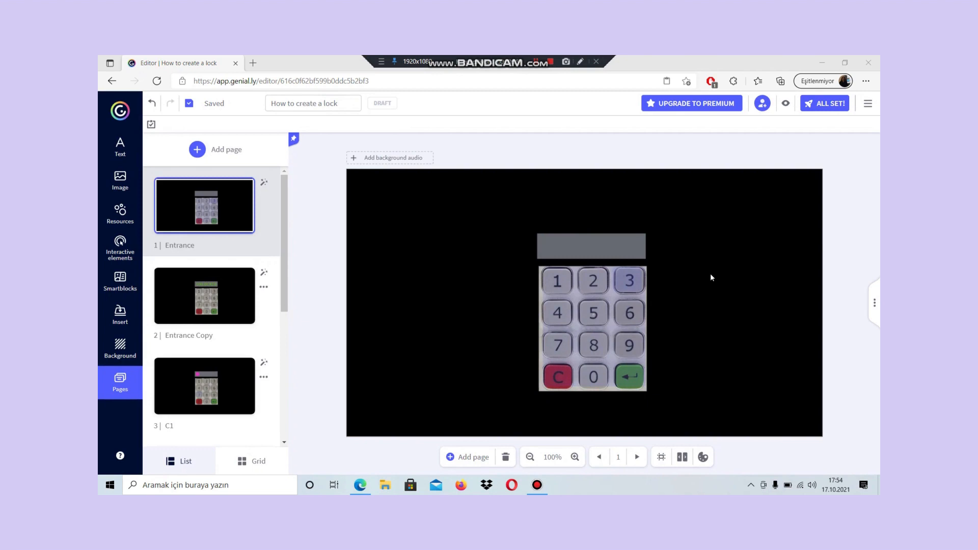
{"action": "mouse_move", "coordinate": [514, 261]}
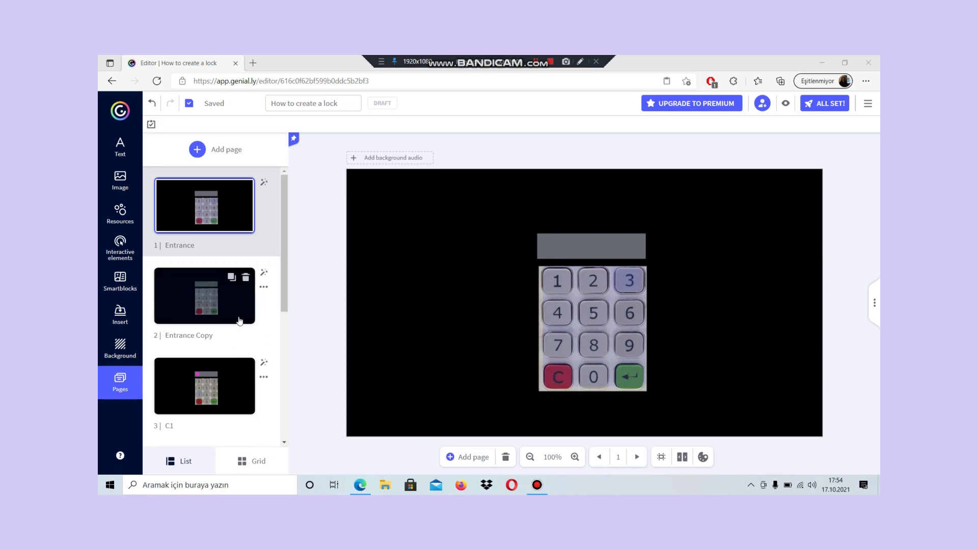
{"action": "left_click", "coordinate": [204, 296]}
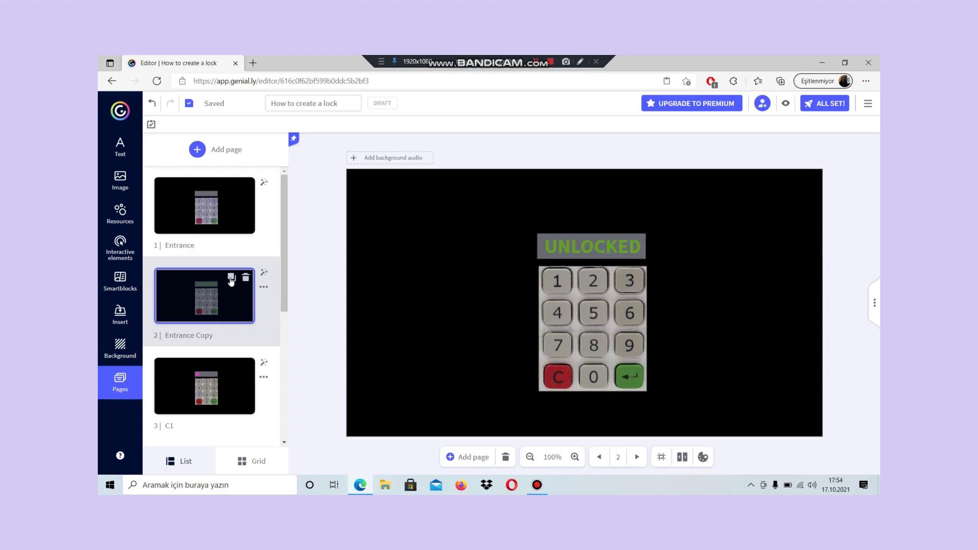
{"action": "left_click", "coordinate": [231, 279]}
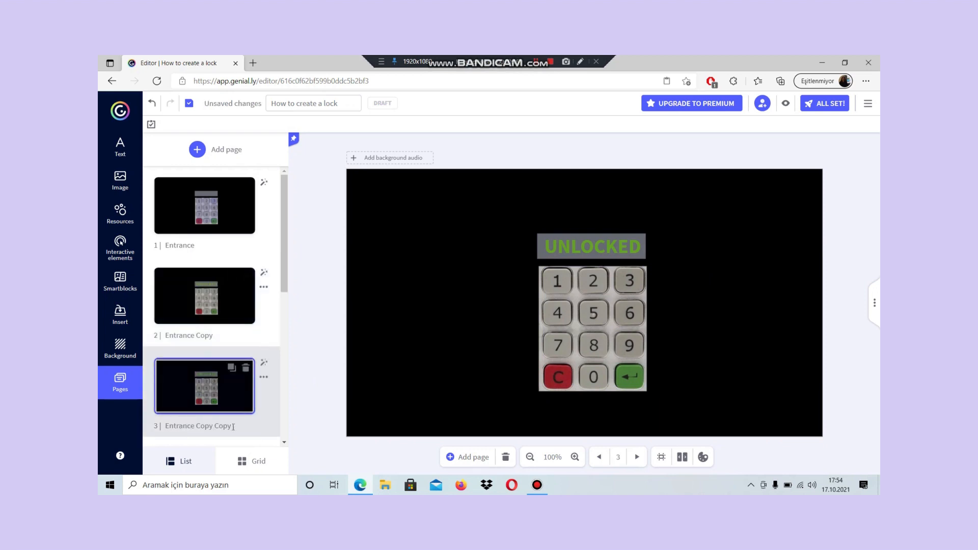
{"action": "double_click", "coordinate": [193, 426]}
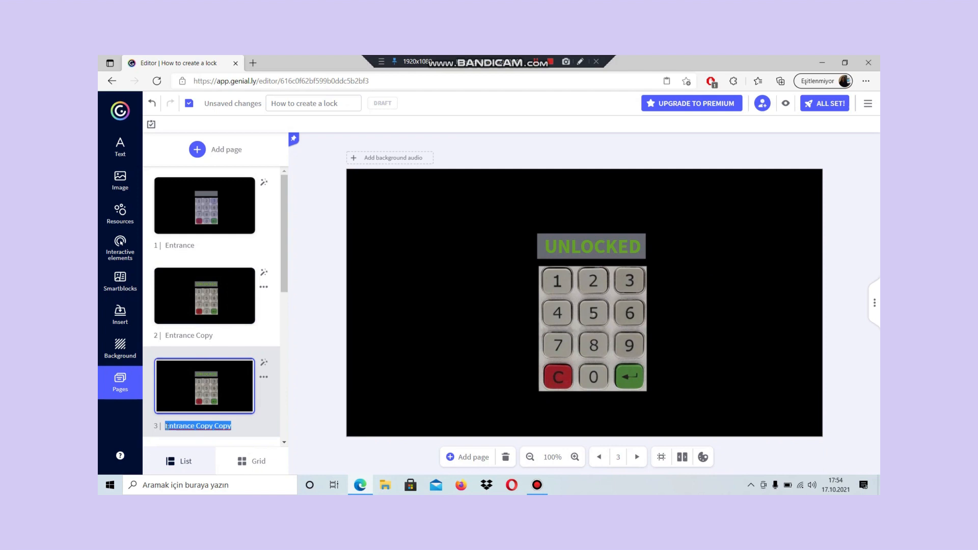
{"action": "type", "text": "DENIED"}
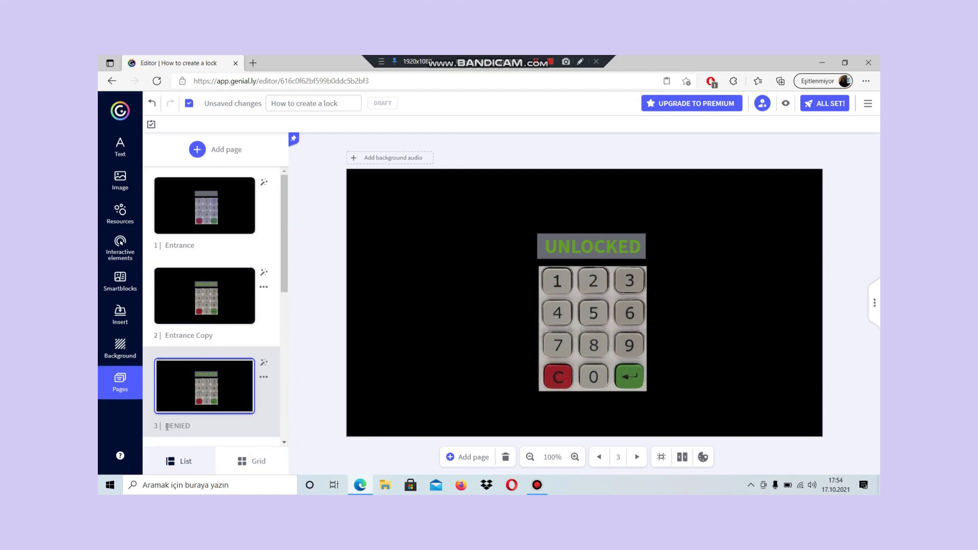
{"action": "double_click", "coordinate": [188, 336]}
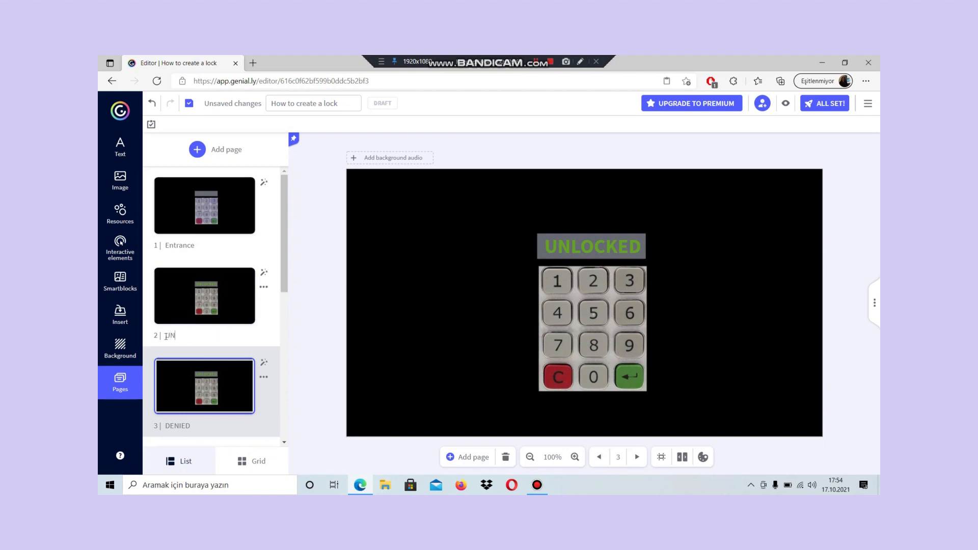
{"action": "type", "text": "NLOCKED"}
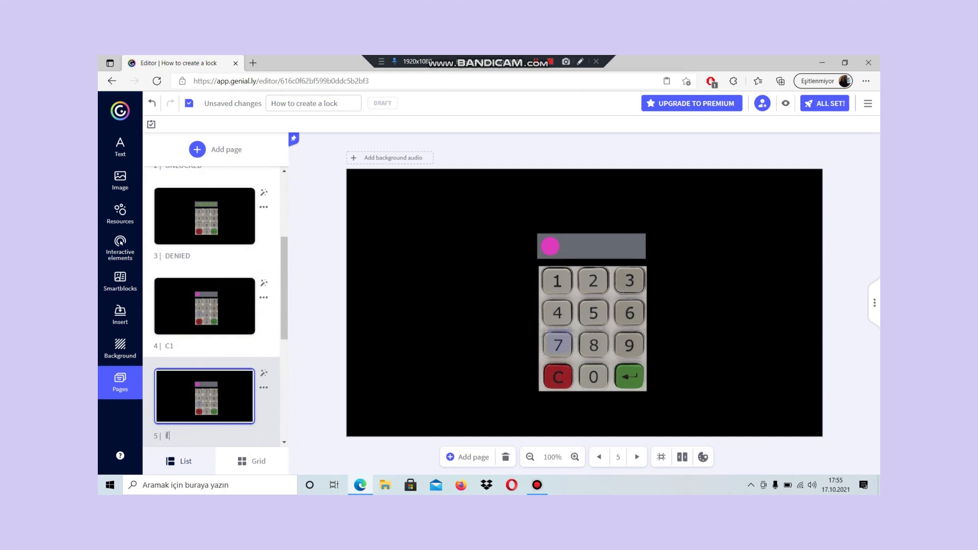
- Duplicate the C pages and rename the copies Error 1 through Error 4
{"action": "type", "text": "Error 1"}
{"action": "type", "text": "Error 2"}
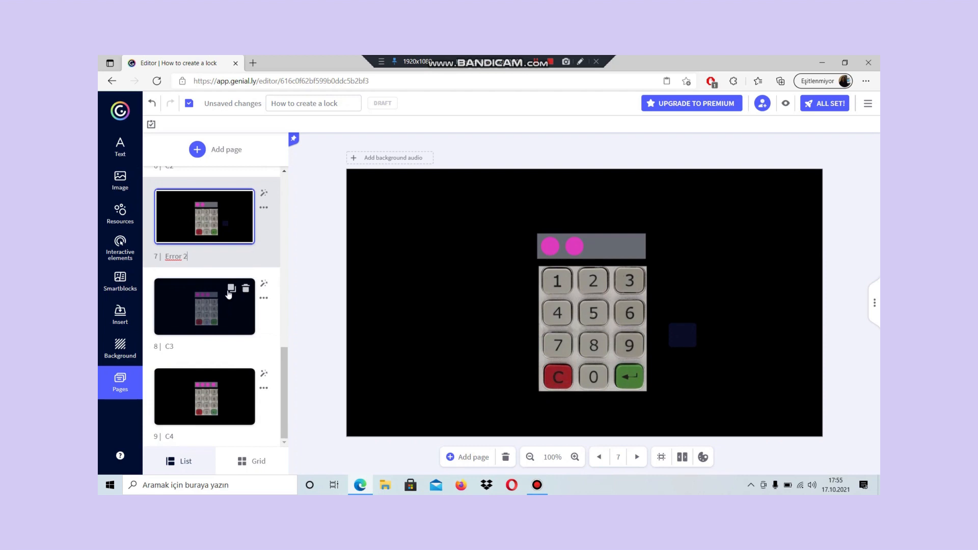
{"action": "left_click", "coordinate": [231, 288]}
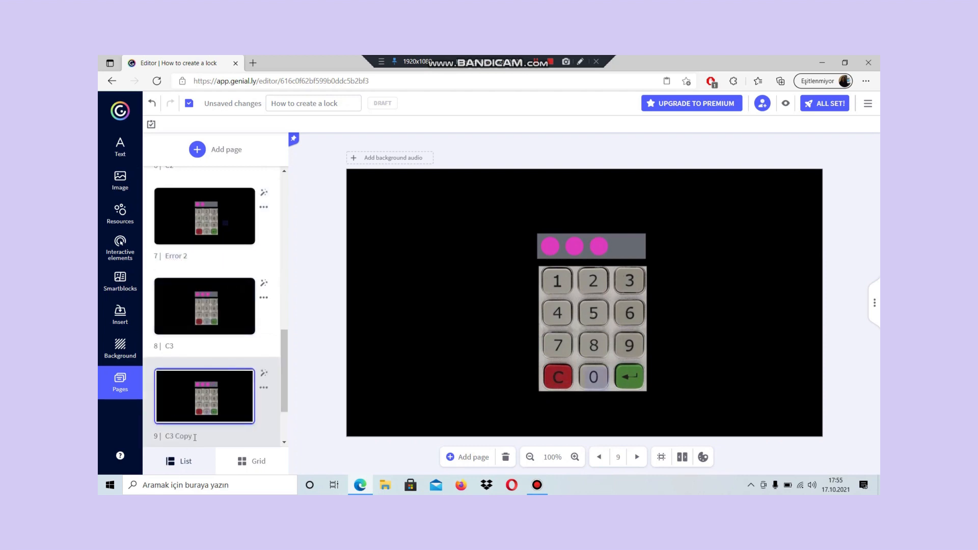
{"action": "double_click", "coordinate": [178, 436]}
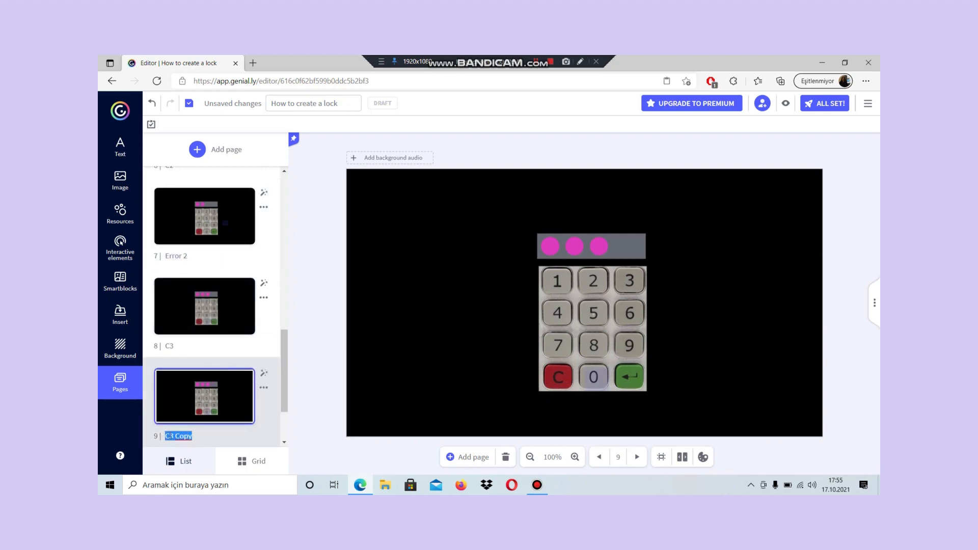
{"action": "type", "text": "Error 3"}
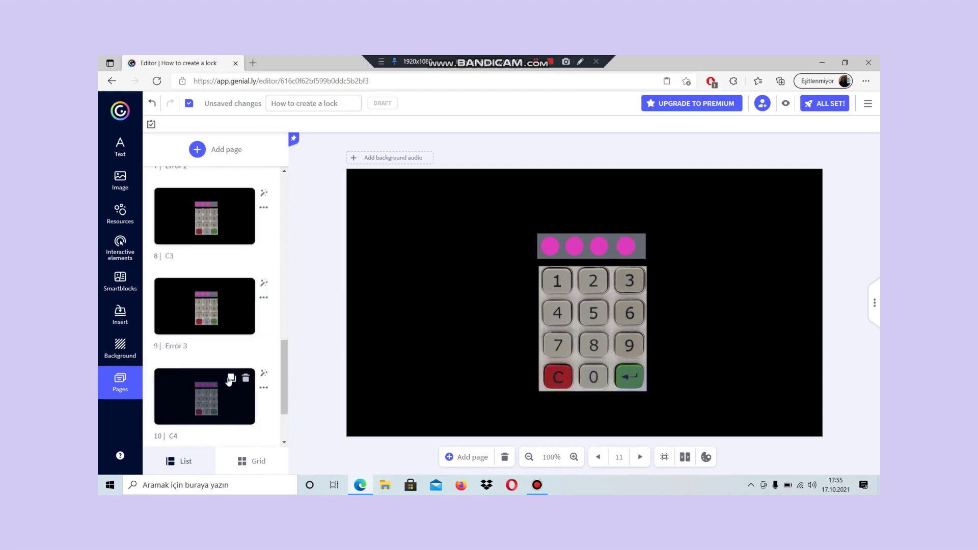
{"action": "left_click", "coordinate": [230, 379]}
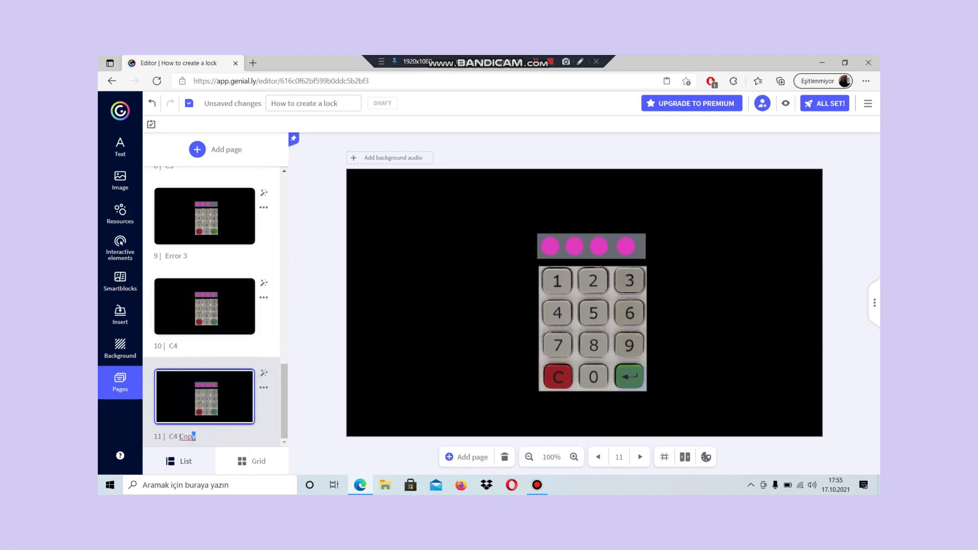
{"action": "type", "text": "Err"}
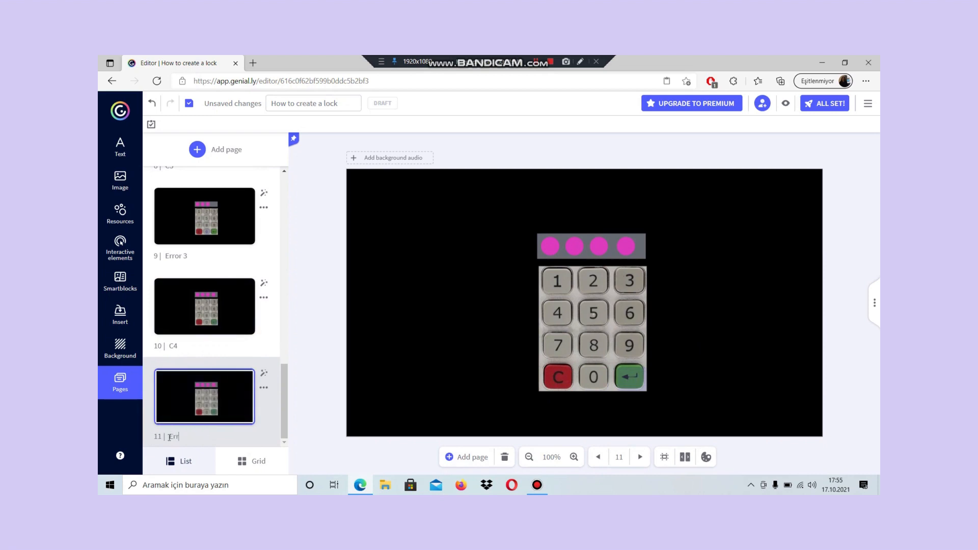
{"action": "type", "text": "Error 4"}
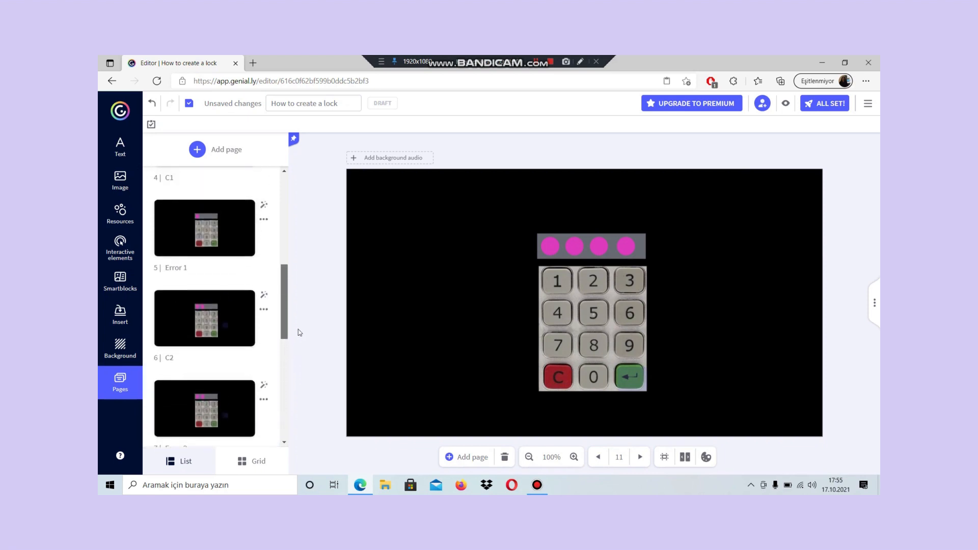
- Reopen the Entrance keypad's Go to page link and confirm it still targets C1
{"action": "scroll", "scroll_direction": "up", "scroll_amount": 3}
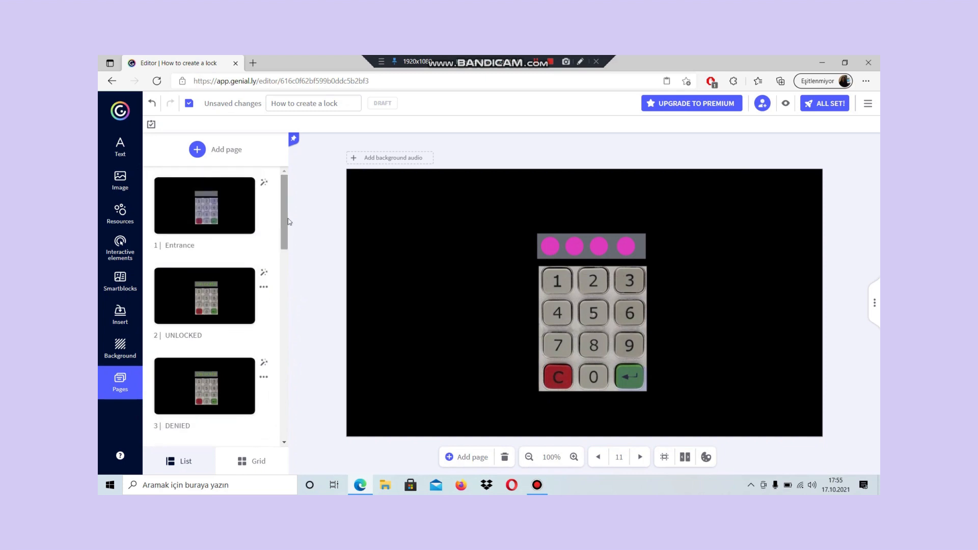
{"action": "mouse_move", "coordinate": [236, 224]}
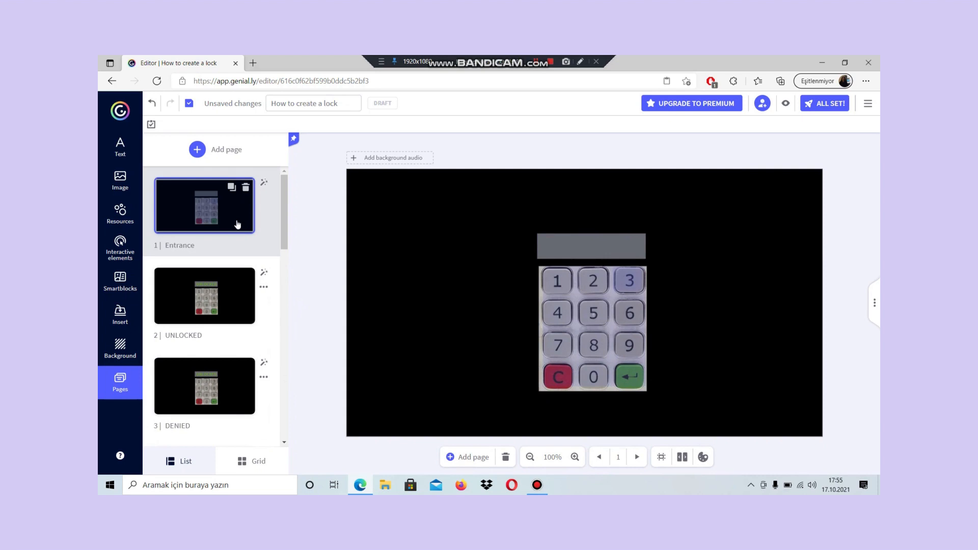
{"action": "left_click", "coordinate": [591, 324]}
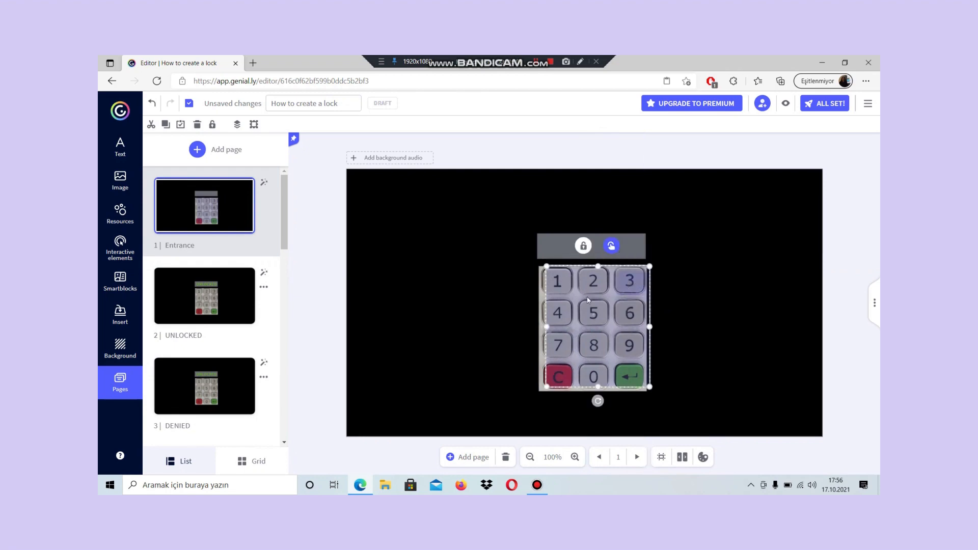
{"action": "left_click", "coordinate": [610, 245]}
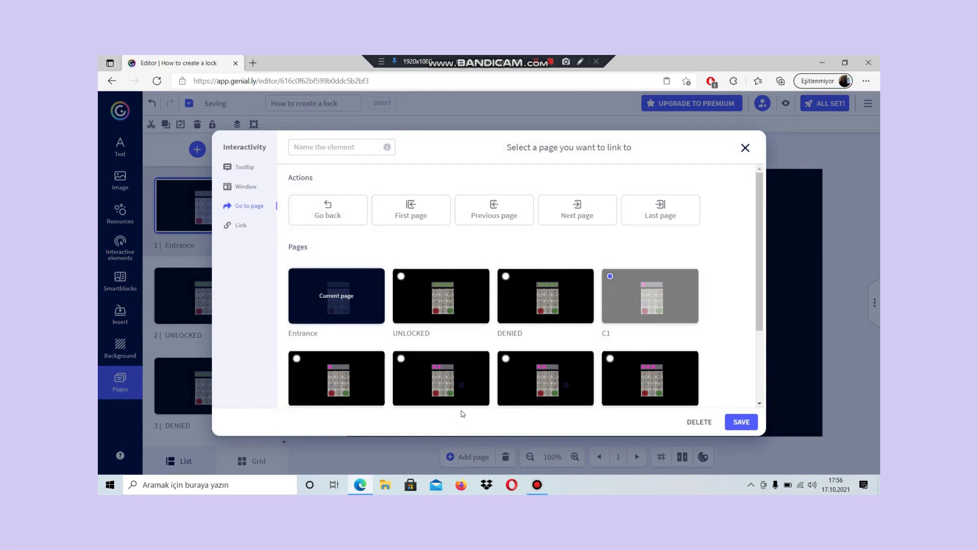
{"action": "scroll", "scroll_direction": "down", "scroll_amount": 3}
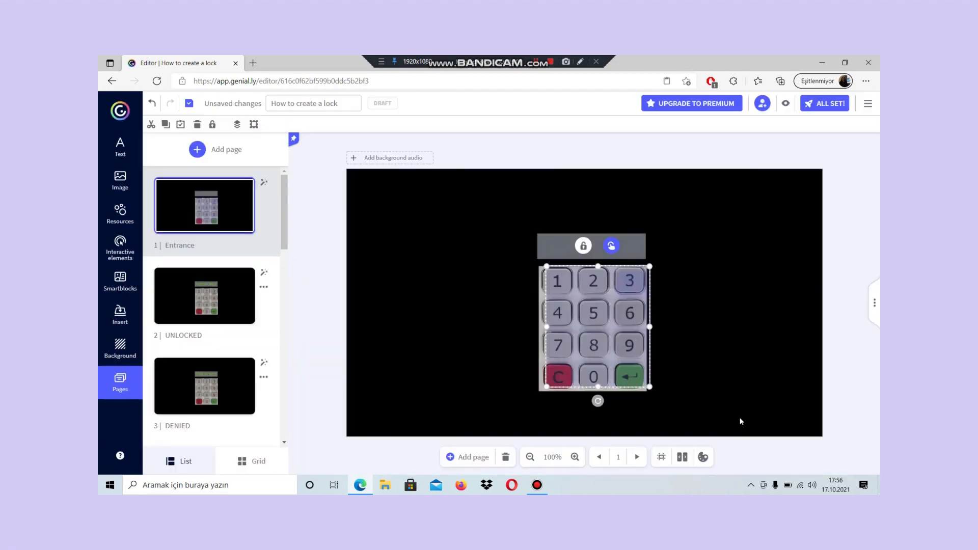
{"action": "mouse_move", "coordinate": [733, 301]}
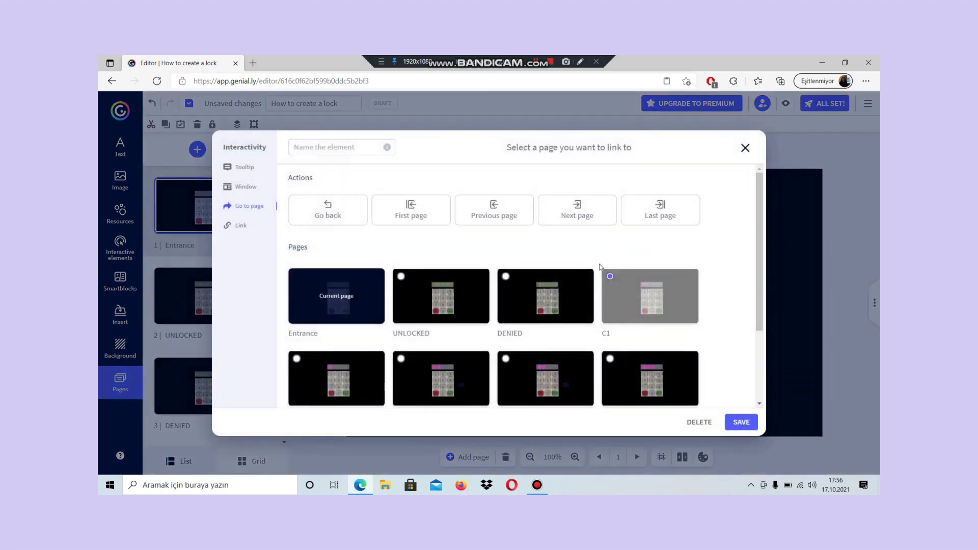
{"action": "scroll", "scroll_direction": "down", "scroll_amount": 3}
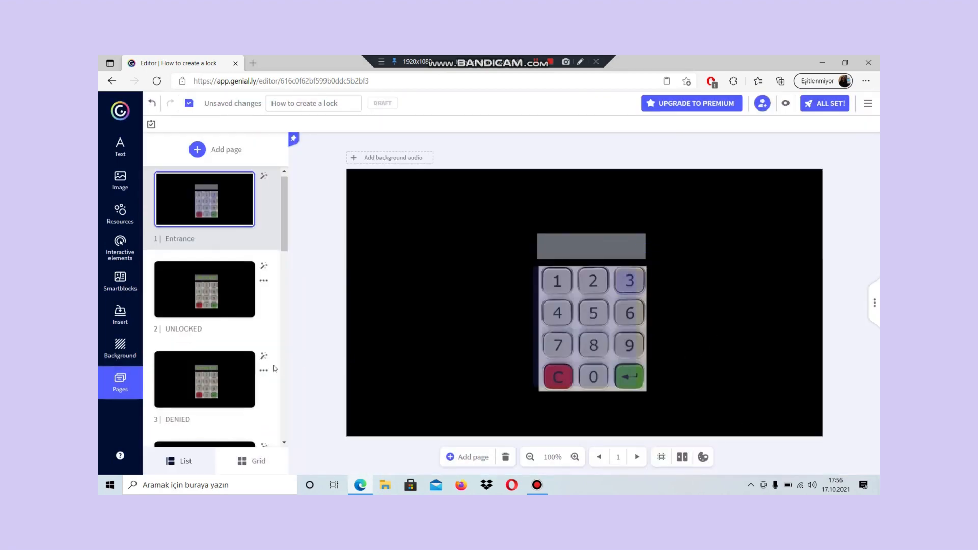
- Link the keypad hotspot on the Error 1 page to the Error 2 page and save
{"action": "left_click", "coordinate": [216, 149]}
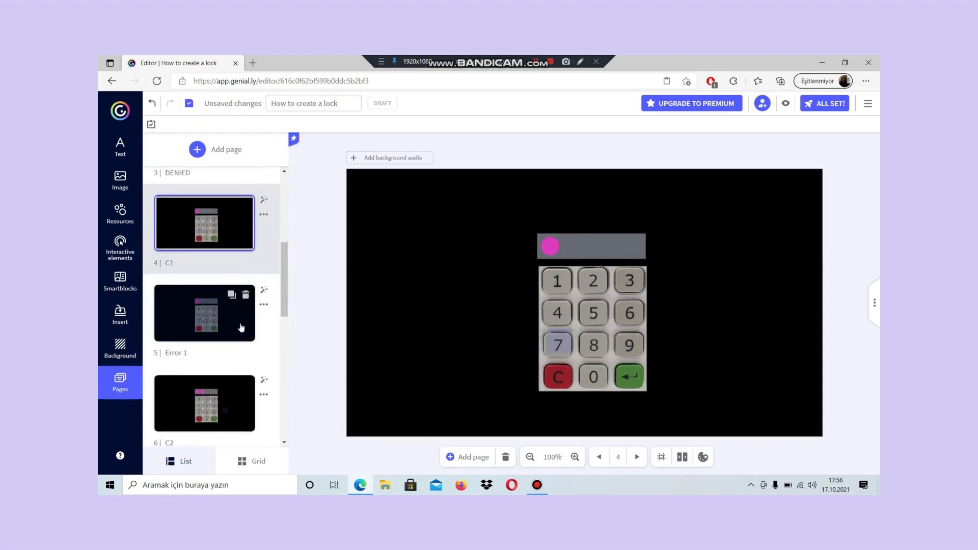
{"action": "left_click", "coordinate": [204, 312]}
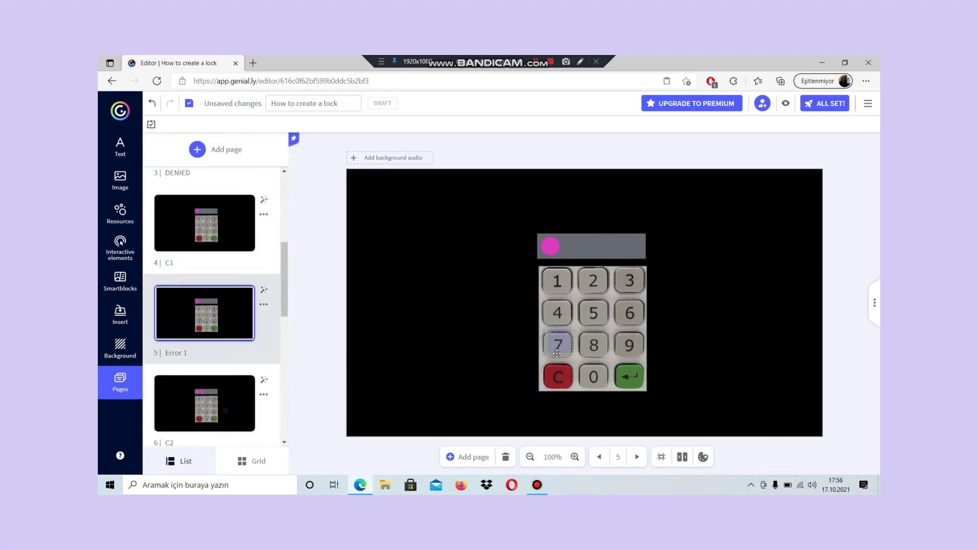
{"action": "left_click", "coordinate": [557, 345]}
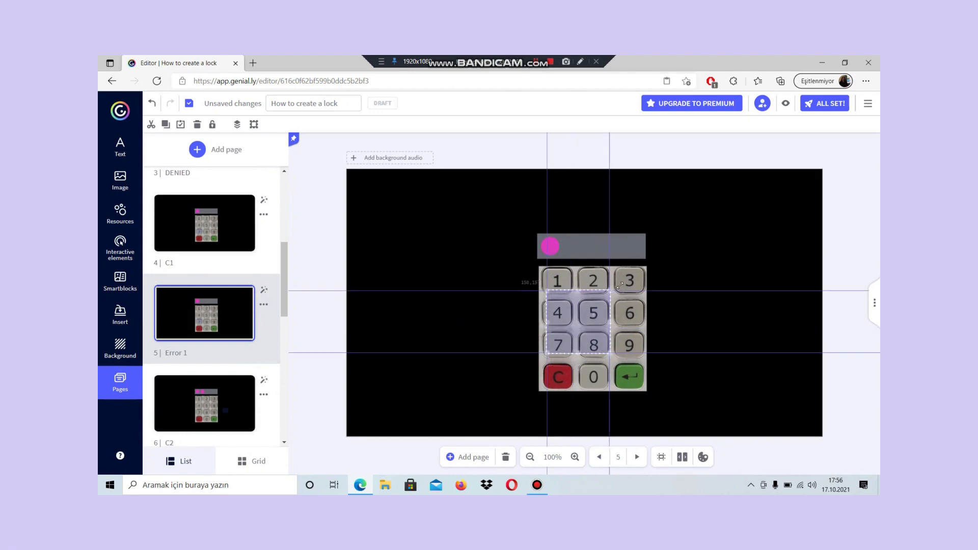
{"action": "left_click", "coordinate": [592, 329]}
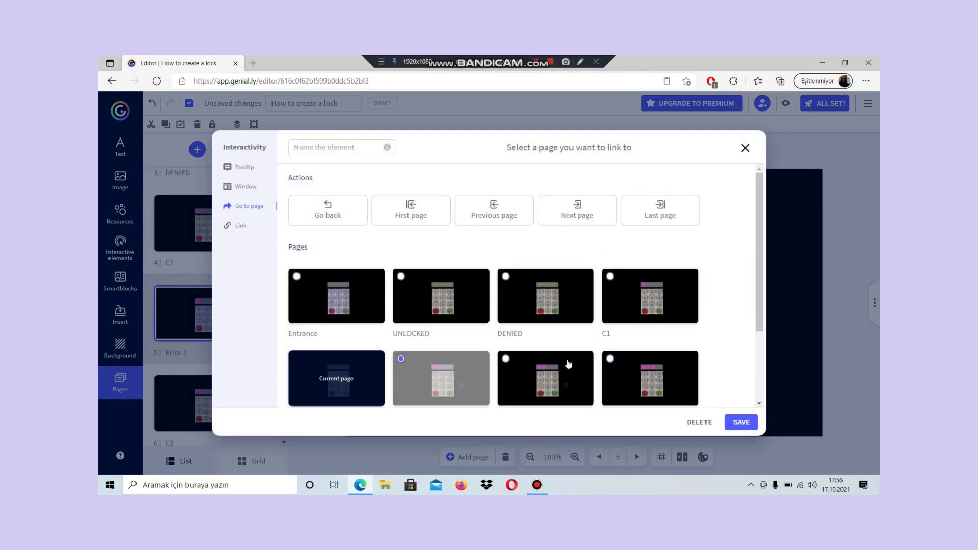
{"action": "scroll", "scroll_direction": "down", "scroll_amount": 3}
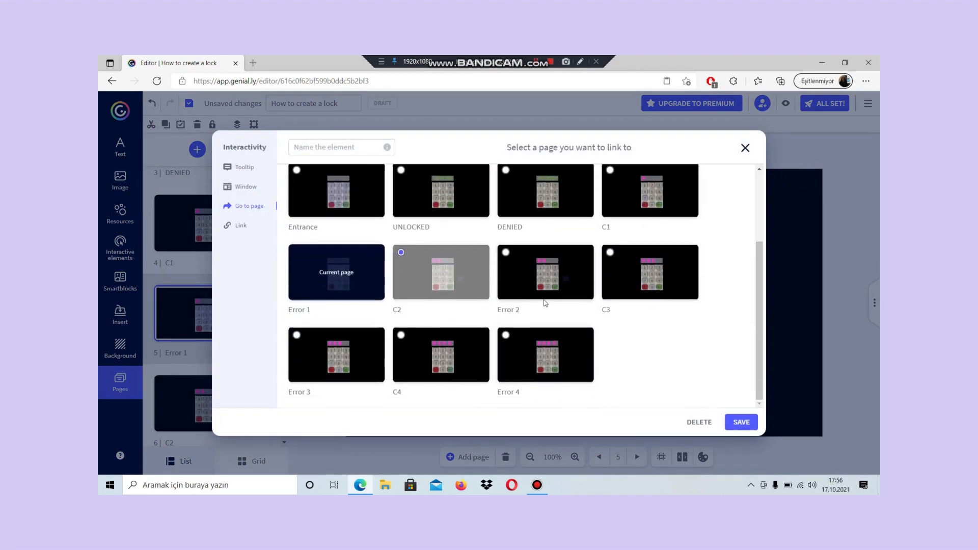
{"action": "left_click", "coordinate": [545, 272]}
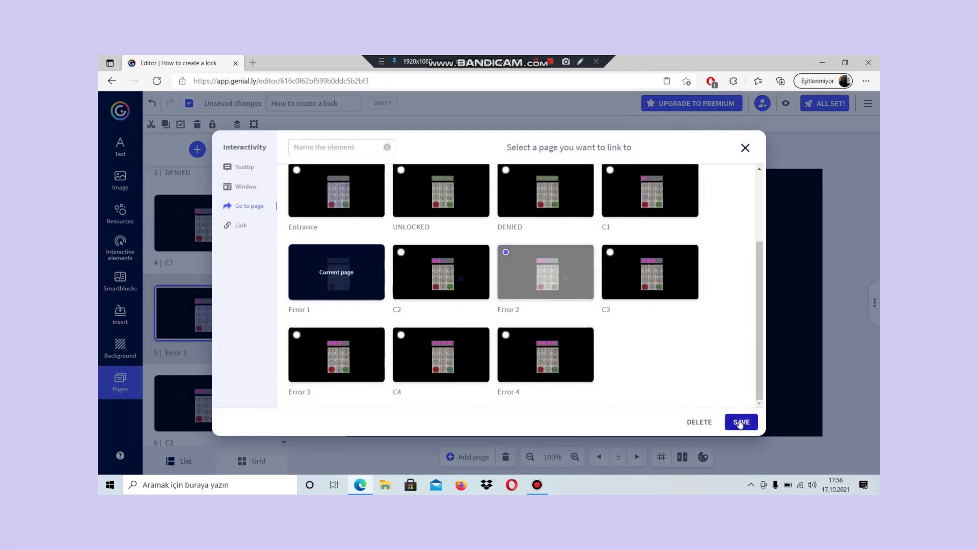
{"action": "left_click", "coordinate": [741, 422]}
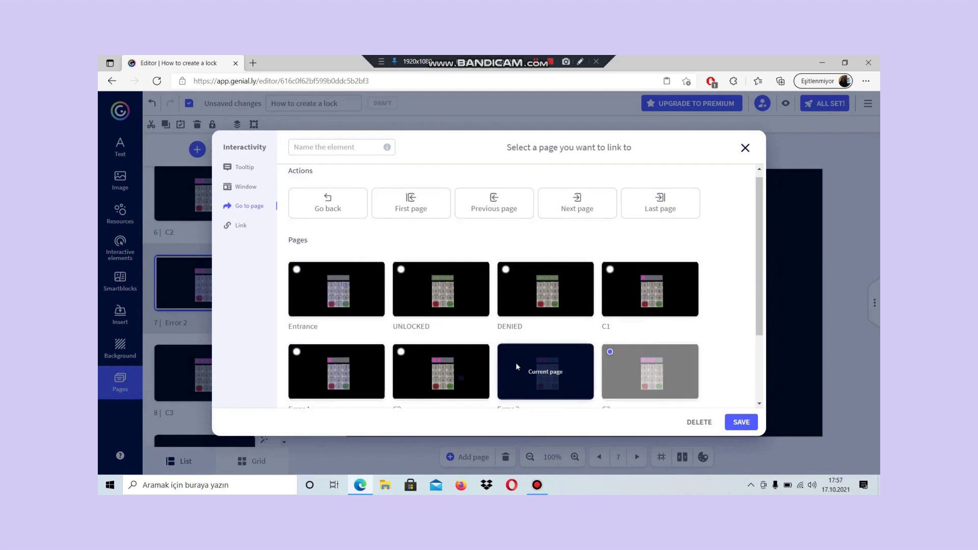
- Save the Error 3 keypad's link to Error 4 and switch to the Error 4 page
{"action": "scroll", "scroll_direction": "down", "scroll_amount": 3}
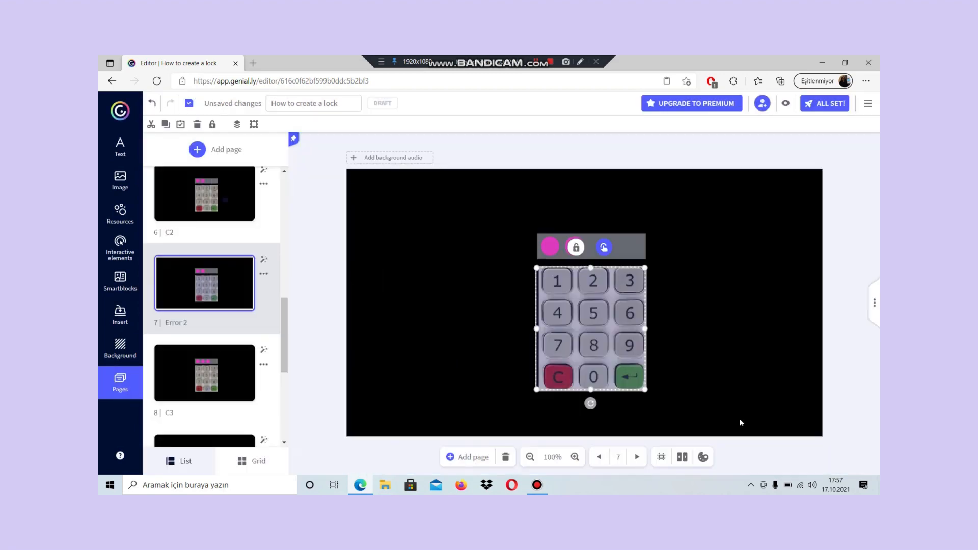
{"action": "scroll", "scroll_direction": "down", "scroll_amount": 3}
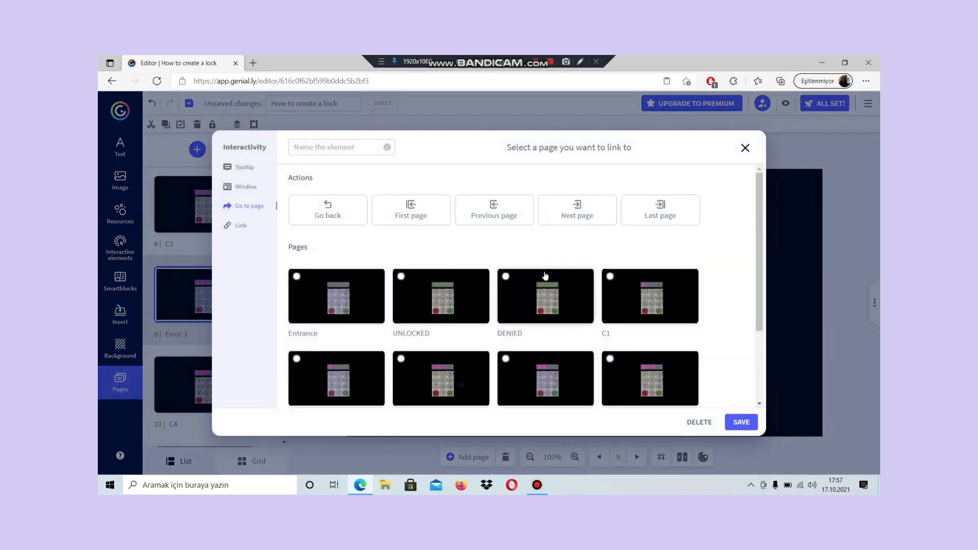
{"action": "scroll", "scroll_direction": "down", "scroll_amount": 3}
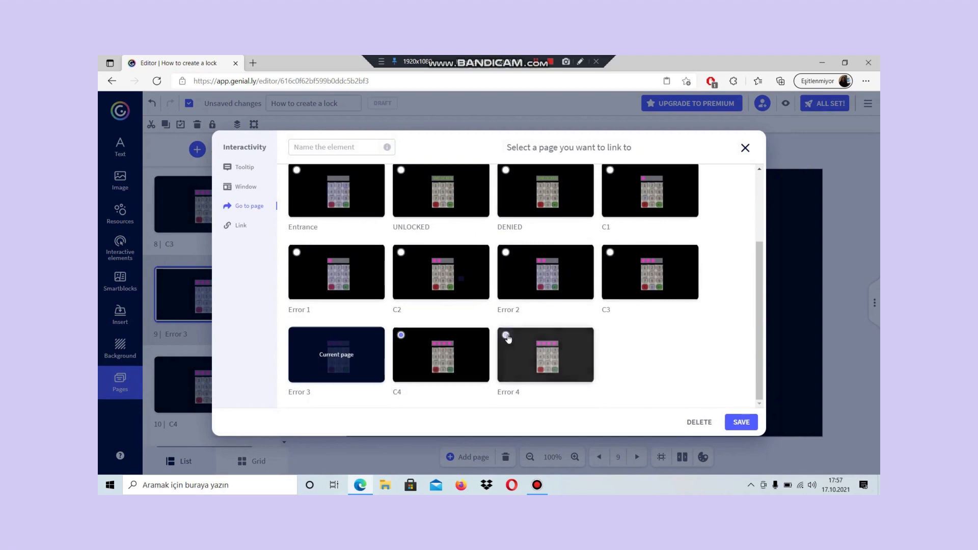
{"action": "left_click", "coordinate": [744, 148]}
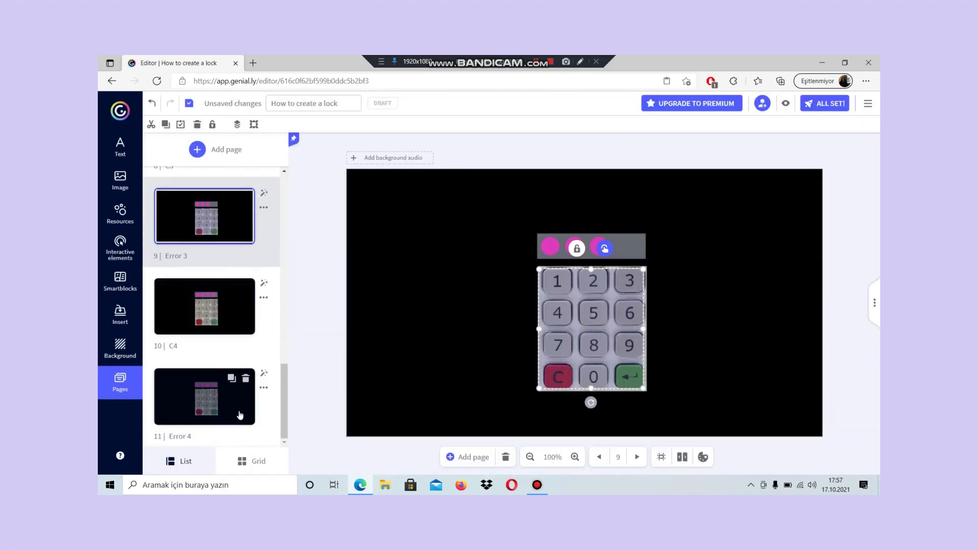
{"action": "left_click", "coordinate": [204, 397]}
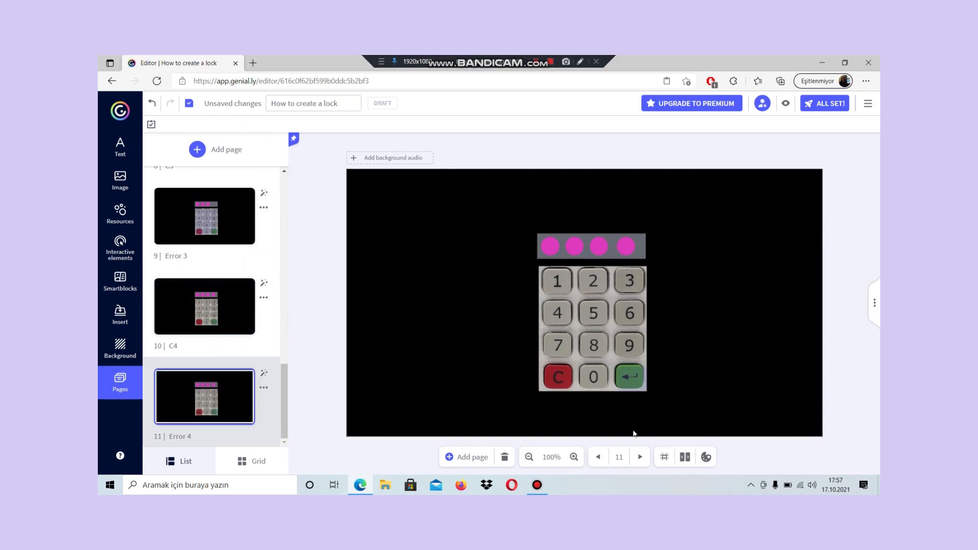
- Set the Error 4 enter key's destination to the DENIED page
{"action": "left_click", "coordinate": [630, 376]}
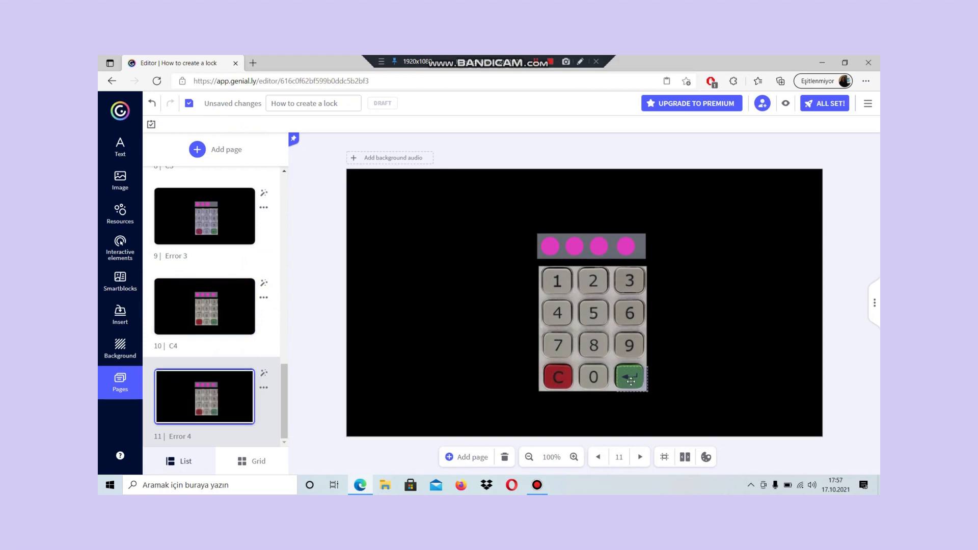
{"action": "left_click", "coordinate": [628, 376]}
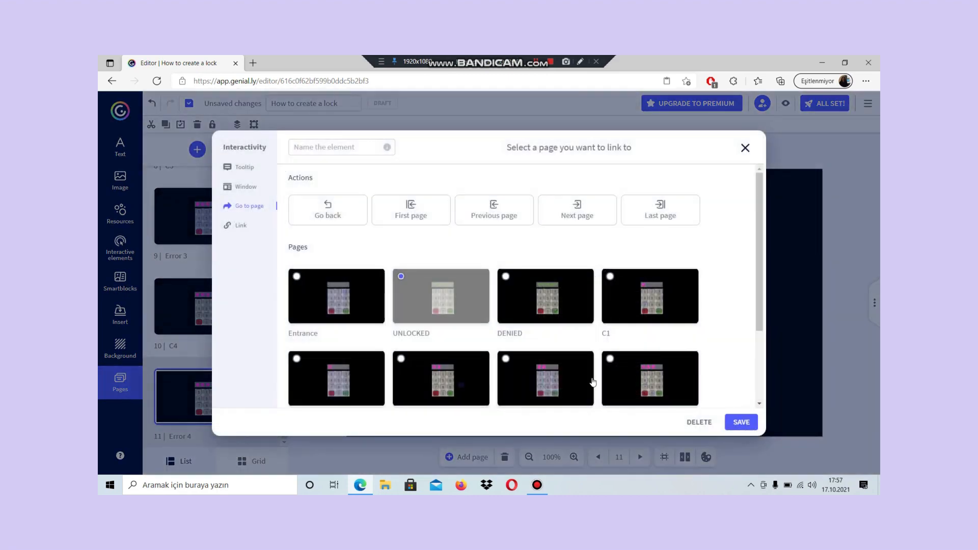
{"action": "scroll", "scroll_direction": "down", "scroll_amount": 3}
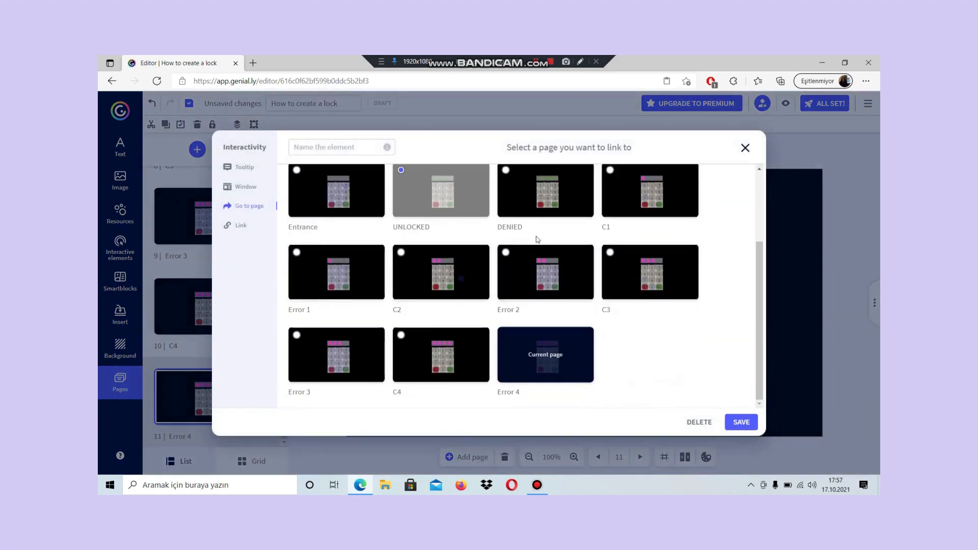
{"action": "left_click", "coordinate": [506, 169]}
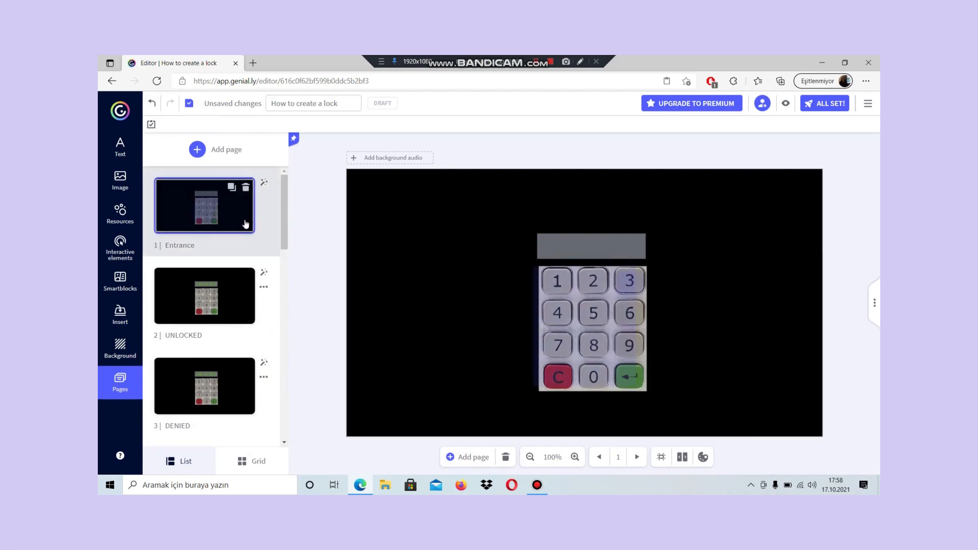
{"action": "left_click", "coordinate": [825, 103]}
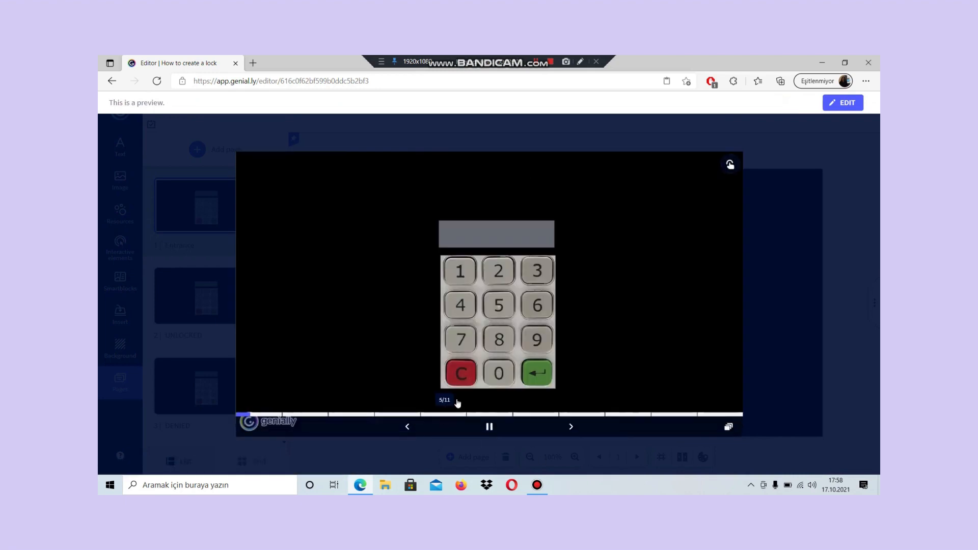
{"action": "left_click", "coordinate": [461, 305]}
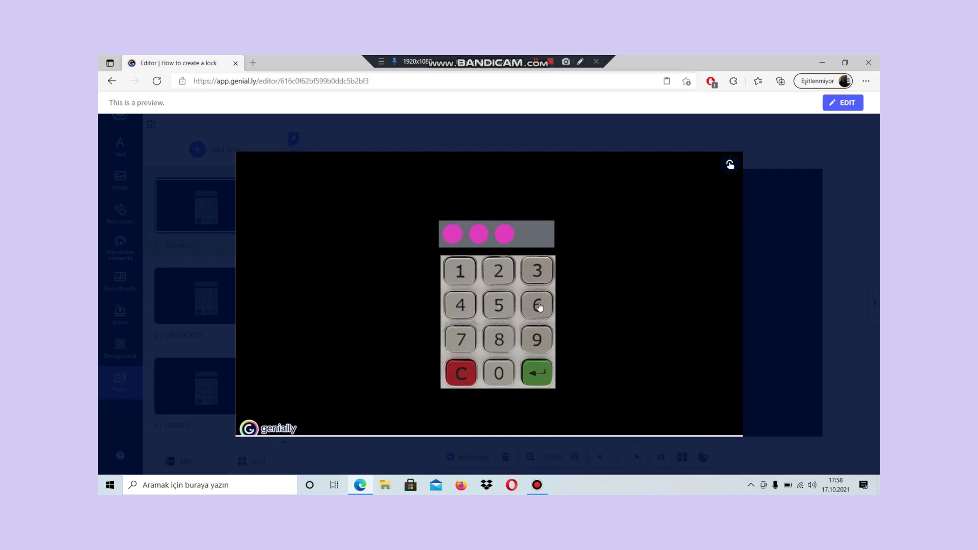
{"action": "left_click", "coordinate": [536, 305]}
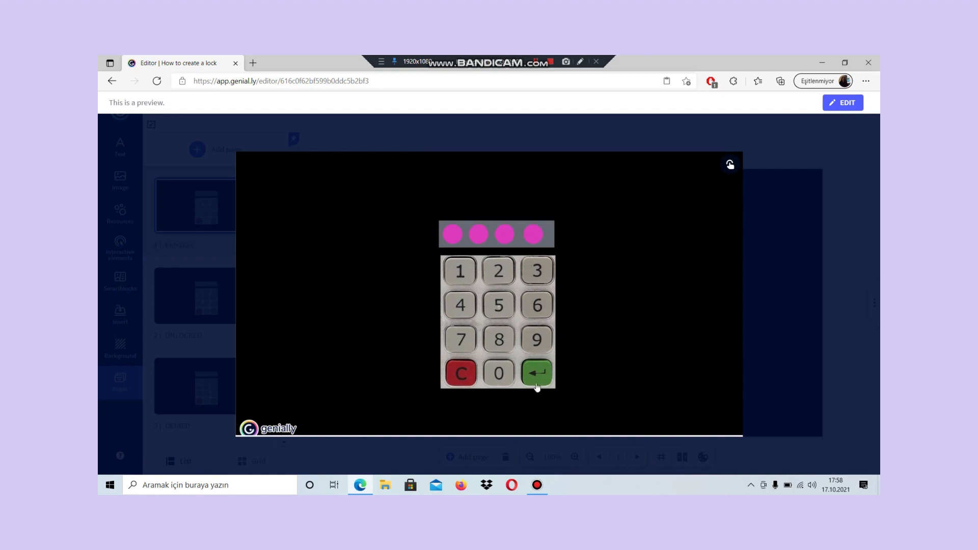
{"action": "left_click", "coordinate": [536, 373]}
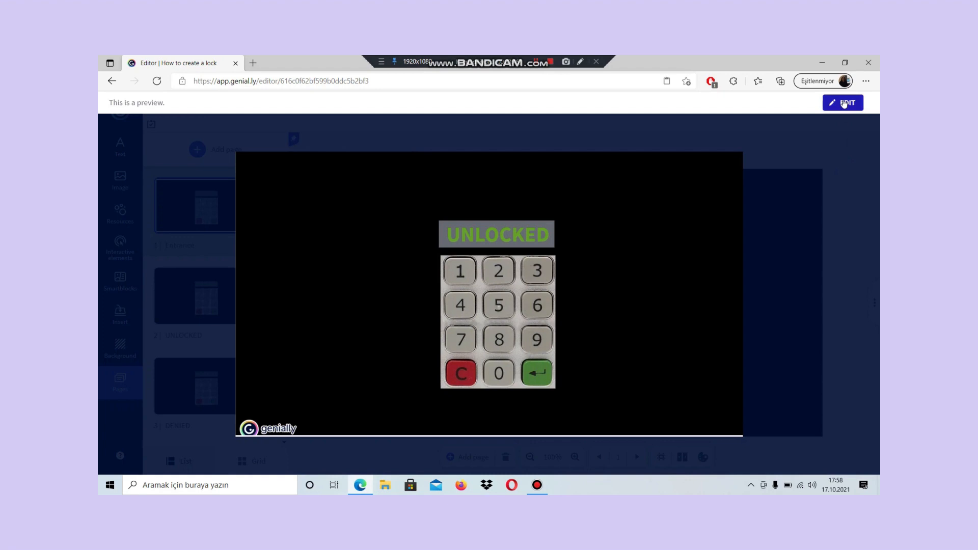
{"action": "left_click", "coordinate": [842, 103]}
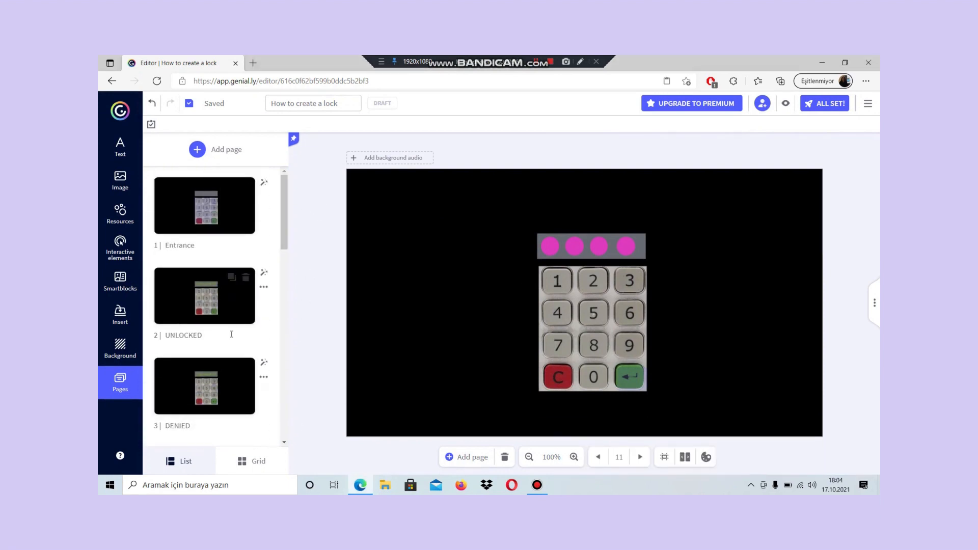
- Replace the DENIED page's display text with DENIED in red
{"action": "left_click", "coordinate": [204, 386]}
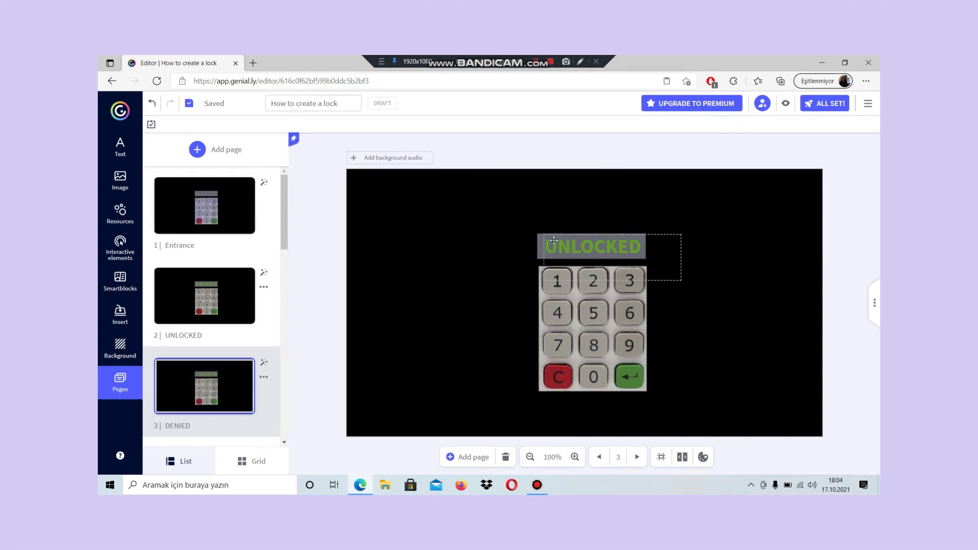
{"action": "double_click", "coordinate": [622, 247]}
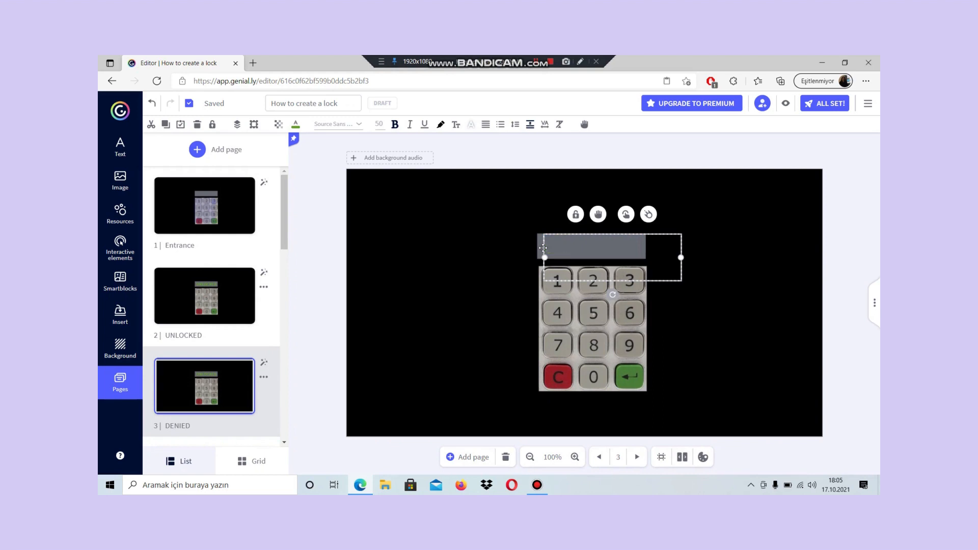
{"action": "type", "text": "DENIED"}
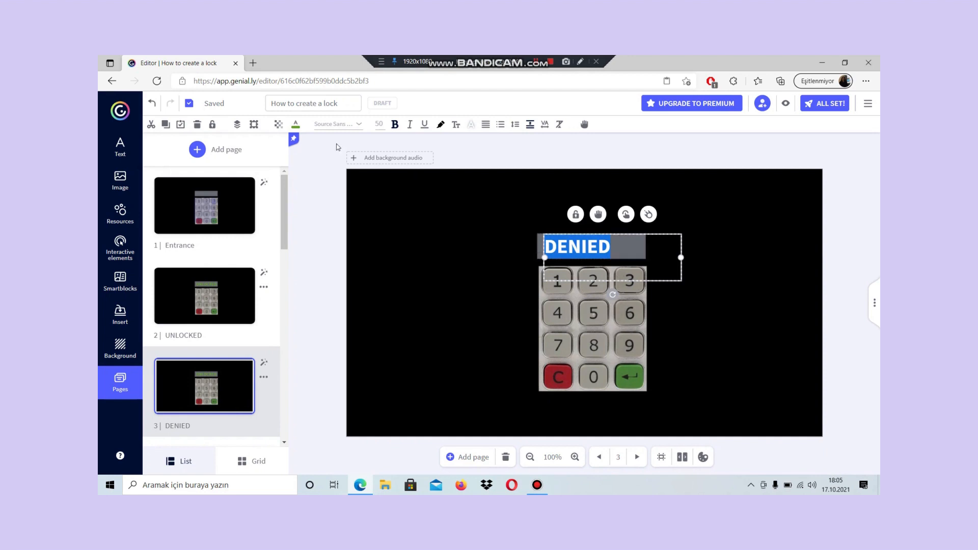
{"action": "left_click", "coordinate": [295, 124]}
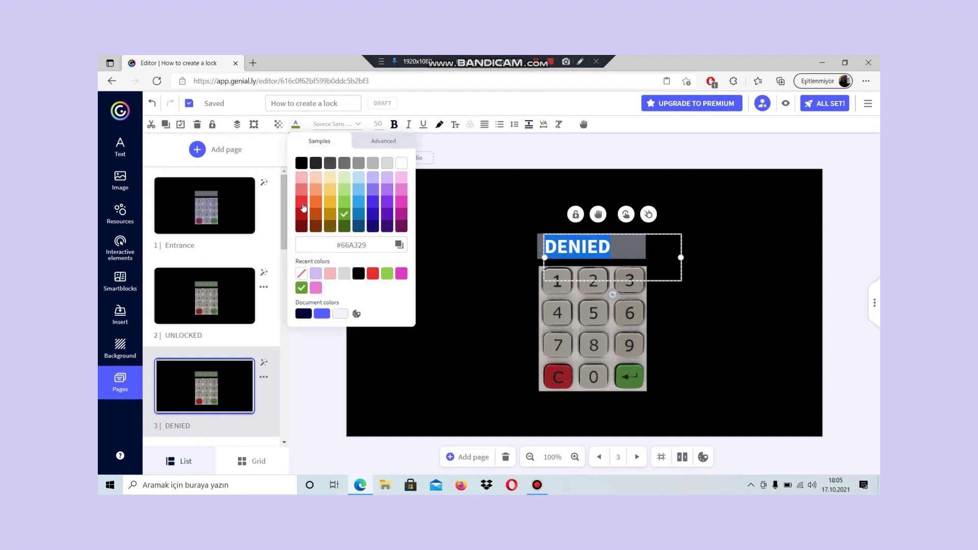
{"action": "left_click", "coordinate": [302, 200]}
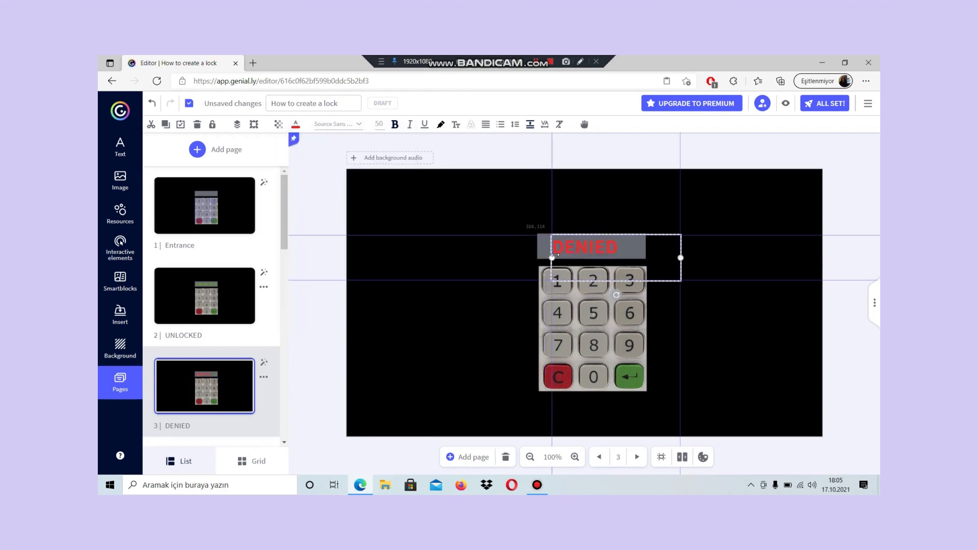
{"action": "left_click", "coordinate": [656, 258]}
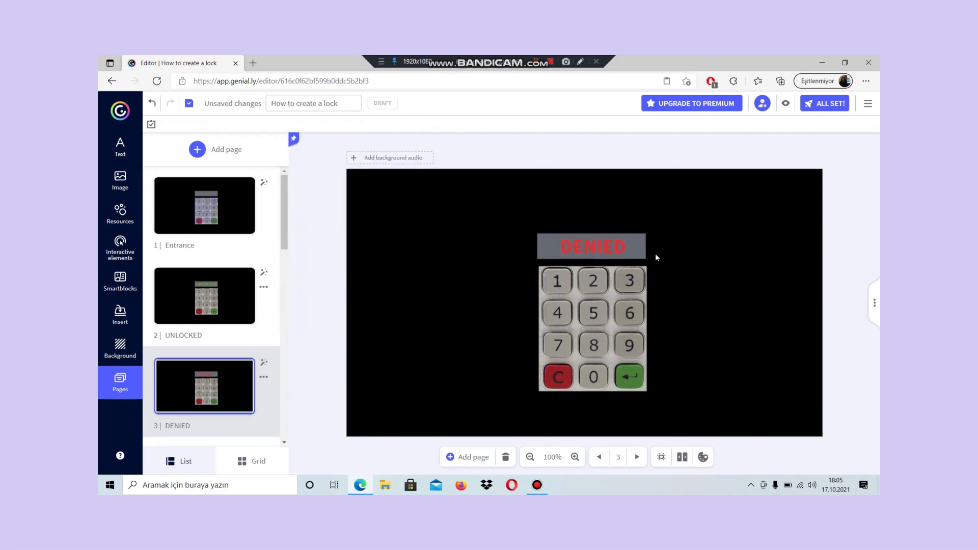
{"action": "mouse_move", "coordinate": [287, 287]}
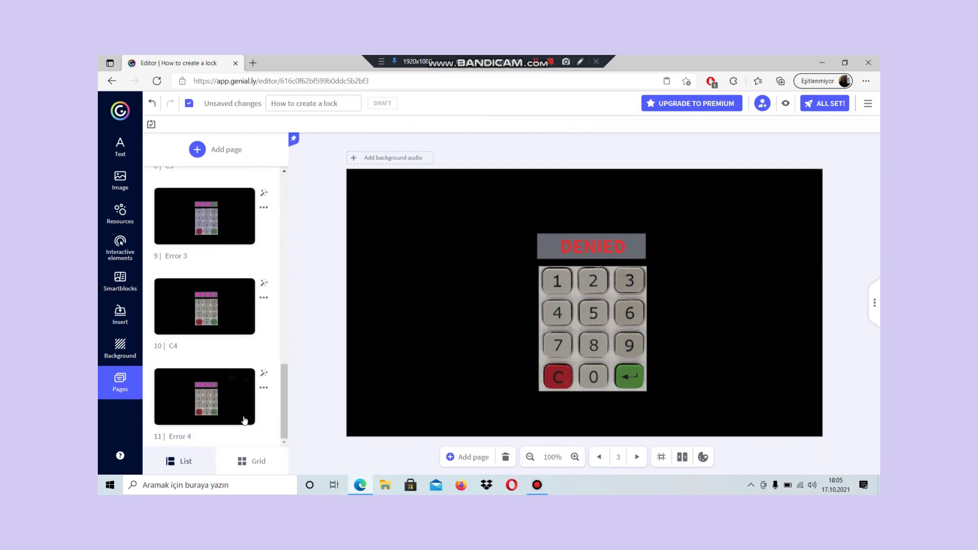
- Check that Error 4's enter key still targets DENIED and close the dialog unchanged
{"action": "left_click", "coordinate": [204, 397]}
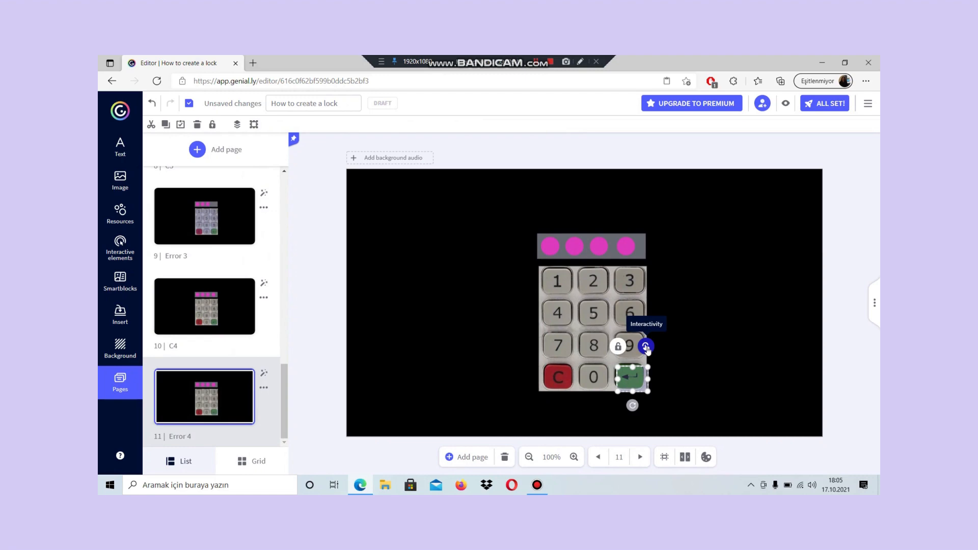
{"action": "left_click", "coordinate": [646, 347]}
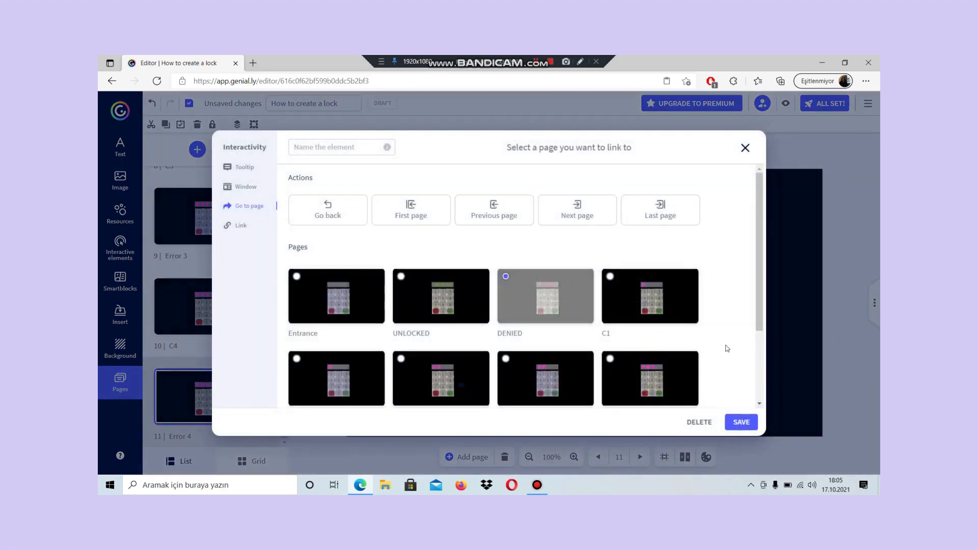
{"action": "scroll", "scroll_direction": "down", "scroll_amount": 3}
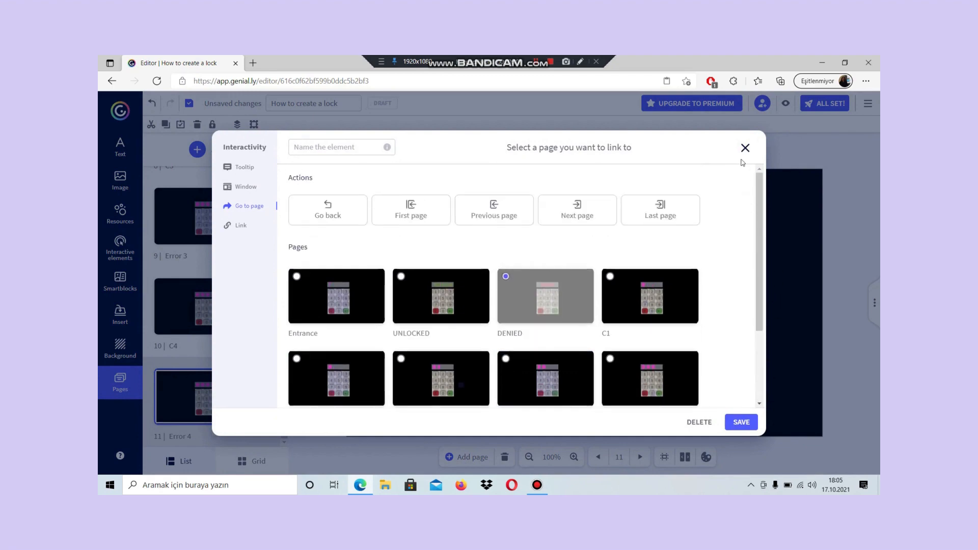
{"action": "left_click", "coordinate": [745, 147]}
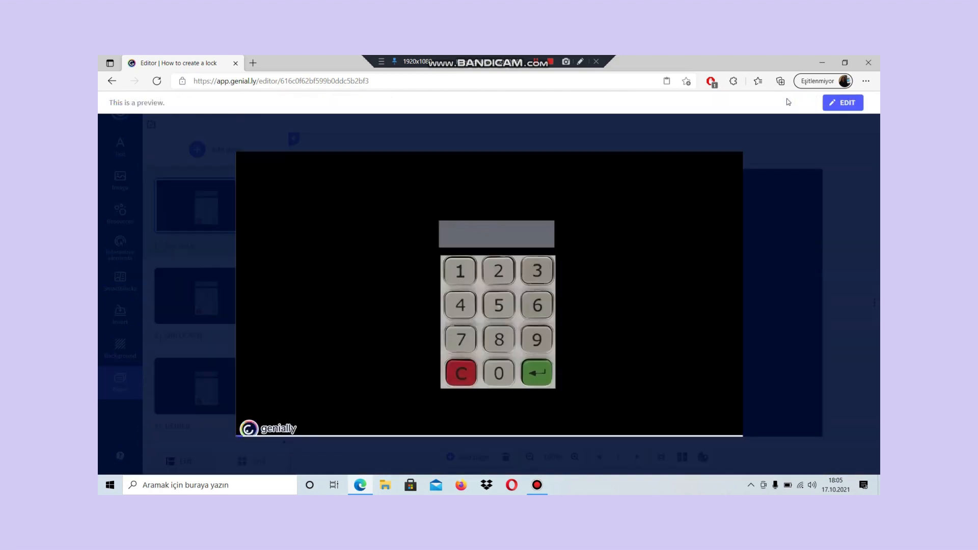
- Relaunch the preview and start entering a wrong code to reach the red DENIED display
{"action": "left_click", "coordinate": [842, 103]}
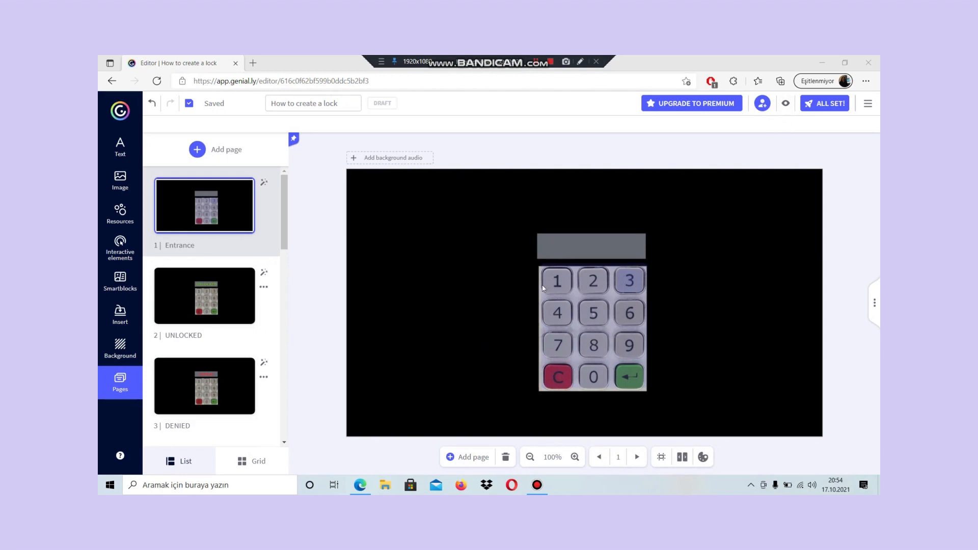
{"action": "left_click", "coordinate": [824, 103]}
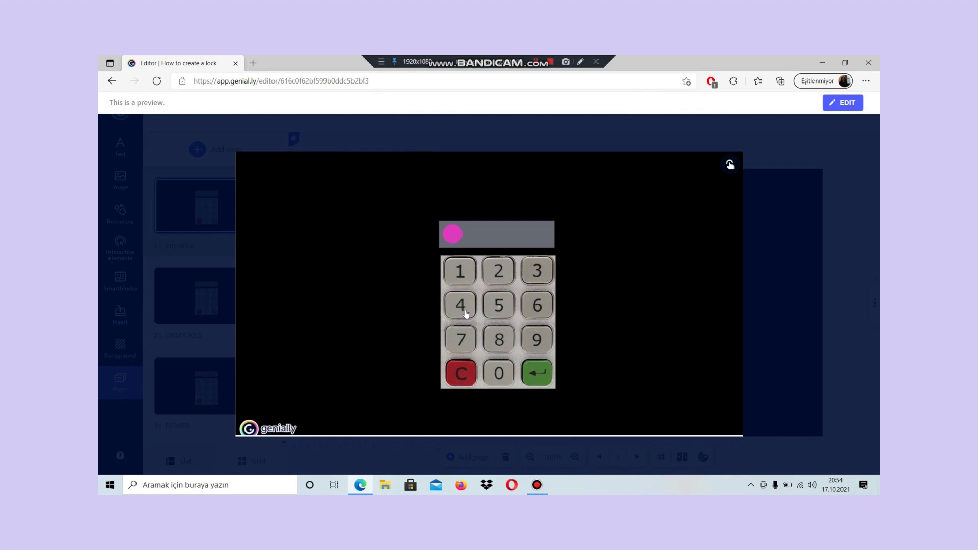
{"action": "left_click", "coordinate": [461, 339]}
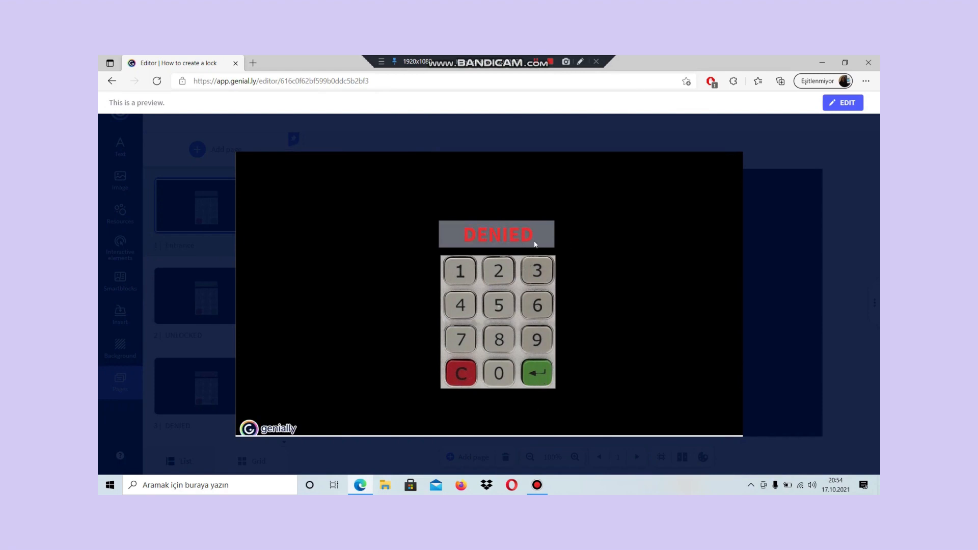
{"action": "mouse_move", "coordinate": [625, 314]}
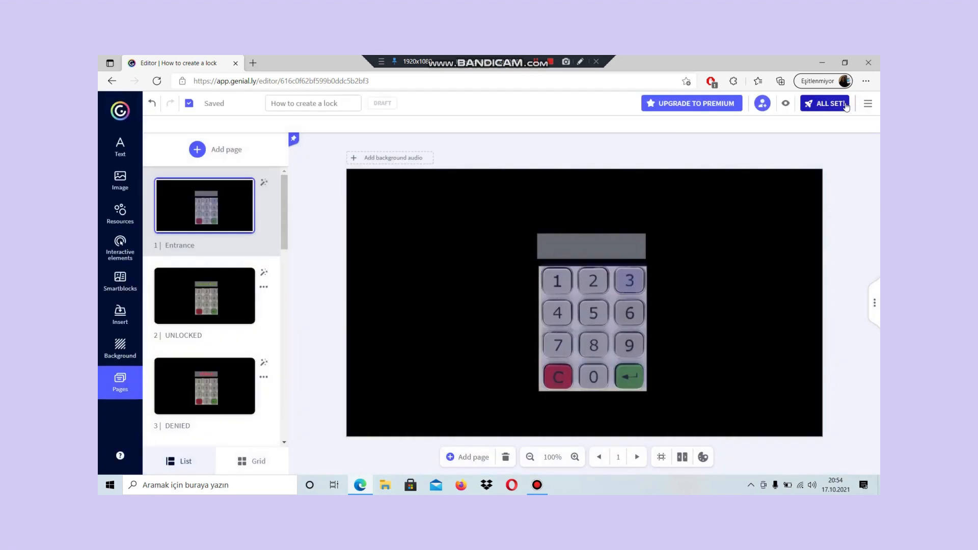
{"action": "mouse_move", "coordinate": [289, 245]}
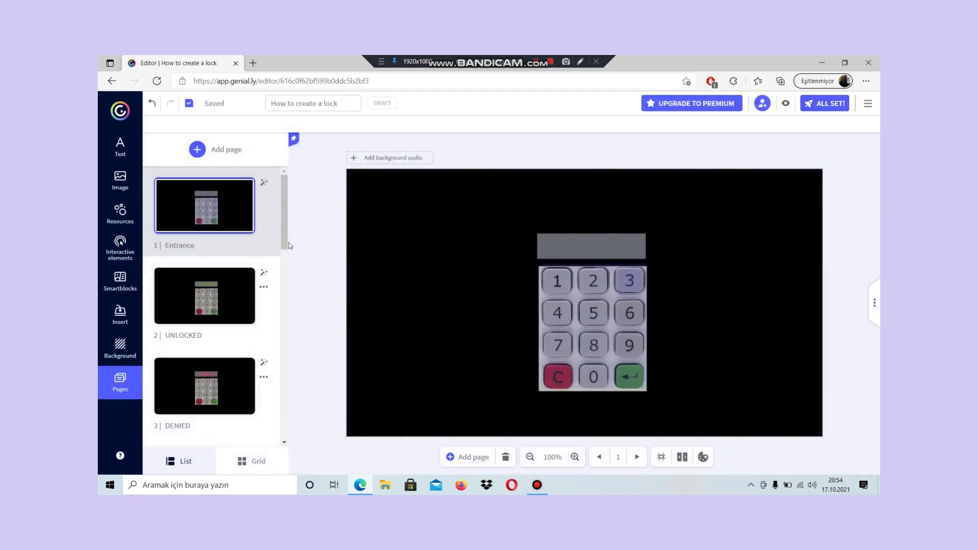
- Add an Invisible area on the DENIED page and fit it over the C key
{"action": "scroll", "scroll_direction": "down", "scroll_amount": 3}
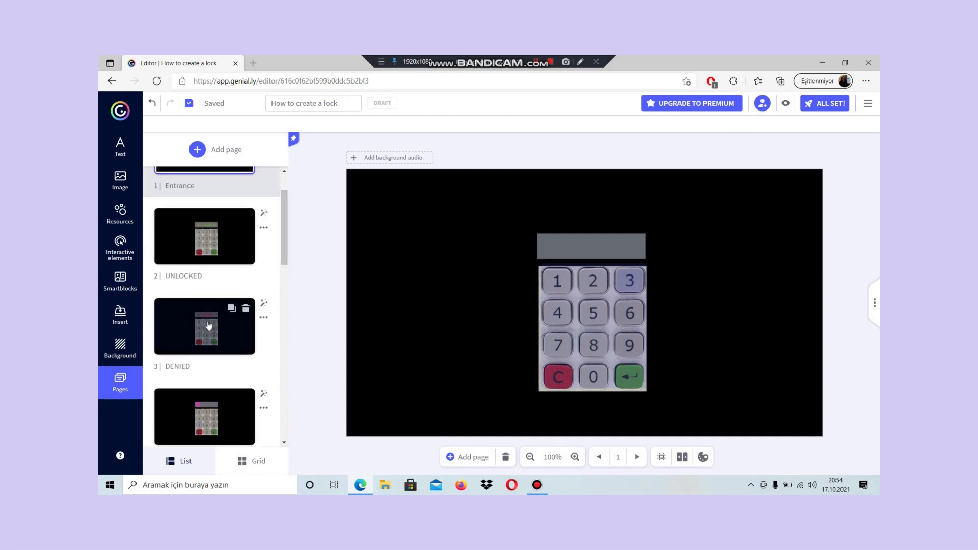
{"action": "left_click", "coordinate": [204, 326]}
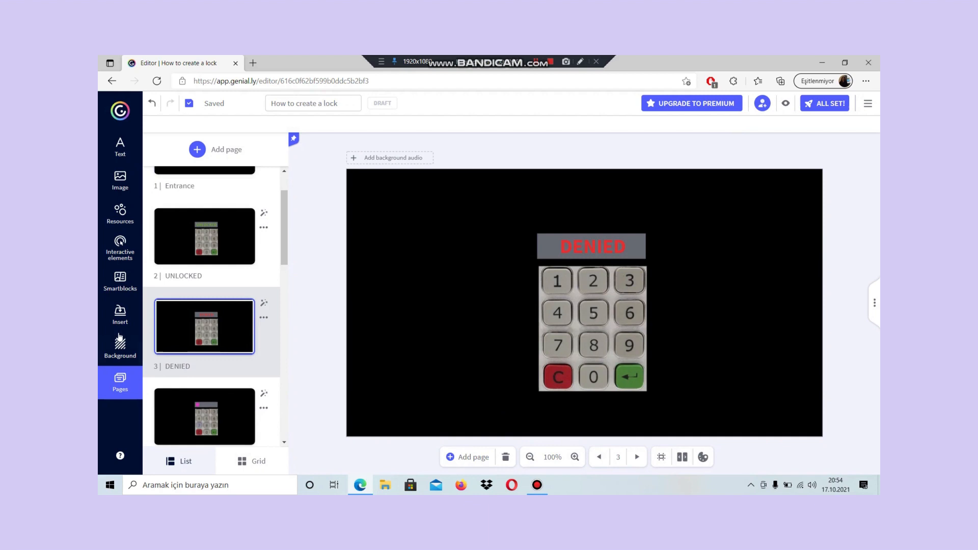
{"action": "left_click", "coordinate": [120, 247]}
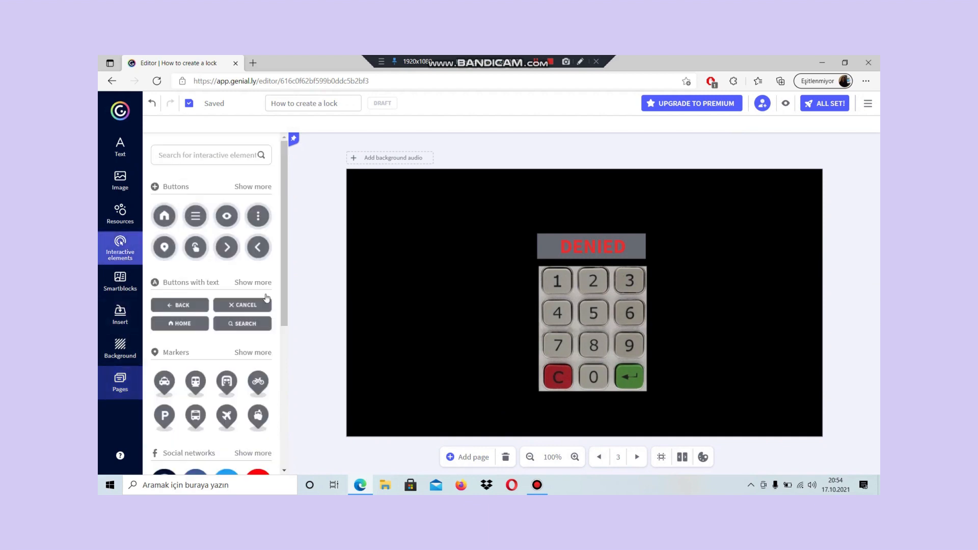
{"action": "scroll", "scroll_direction": "down", "scroll_amount": 3}
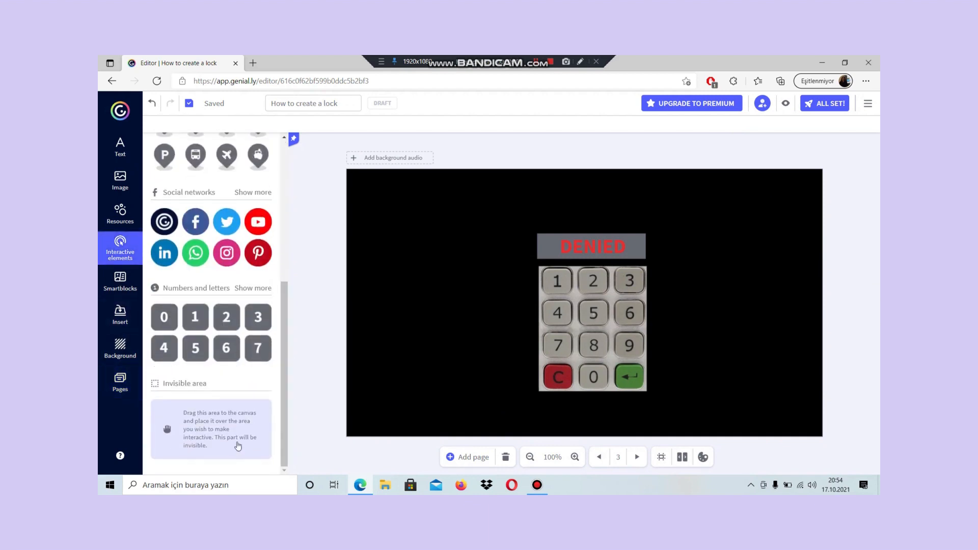
{"action": "left_click_drag", "start_coordinate": [210, 429], "coordinate": [432, 336]}
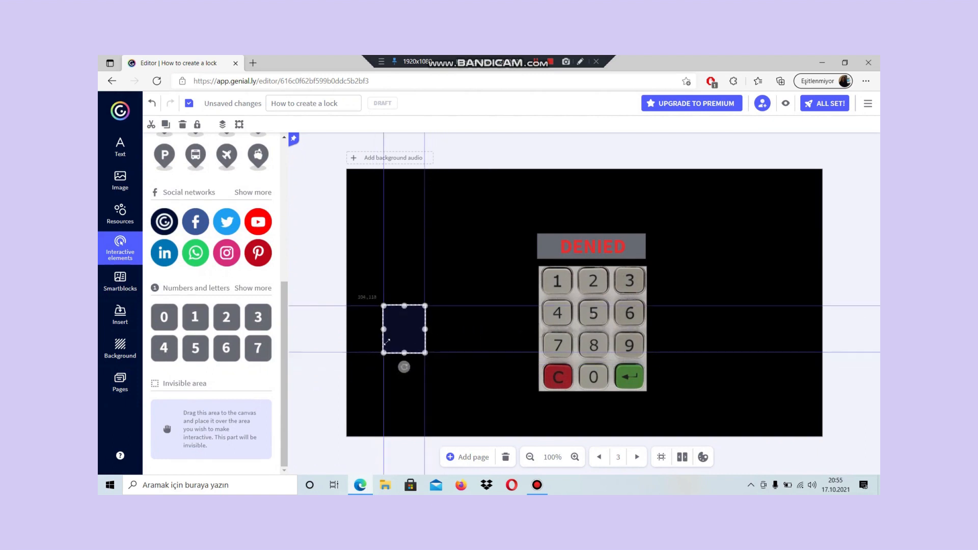
{"action": "left_click_drag", "start_coordinate": [403, 329], "coordinate": [407, 320]}
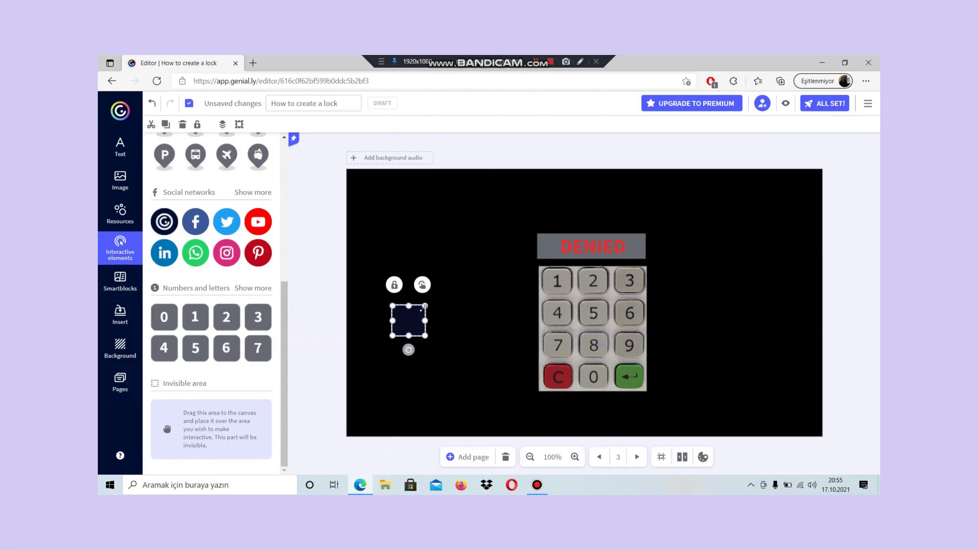
{"action": "left_click_drag", "start_coordinate": [409, 321], "coordinate": [558, 377]}
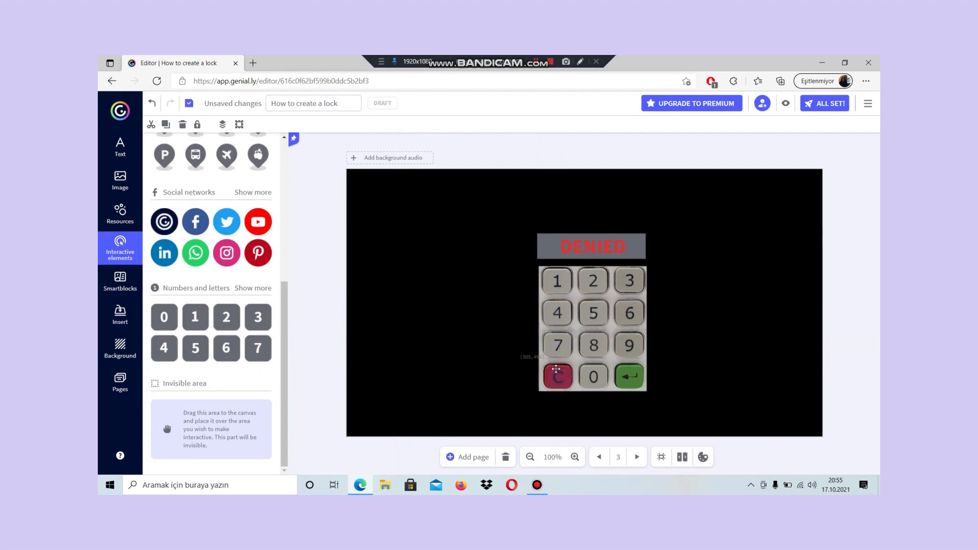
- Link the invisible area to Go to page Entrance, save it and start the preview
{"action": "left_click", "coordinate": [556, 375]}
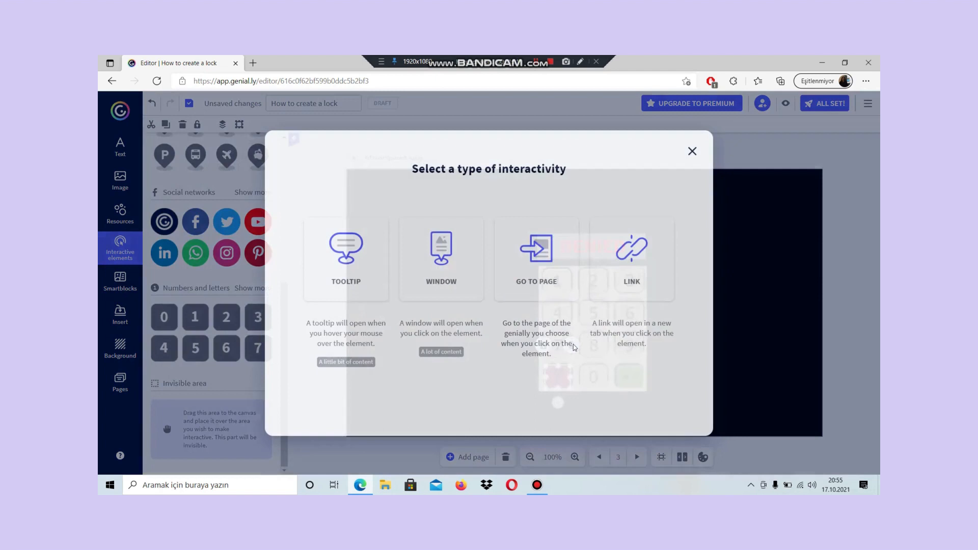
{"action": "left_click", "coordinate": [535, 258]}
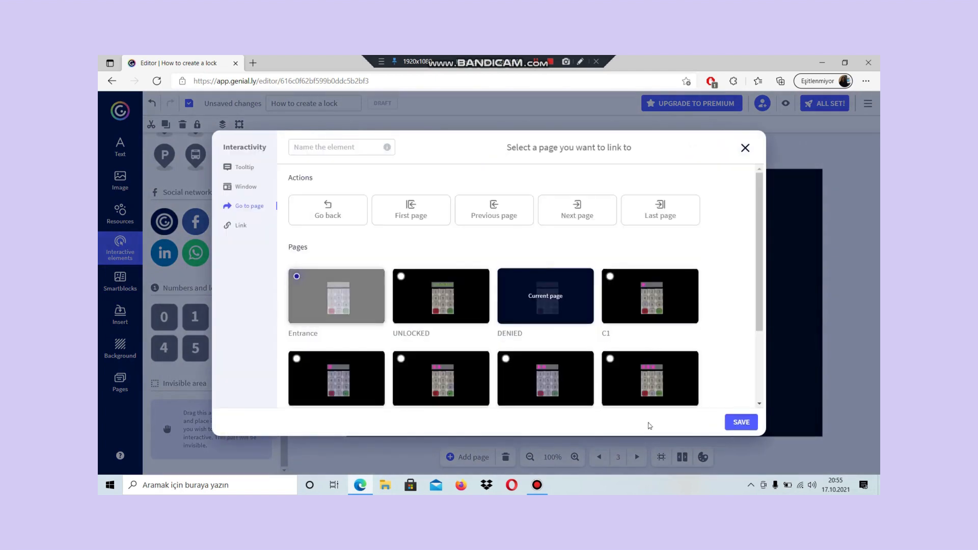
{"action": "left_click", "coordinate": [745, 148]}
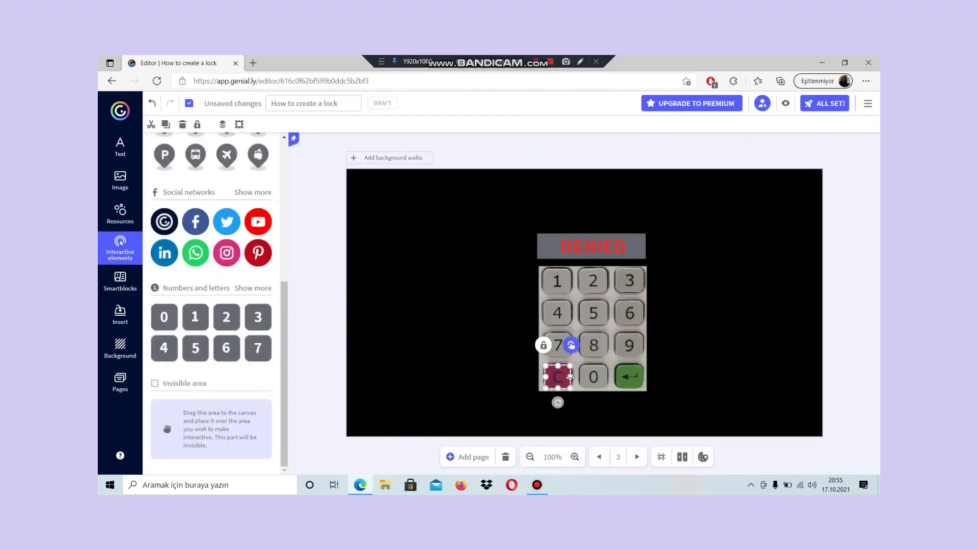
{"action": "mouse_move", "coordinate": [776, 323]}
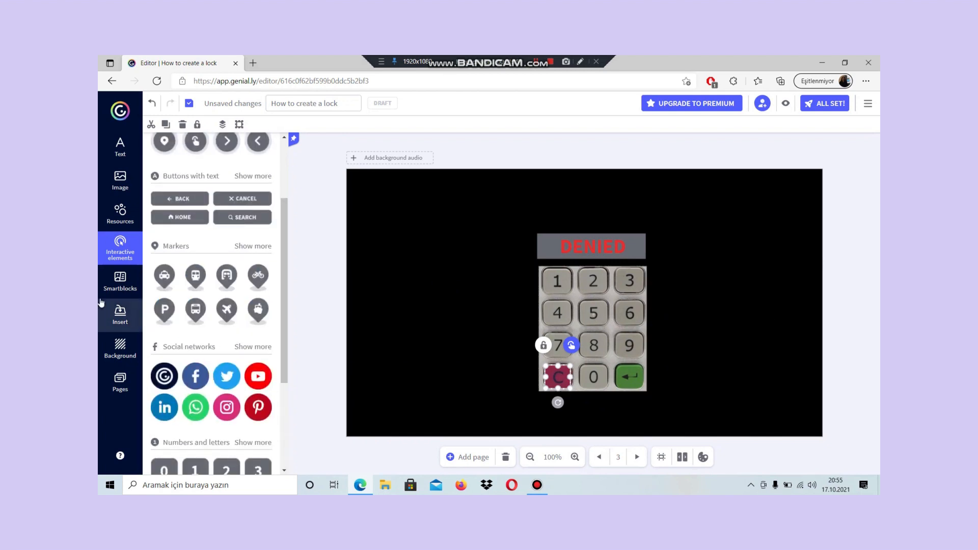
{"action": "mouse_move", "coordinate": [736, 317]}
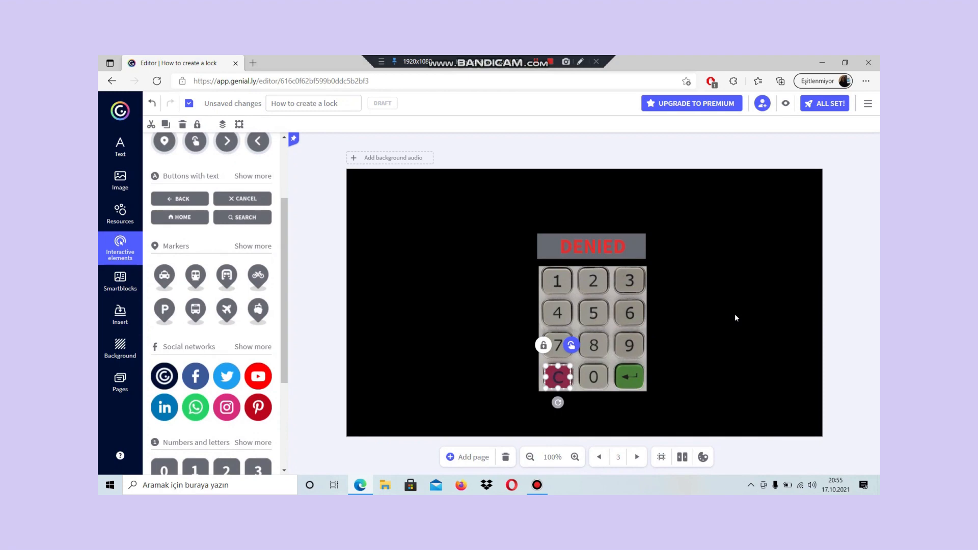
{"action": "mouse_move", "coordinate": [786, 116]}
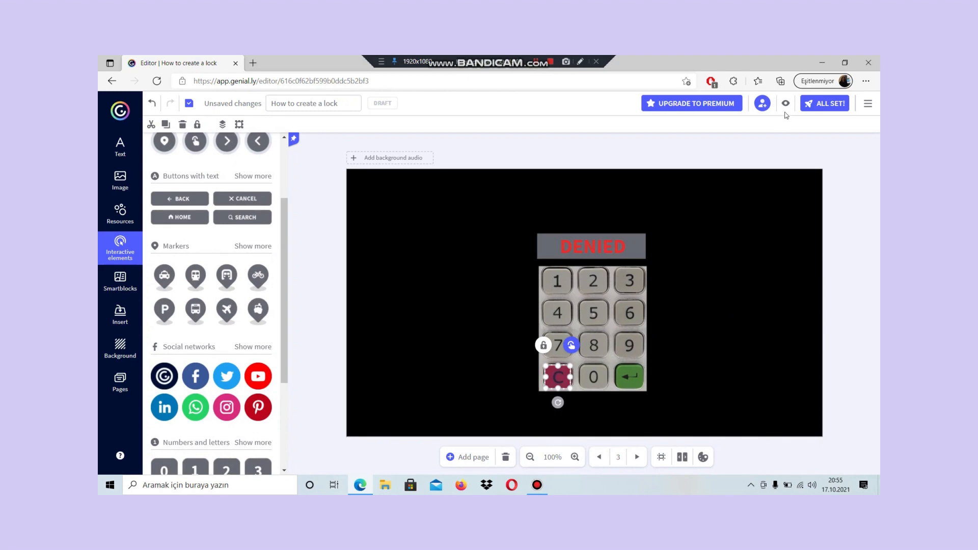
{"action": "left_click", "coordinate": [786, 103]}
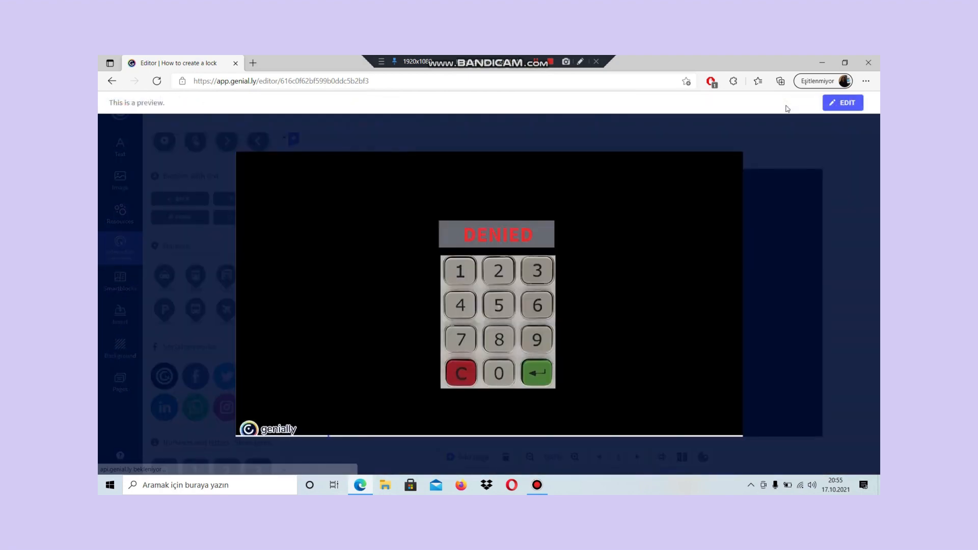
- Clear with C, re-enter the correct code and submit it to reach UNLOCKED
{"action": "left_click", "coordinate": [459, 372]}
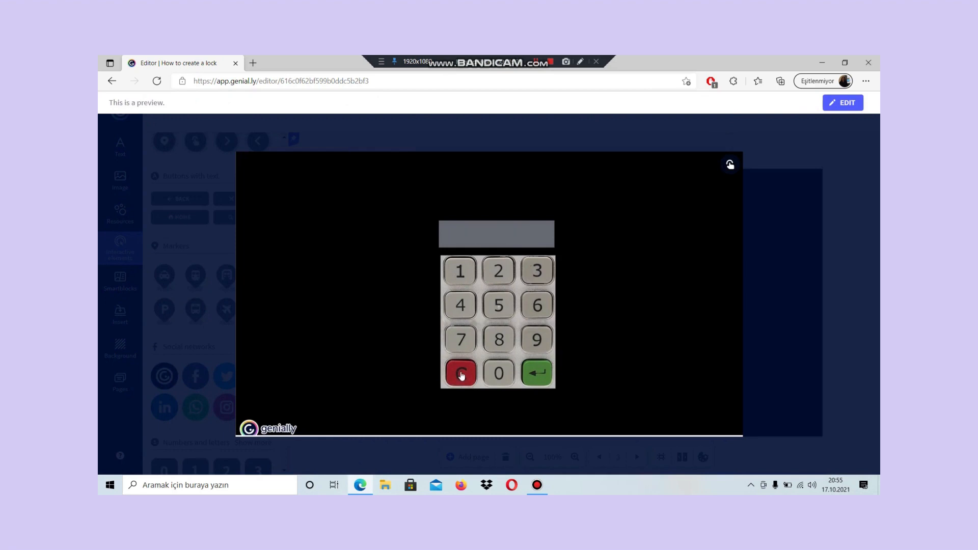
{"action": "left_click", "coordinate": [842, 103]}
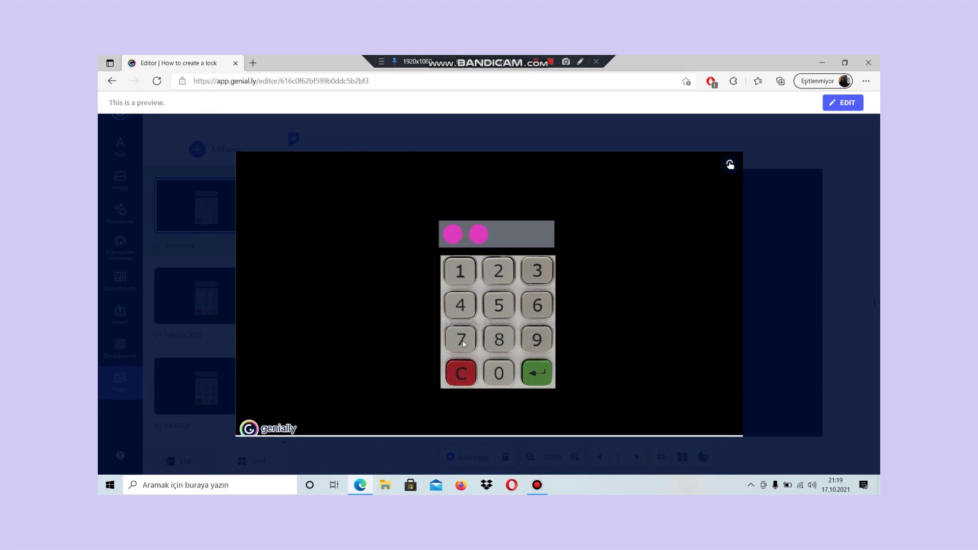
{"action": "left_click", "coordinate": [498, 373]}
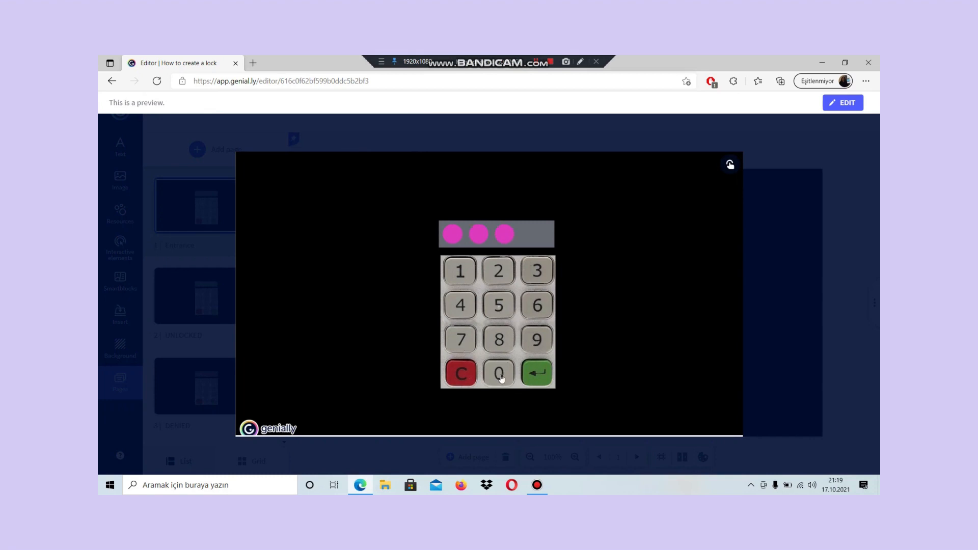
{"action": "left_click", "coordinate": [536, 372]}
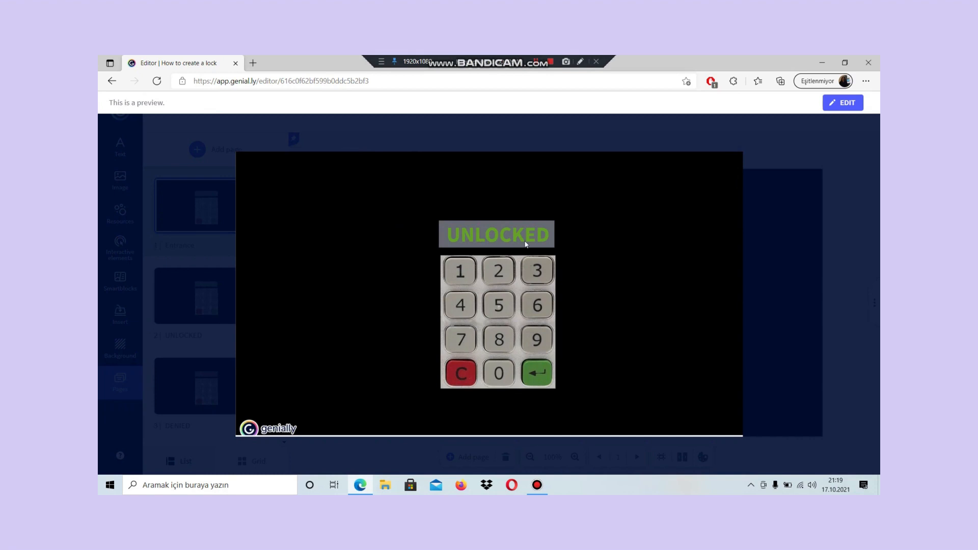
{"action": "mouse_move", "coordinate": [569, 405]}
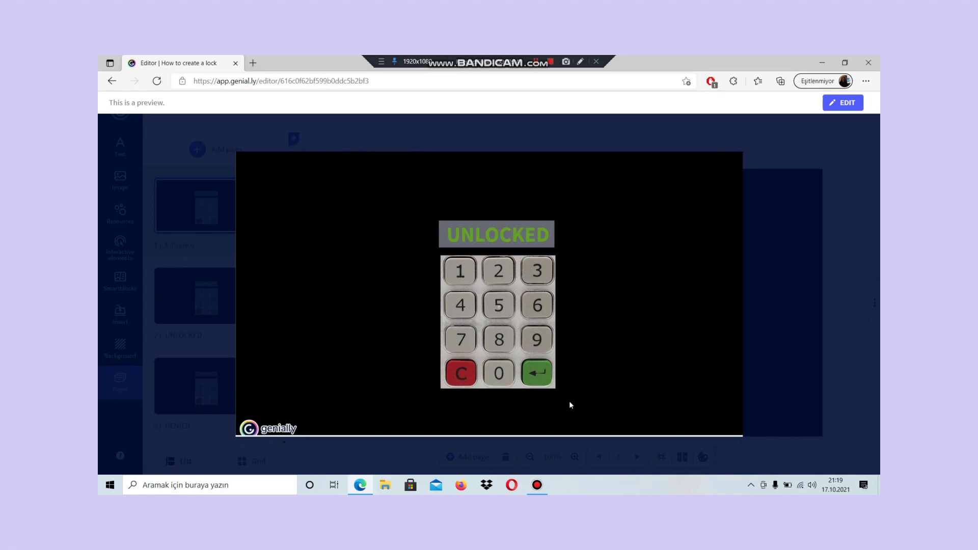
{"action": "mouse_move", "coordinate": [534, 361]}
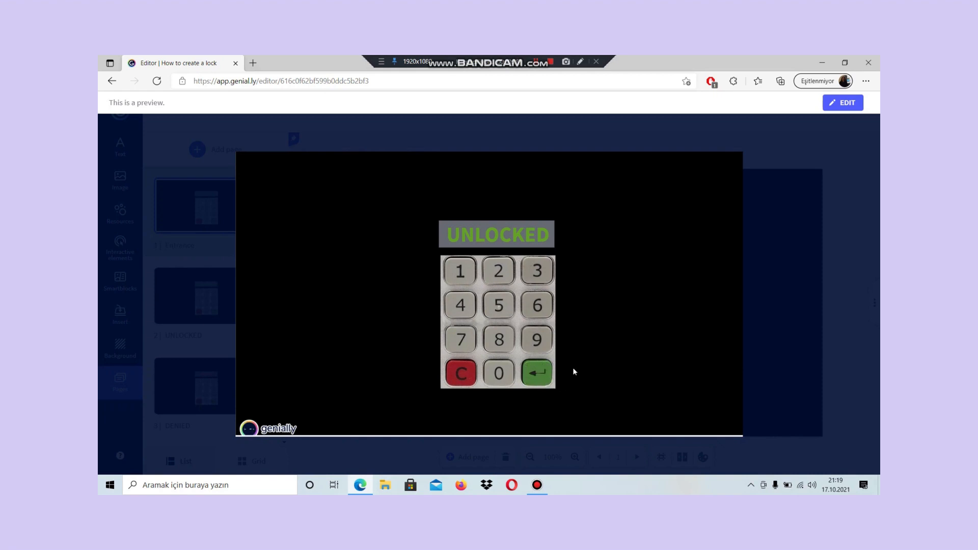
{"action": "mouse_move", "coordinate": [580, 369]}
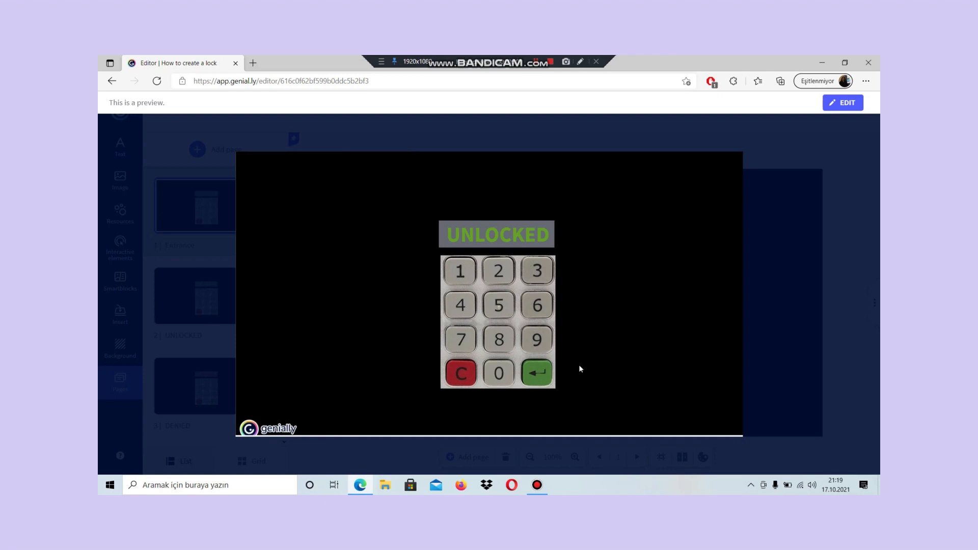